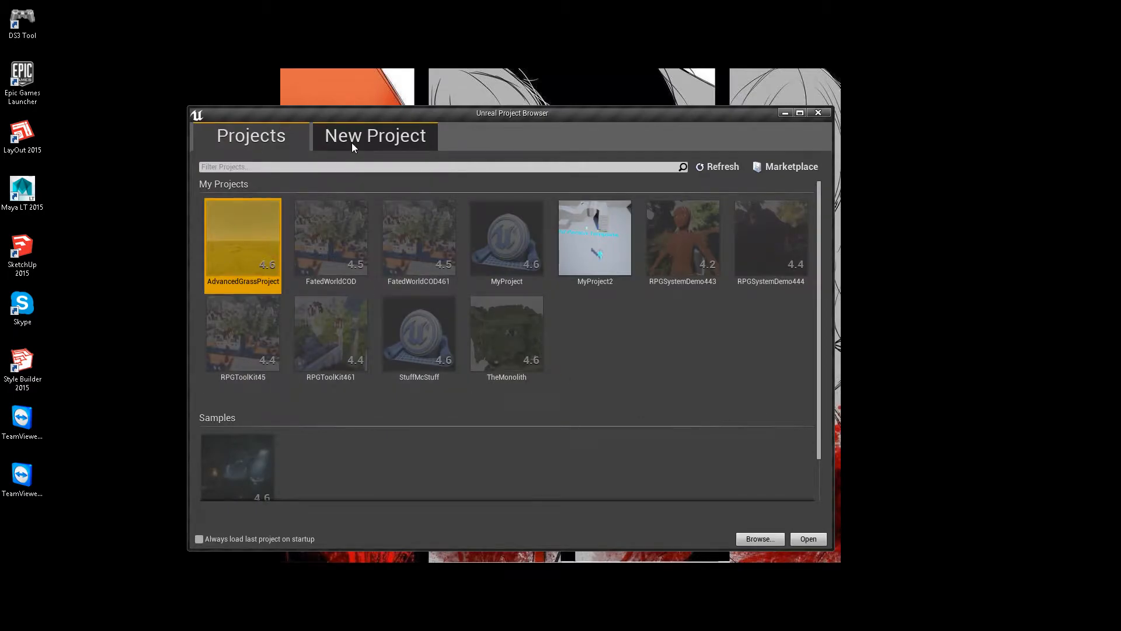
Create a C++ Third Person project named Fuzzy
left_click(375, 135)
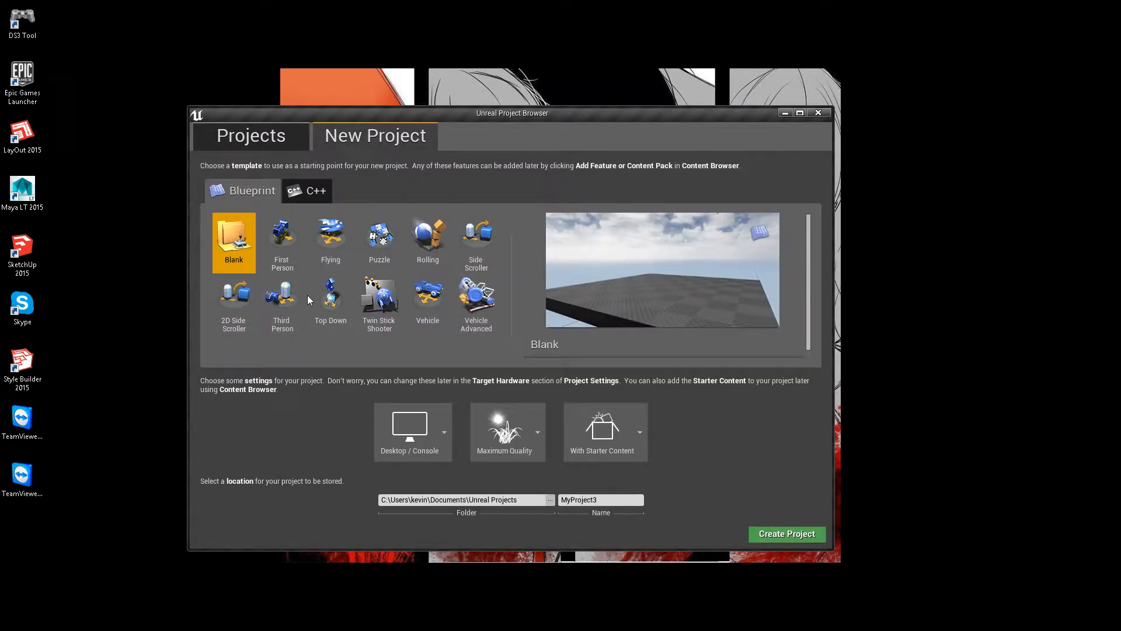
left_click(282, 295)
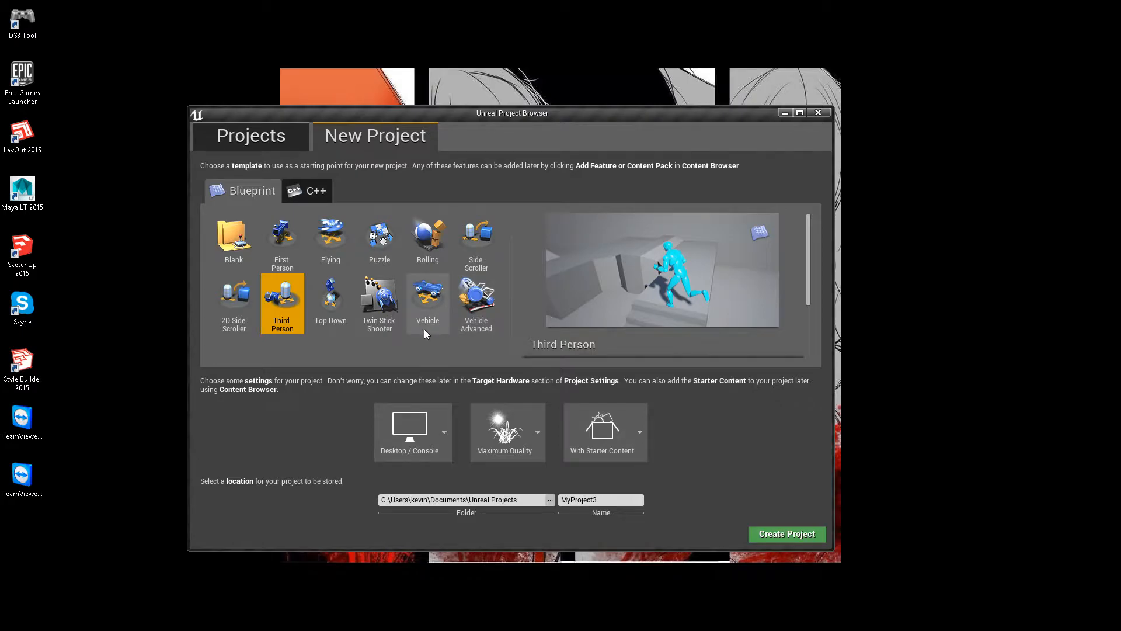
mouse_move(310, 310)
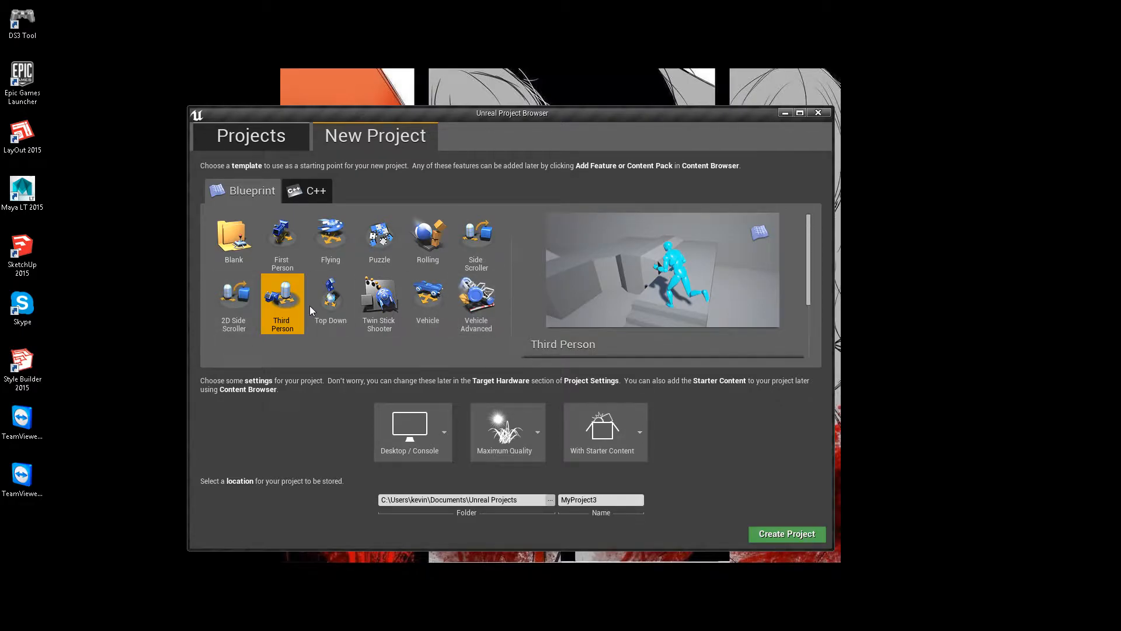
mouse_move(671, 506)
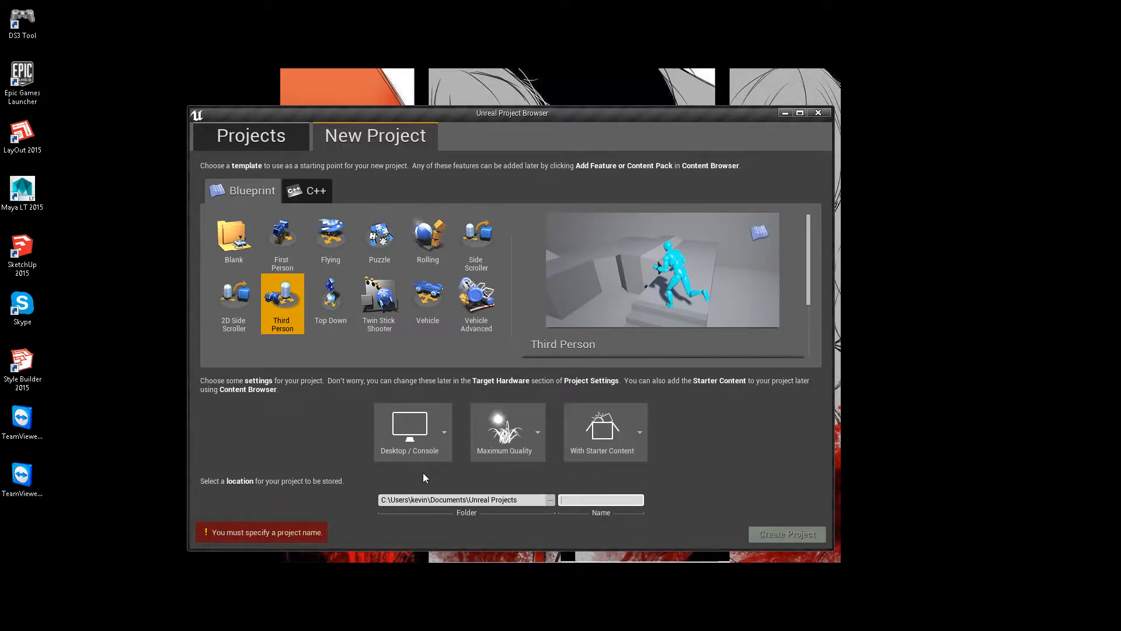
type("Fuzzy")
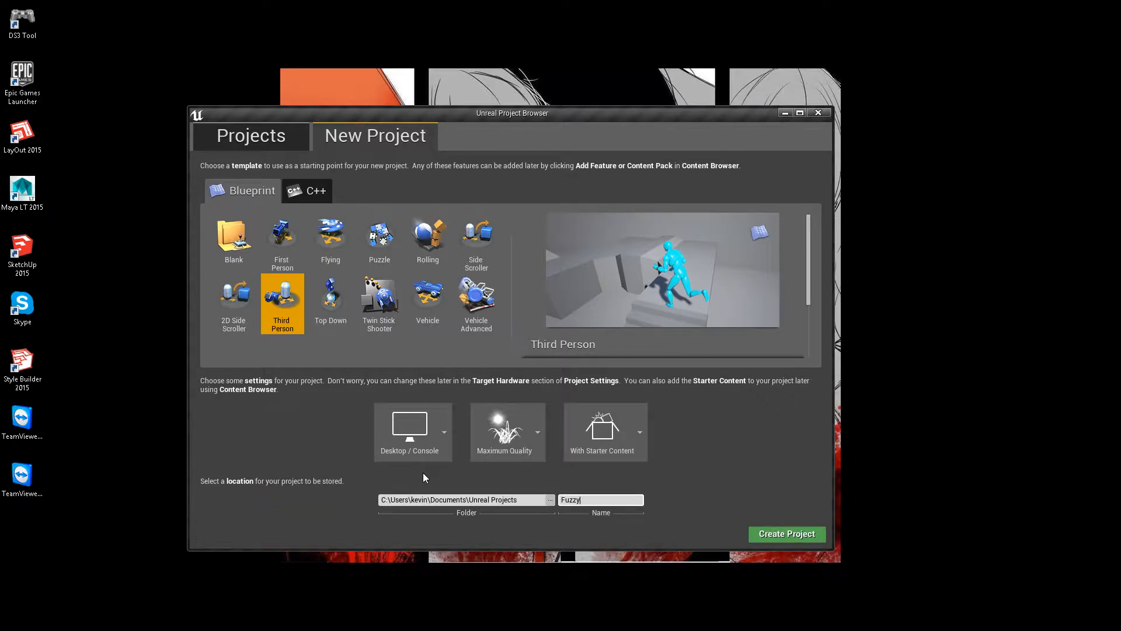
mouse_move(379, 303)
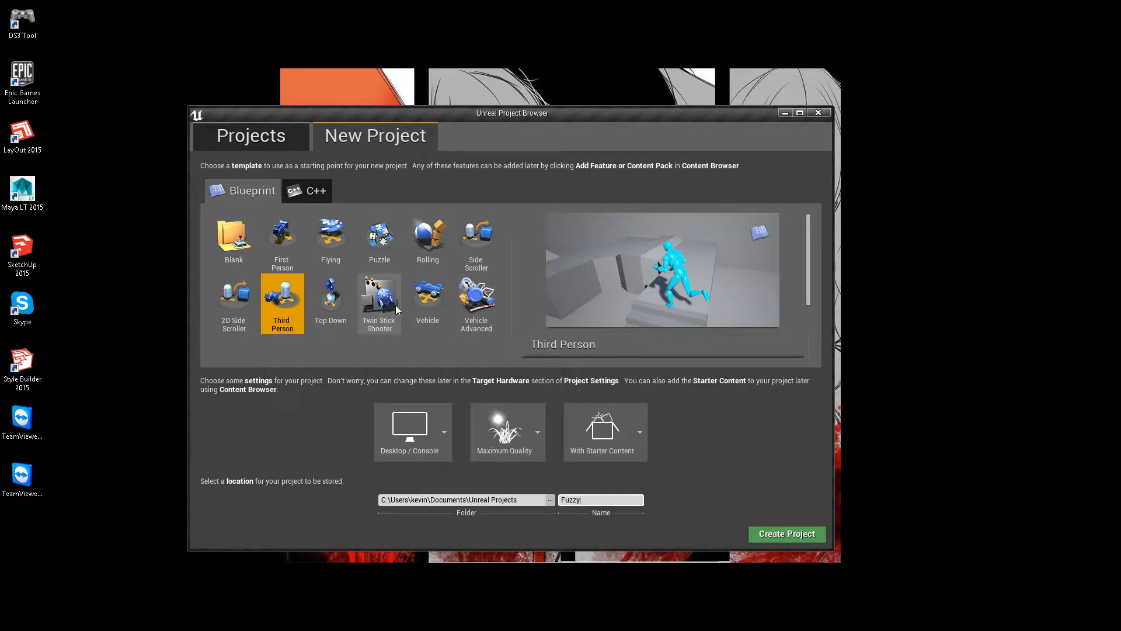
left_click(306, 191)
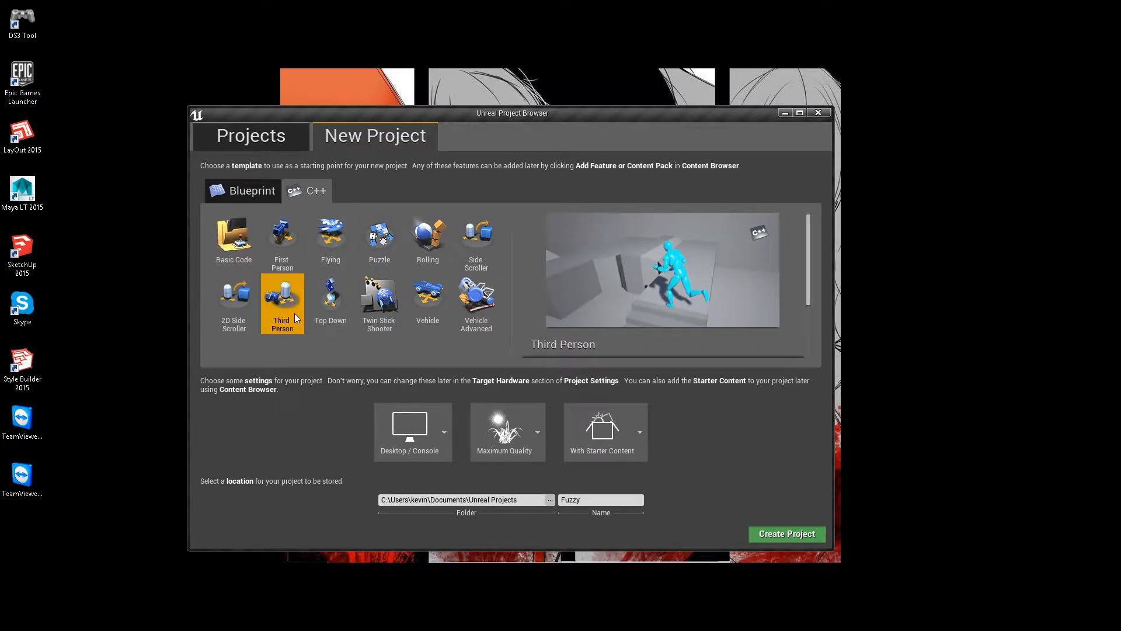
mouse_move(786, 533)
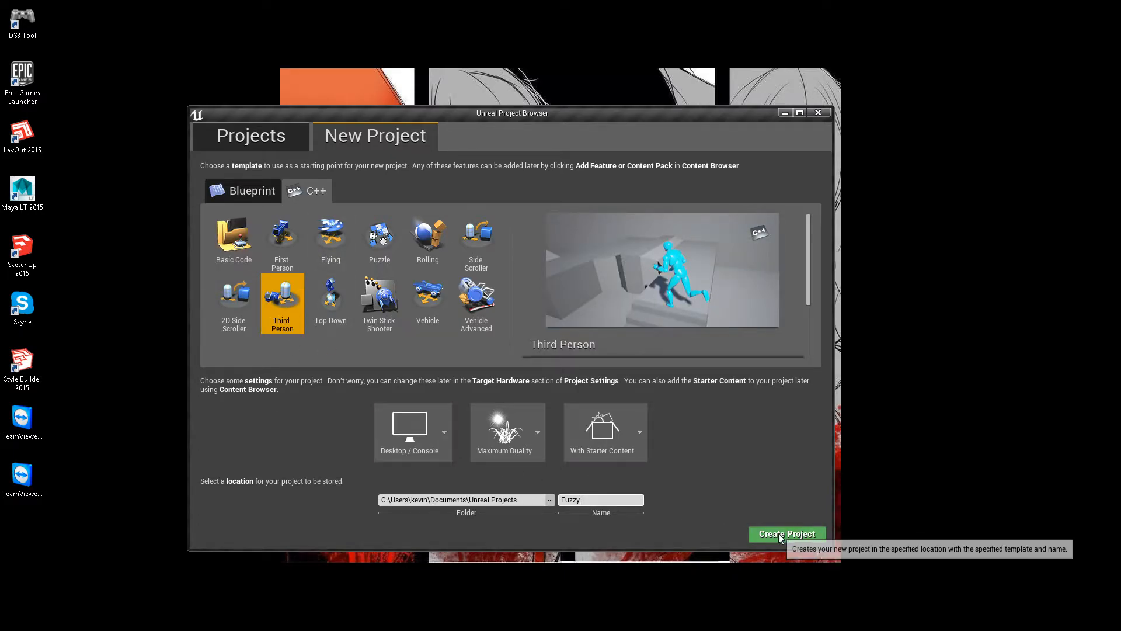
left_click(787, 535)
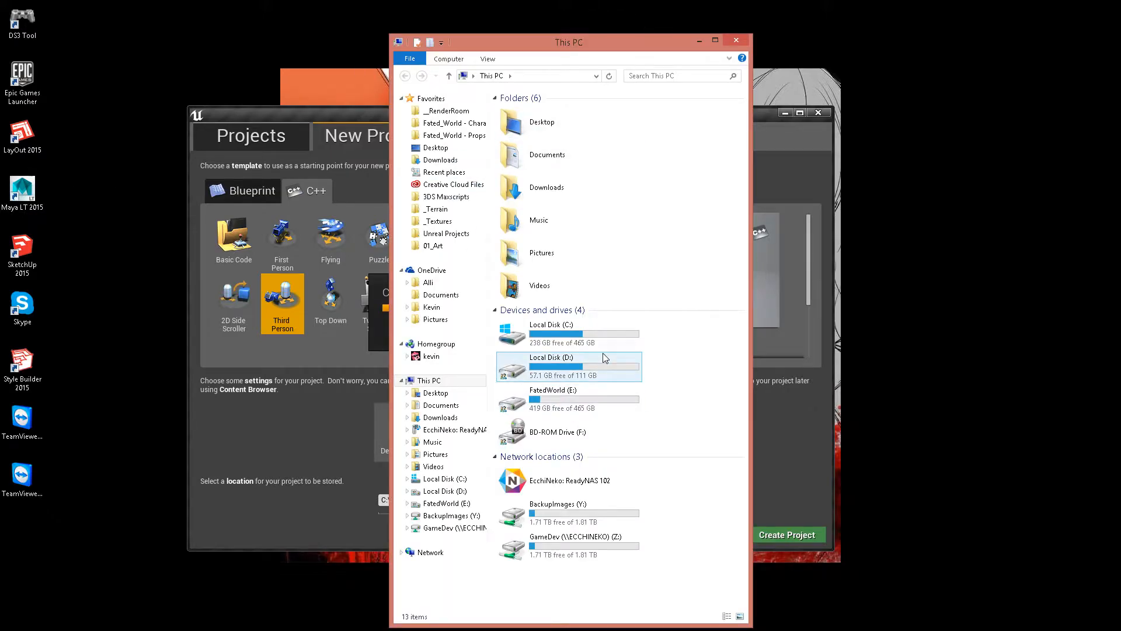
mouse_move(446, 233)
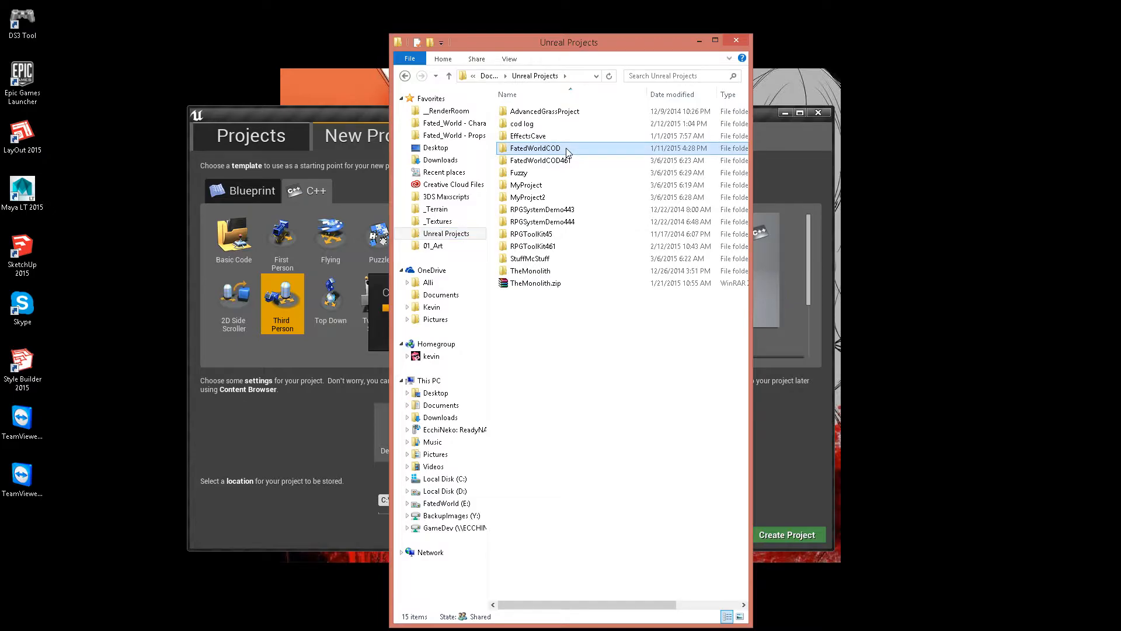
Browse into the FatedWorldCOD461 project's Content folder toward MeshLib
double_click(535, 148)
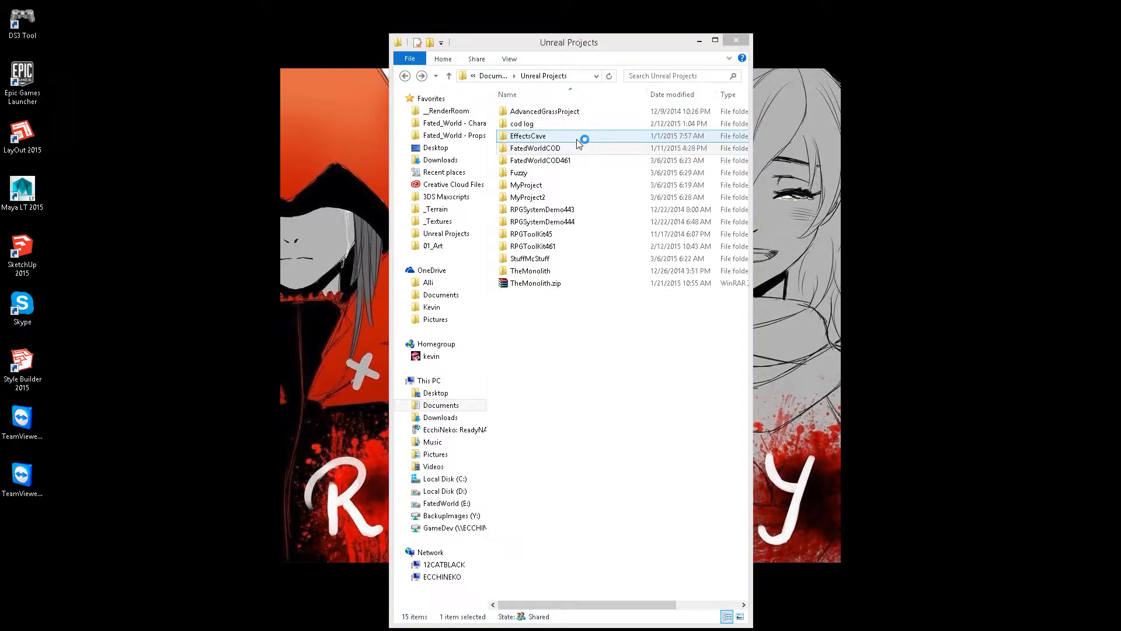
double_click(519, 173)
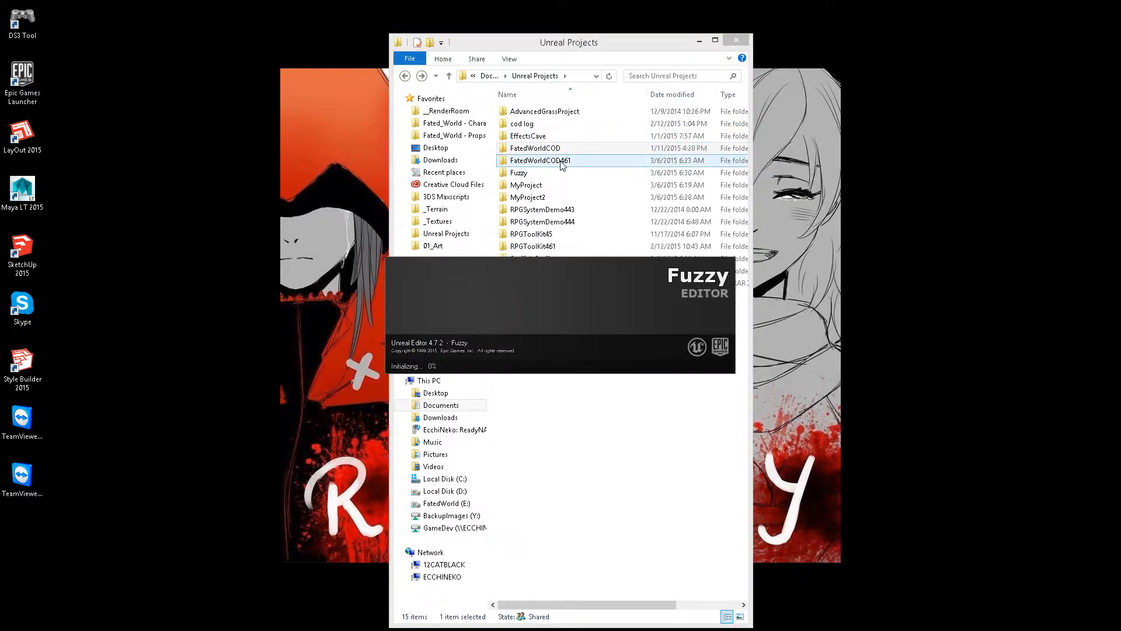
double_click(540, 160)
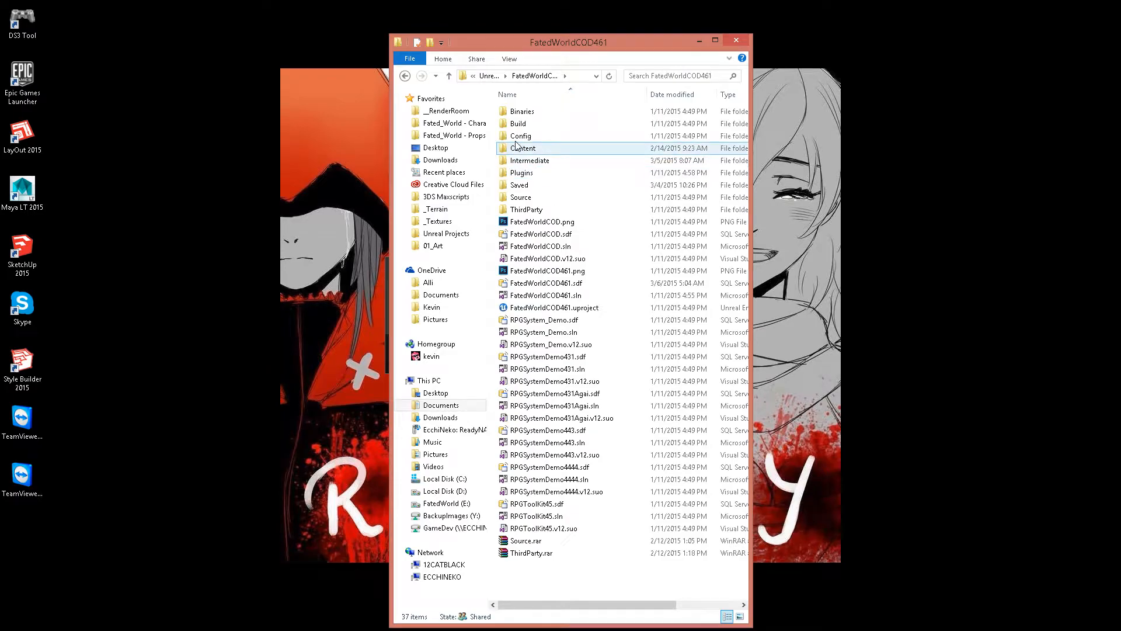
double_click(524, 148)
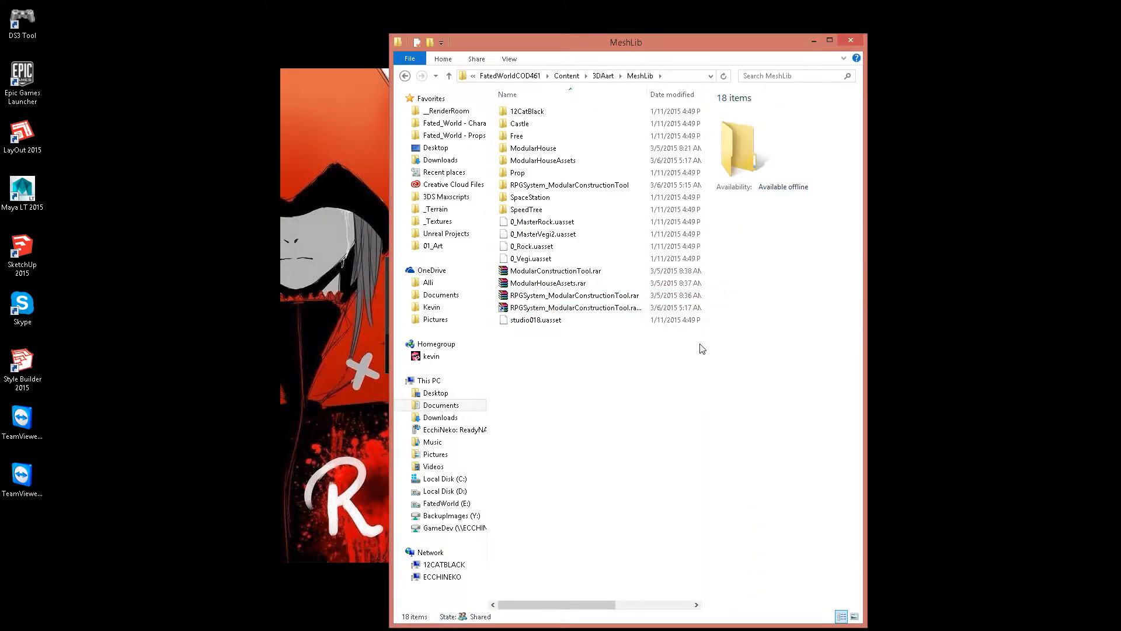
mouse_move(701, 347)
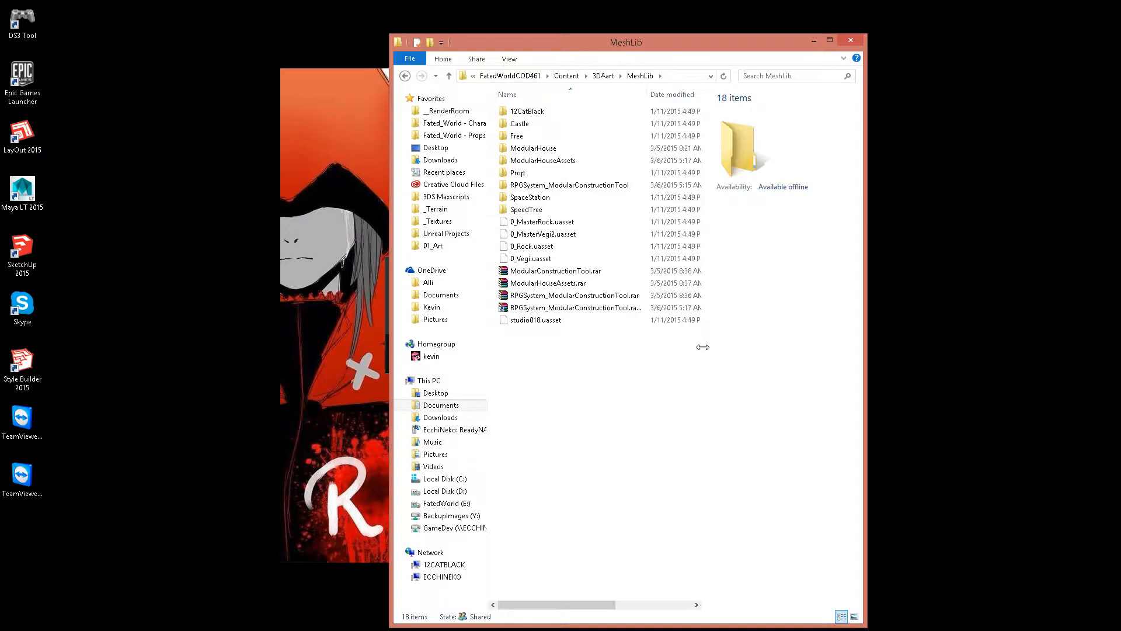
mouse_move(708, 350)
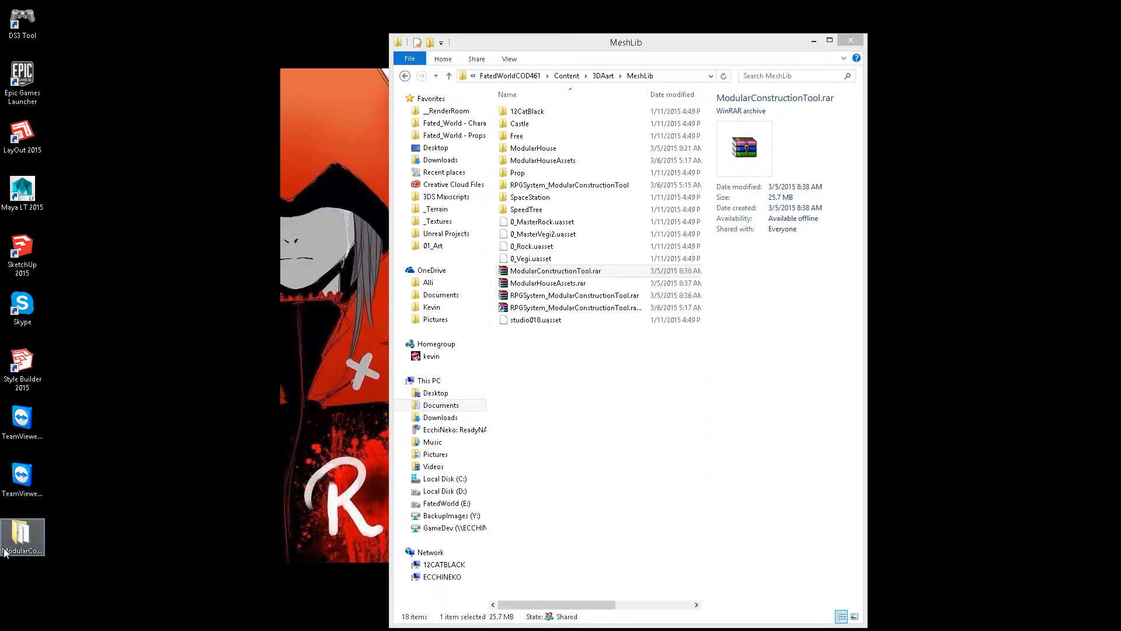
Move ModularHouse from ModularHouseAssets into Fuzzy's Content folder
double_click(575, 184)
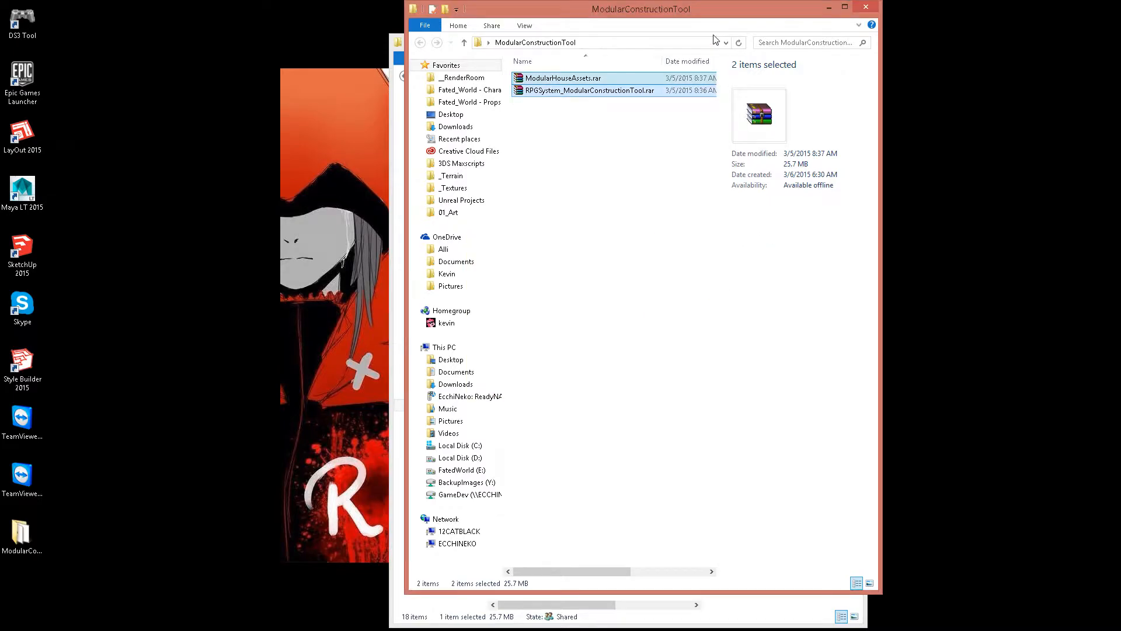
double_click(564, 77)
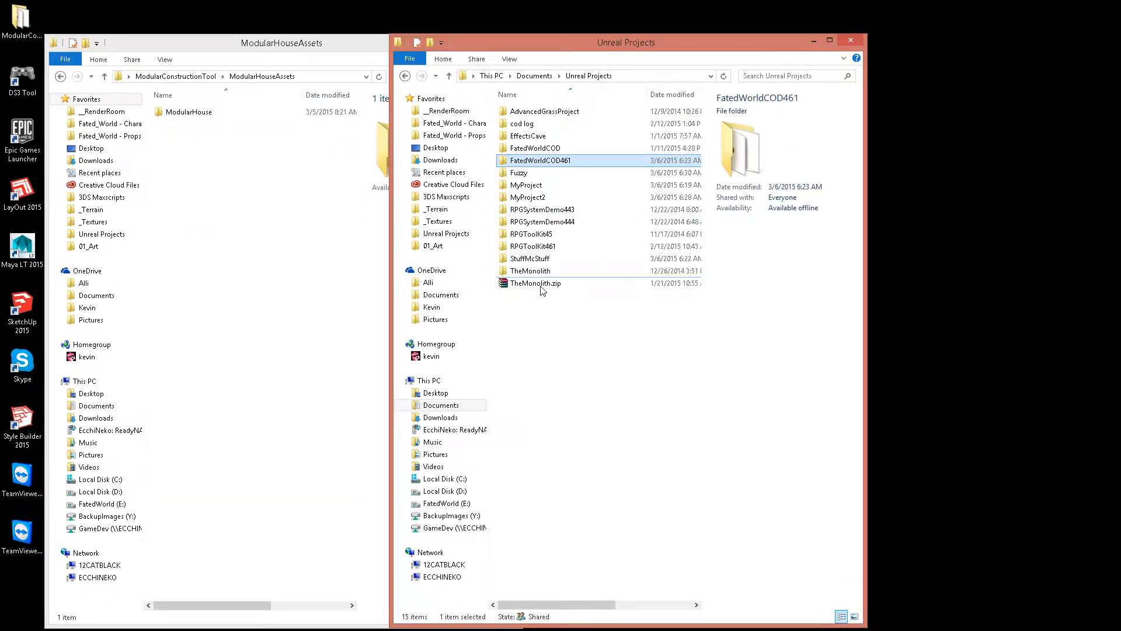
double_click(518, 172)
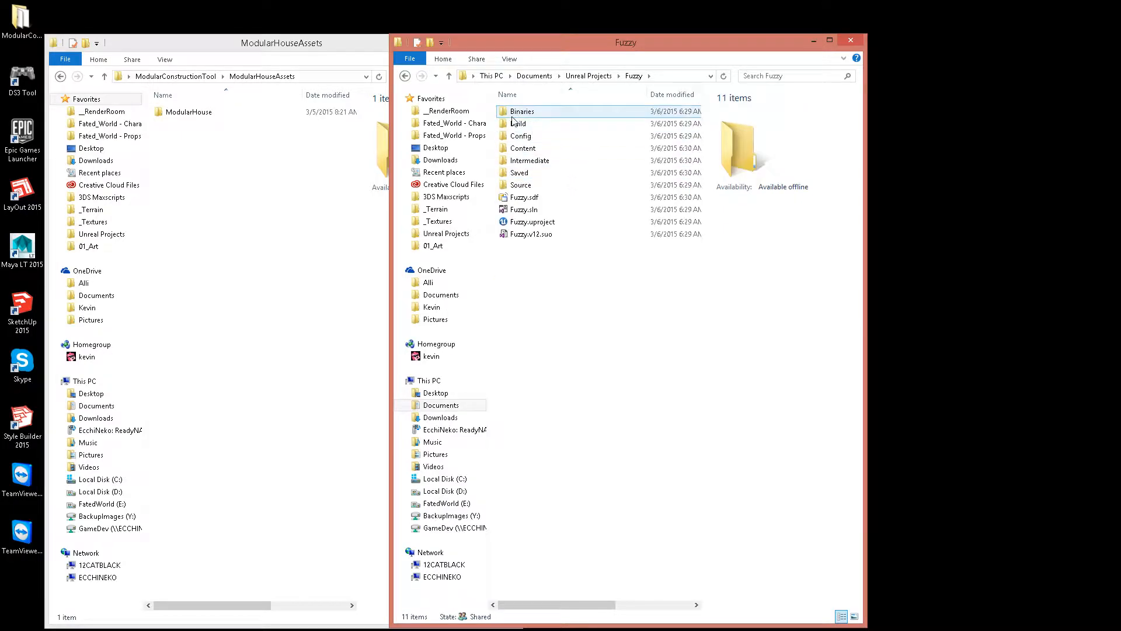
double_click(521, 148)
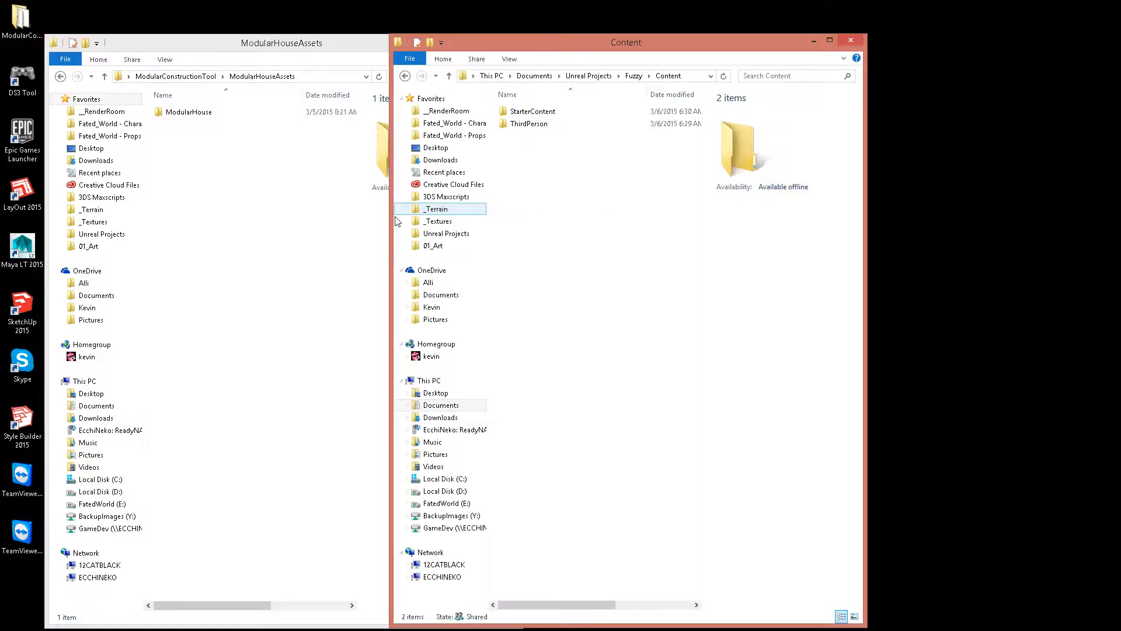
left_click(191, 112)
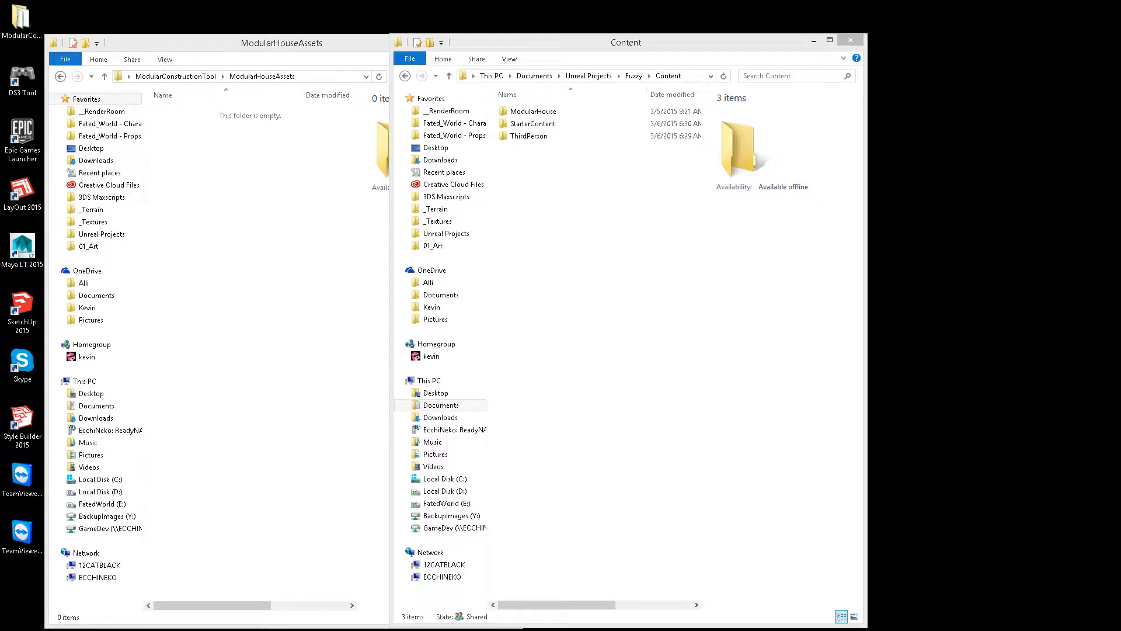
left_click(535, 111)
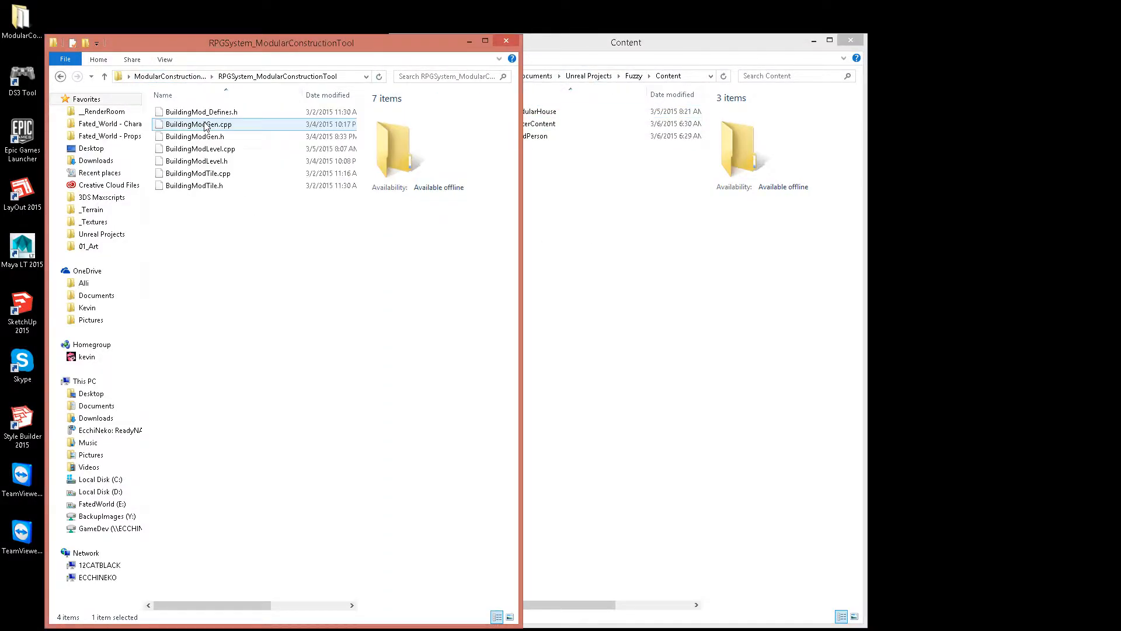
Select all seven BuildingMod files and drop them into Fuzzy/Source/Fuzzy
key("ctrl+a")
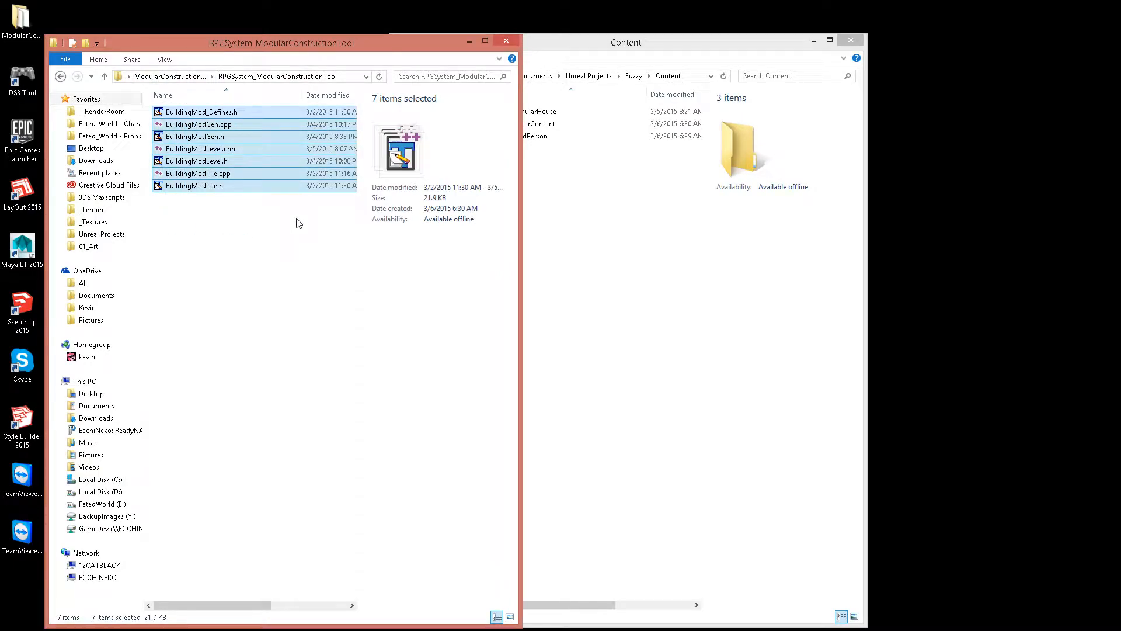
left_click(633, 76)
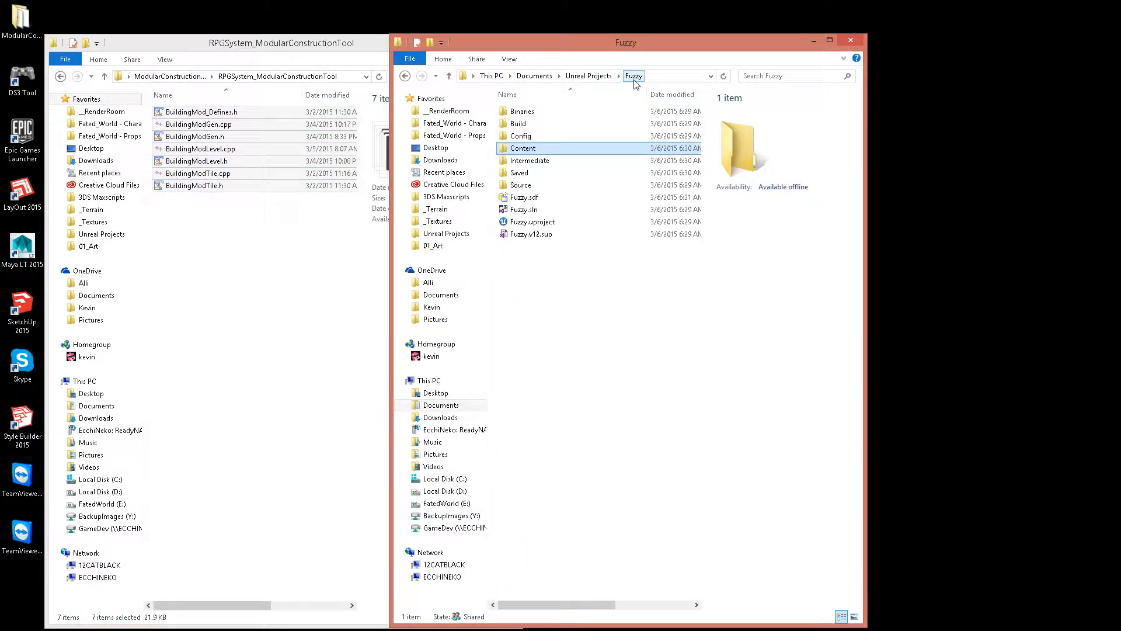
double_click(521, 184)
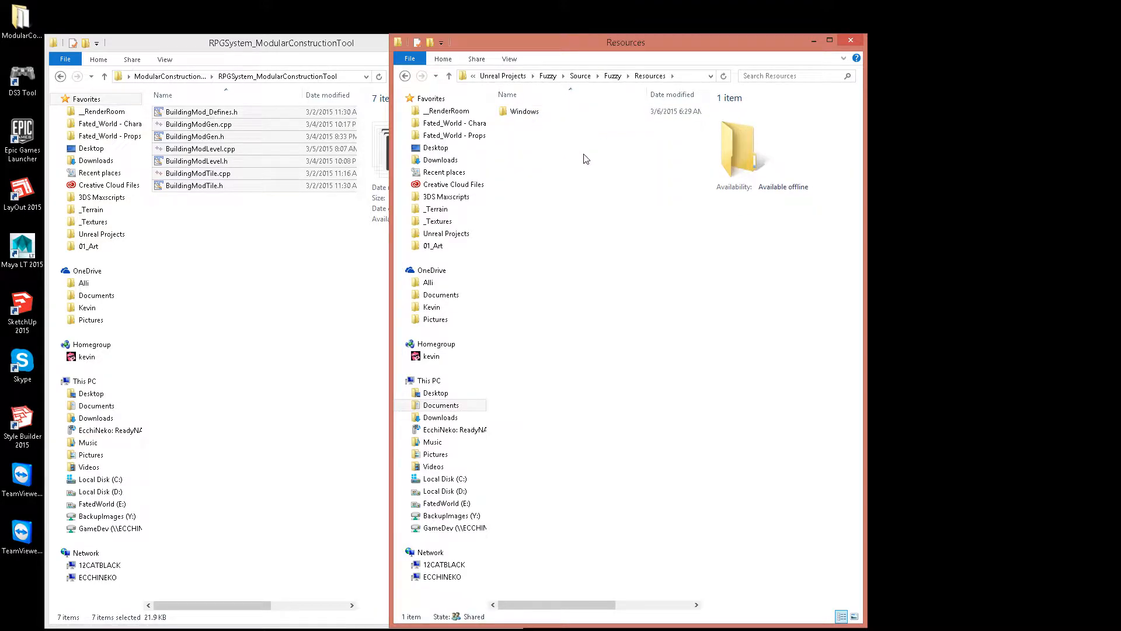
double_click(528, 111)
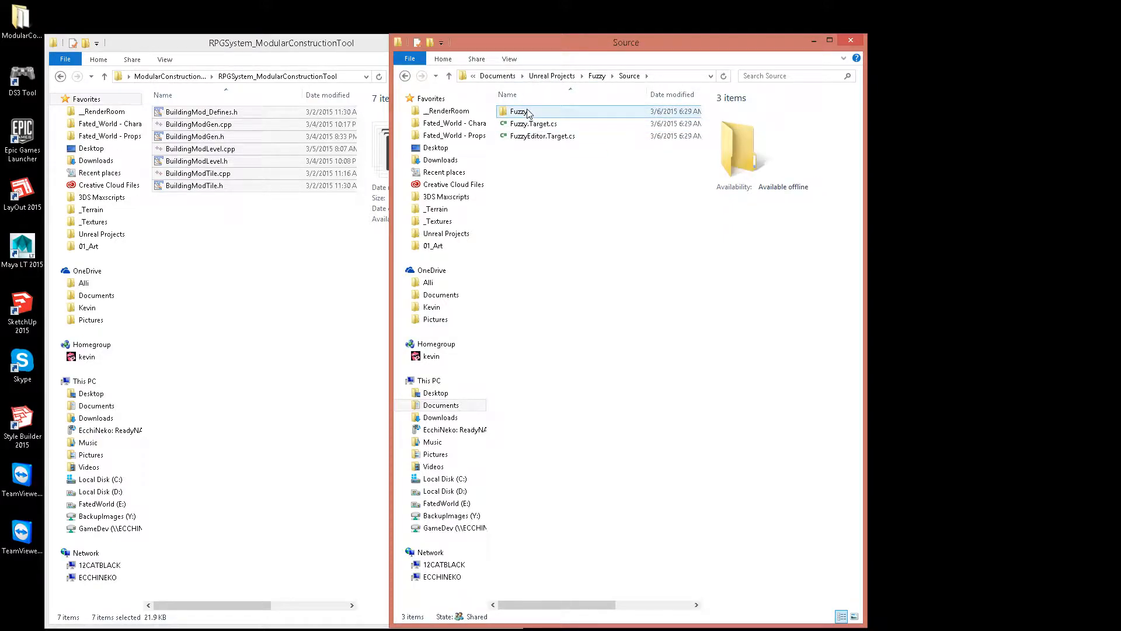
left_click(516, 111)
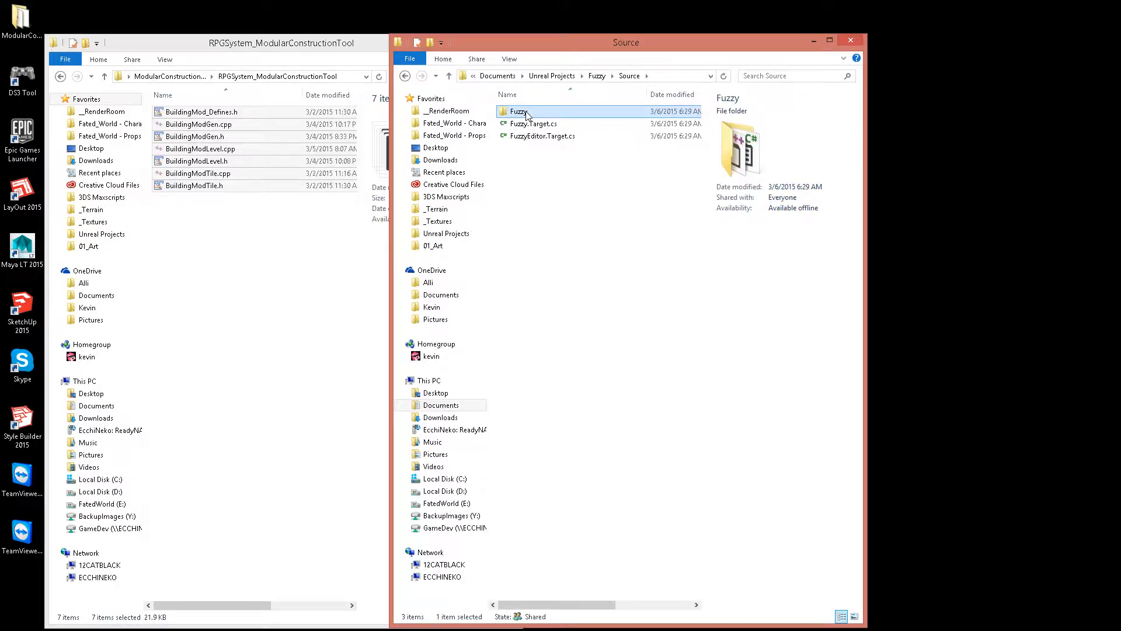
double_click(519, 111)
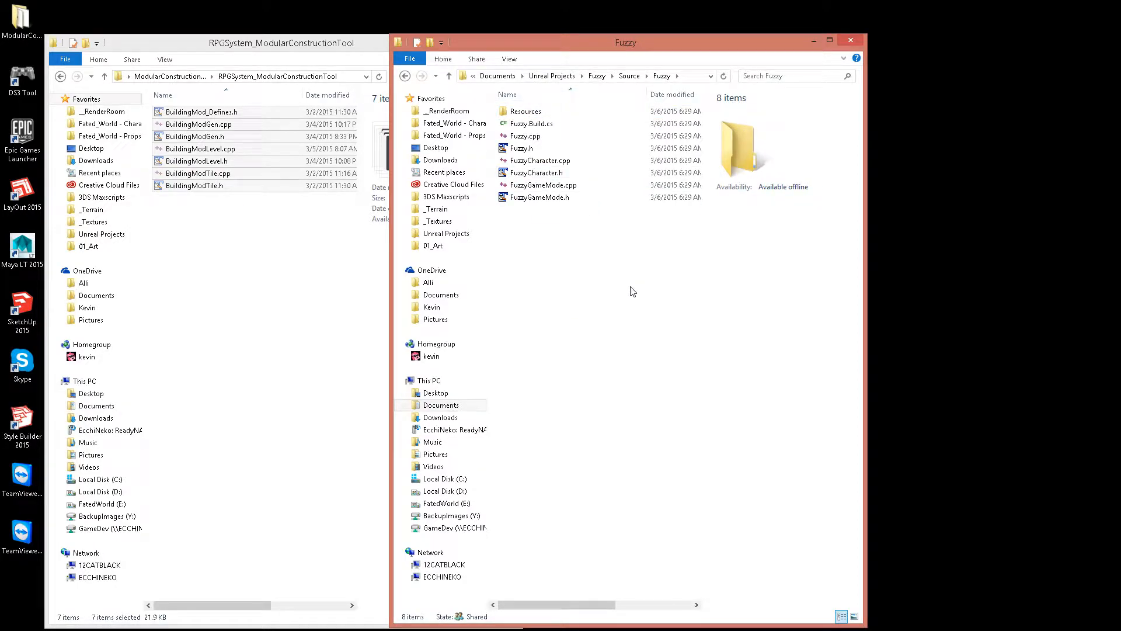
mouse_move(598, 288)
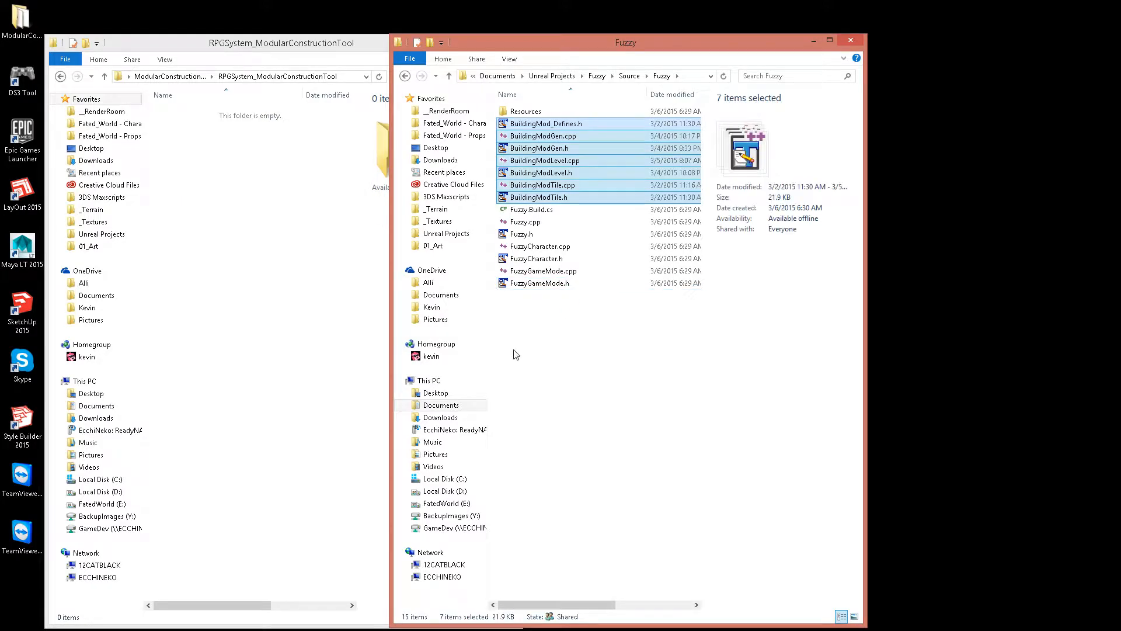
left_click(542, 184)
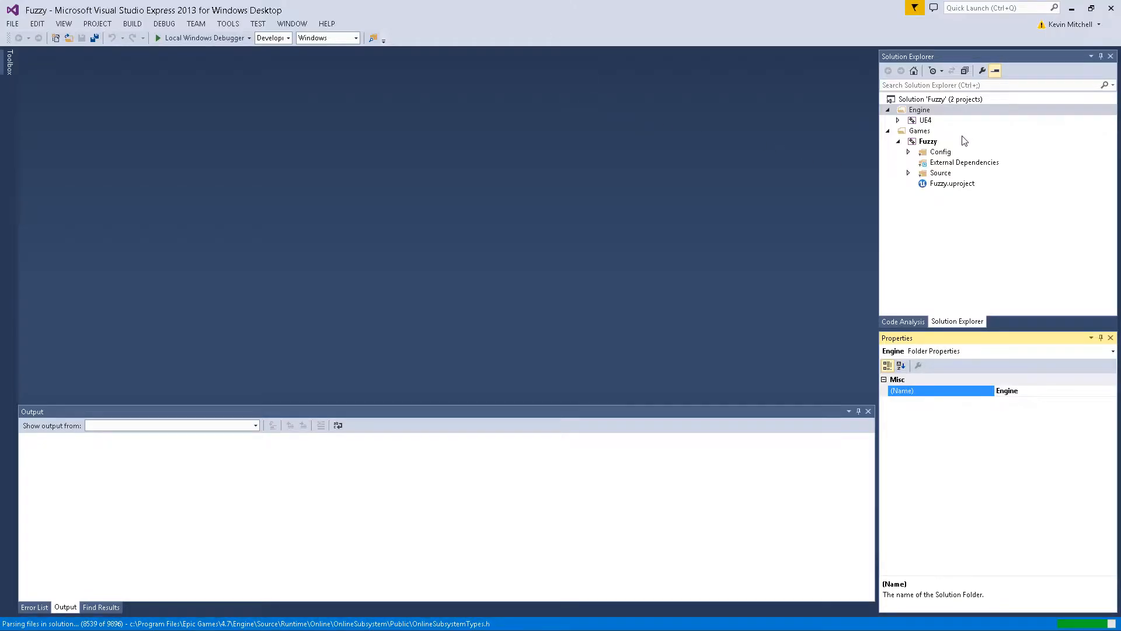
Expand Source > Fuzzy in Solution Explorer and start Add Existing Item
left_click(909, 152)
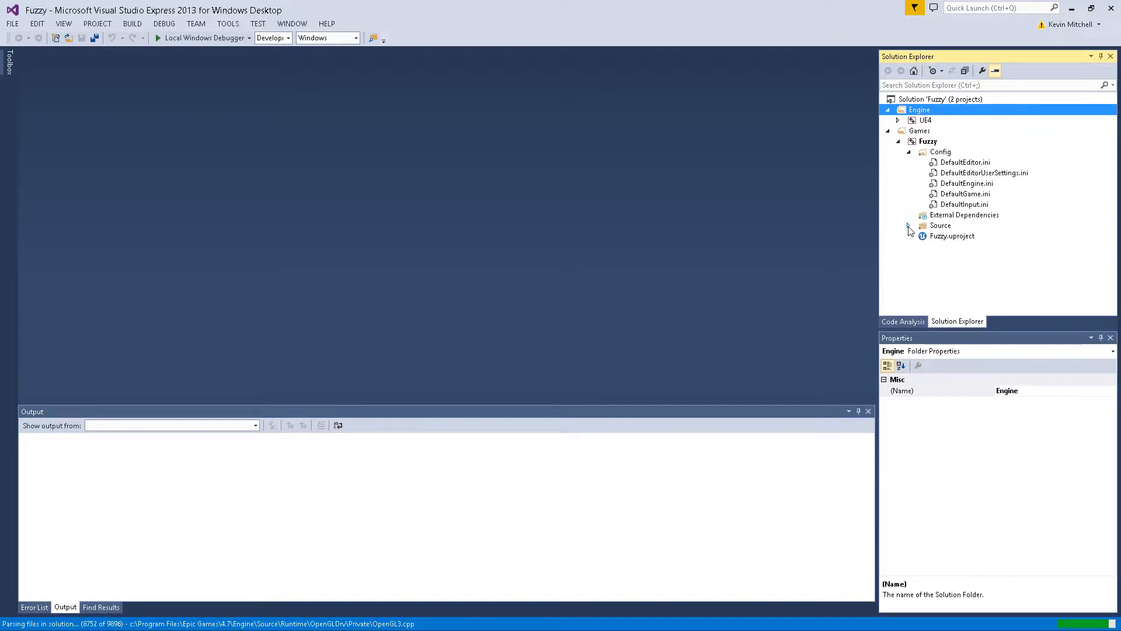
left_click(910, 226)
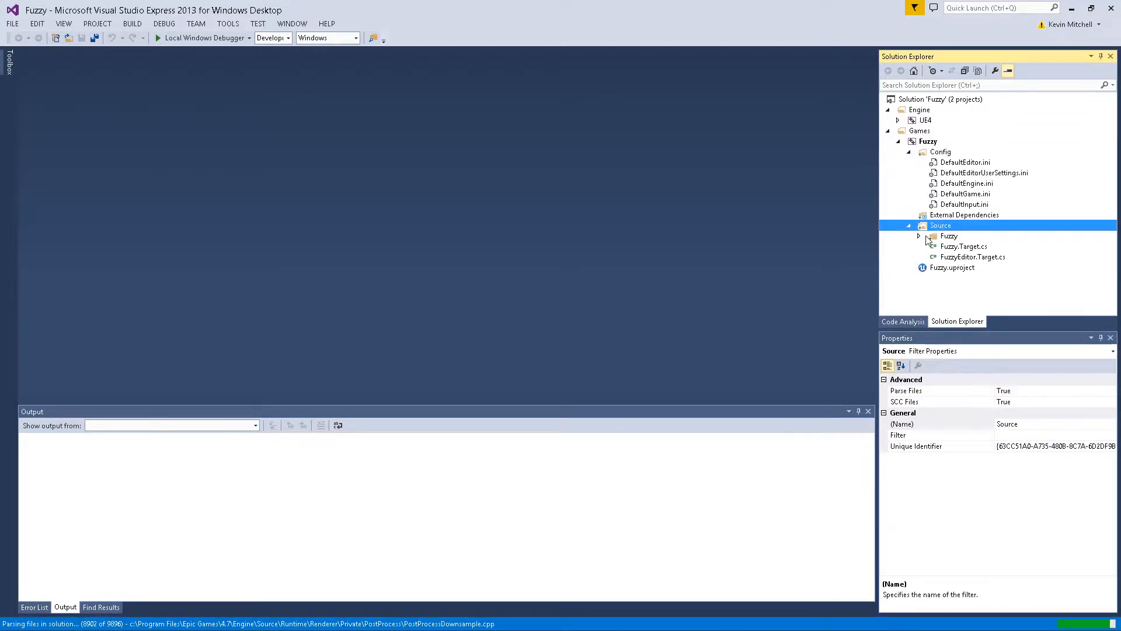
left_click(920, 236)
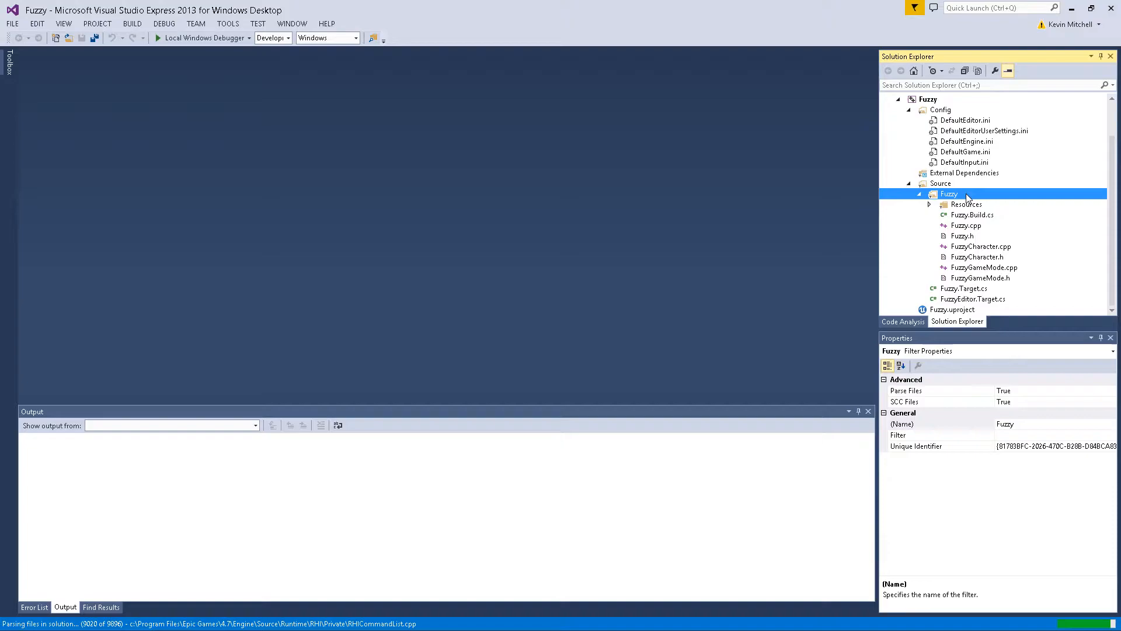
right_click(949, 194)
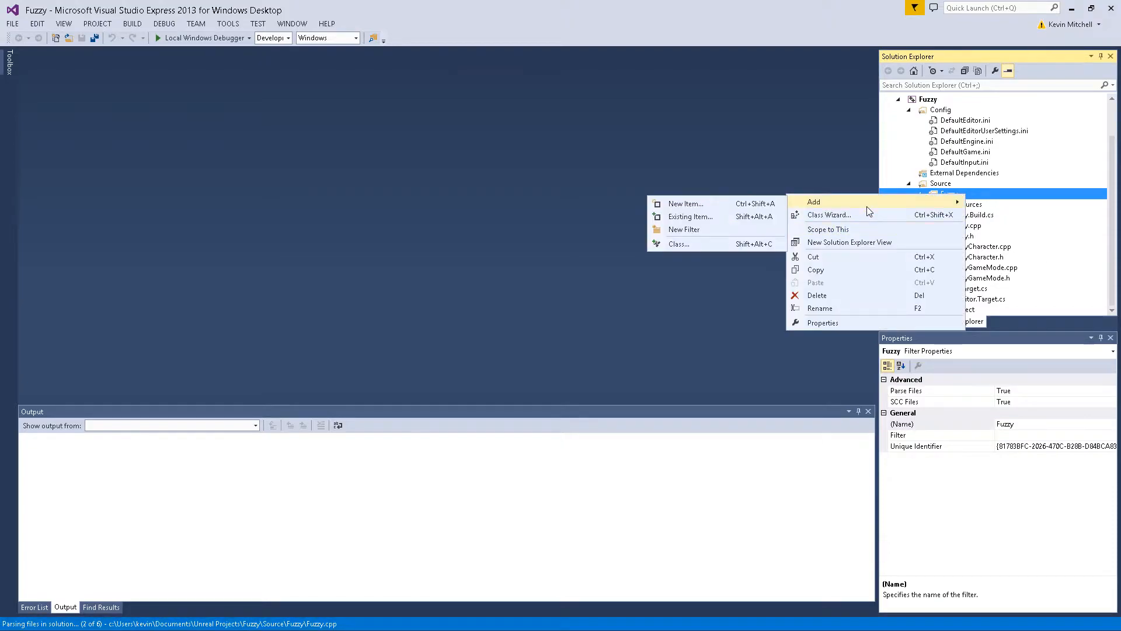
left_click(691, 216)
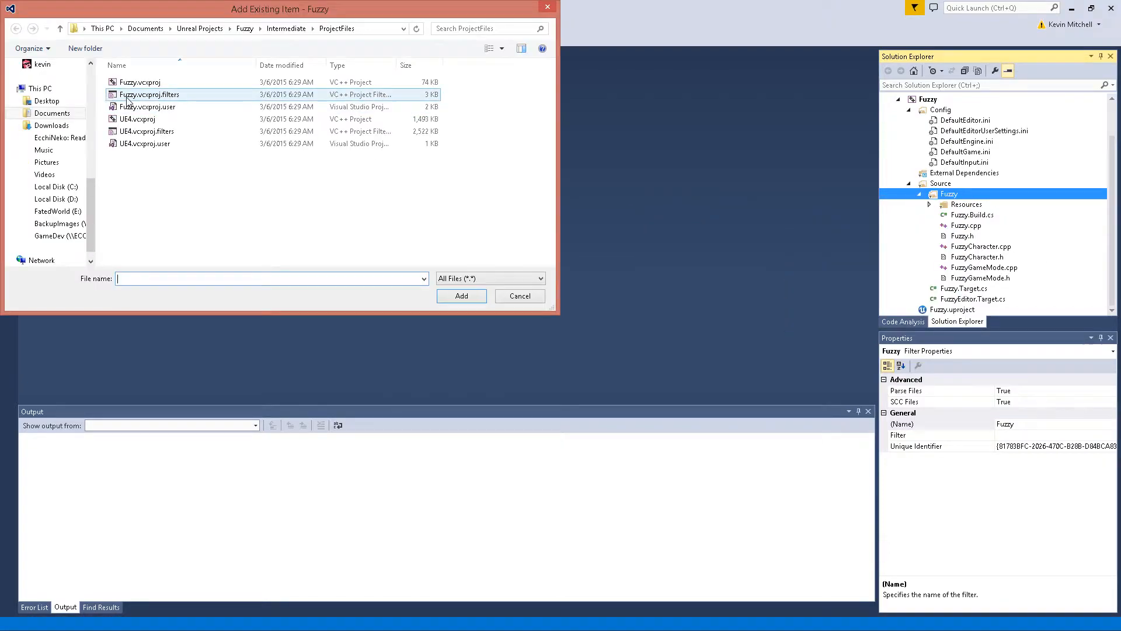
Browse to Fuzzy/Source/Fuzzy and select the seven BuildingMod files
left_click(200, 29)
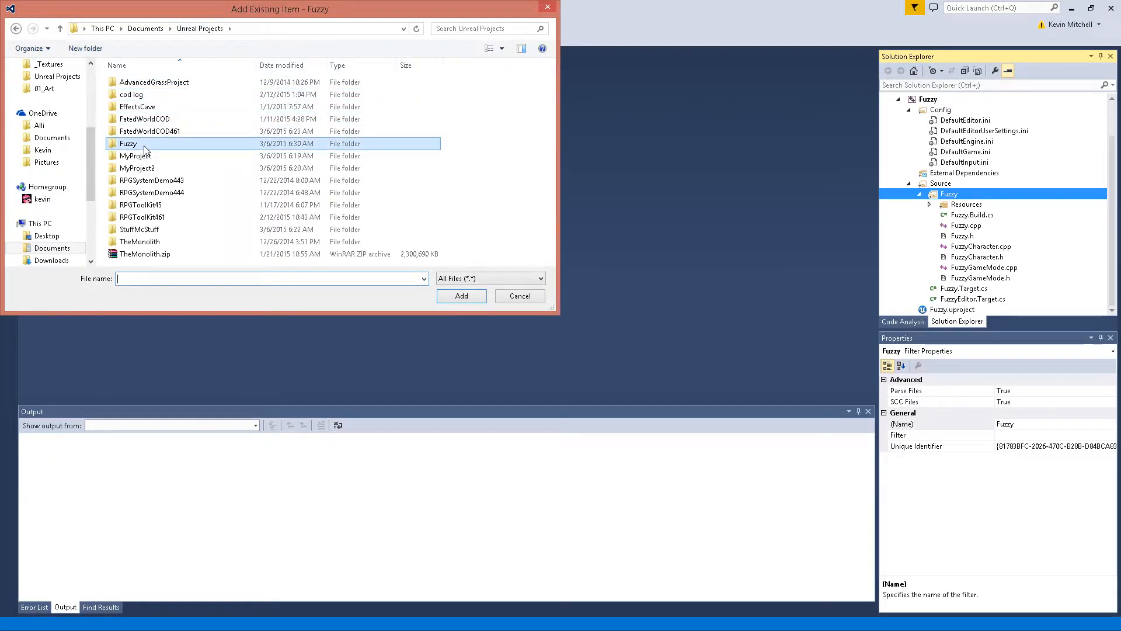
double_click(127, 143)
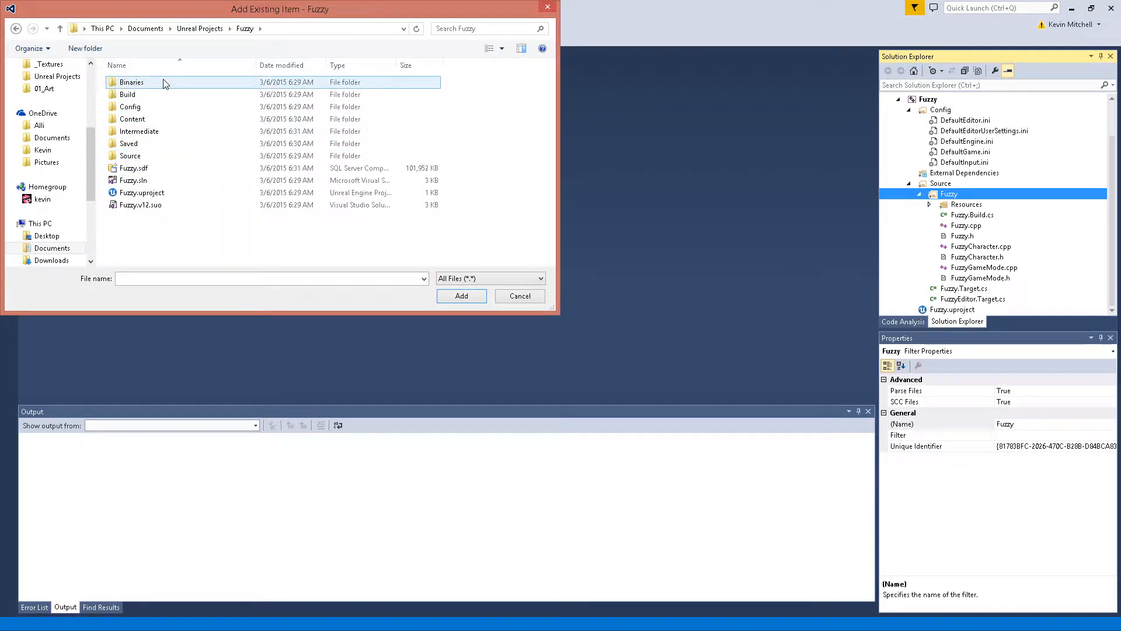
left_click(130, 143)
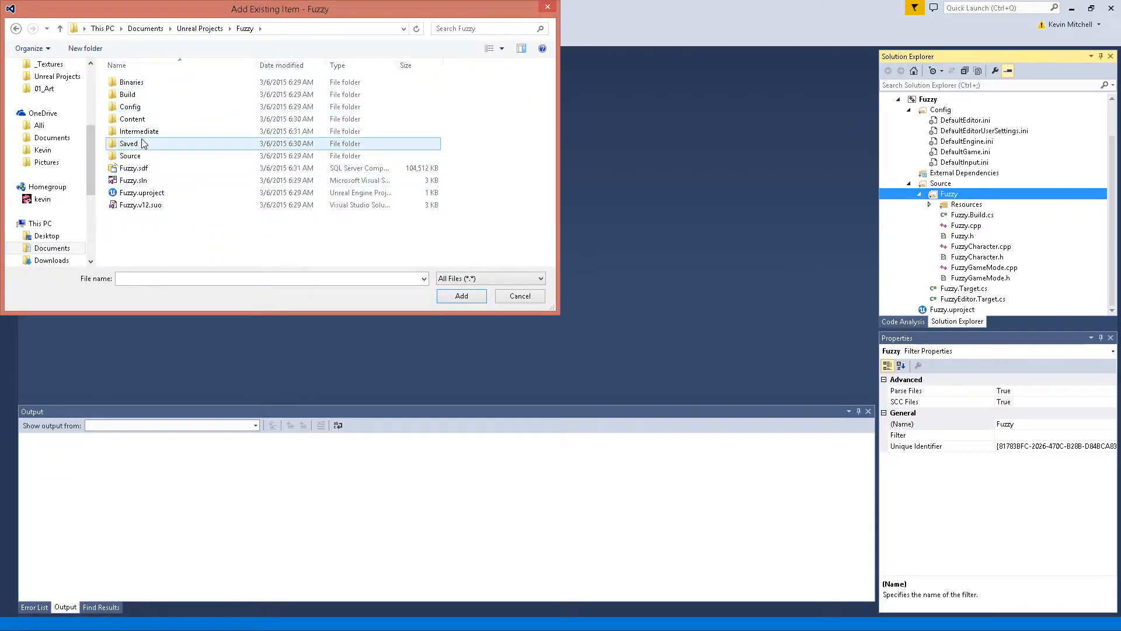
double_click(130, 155)
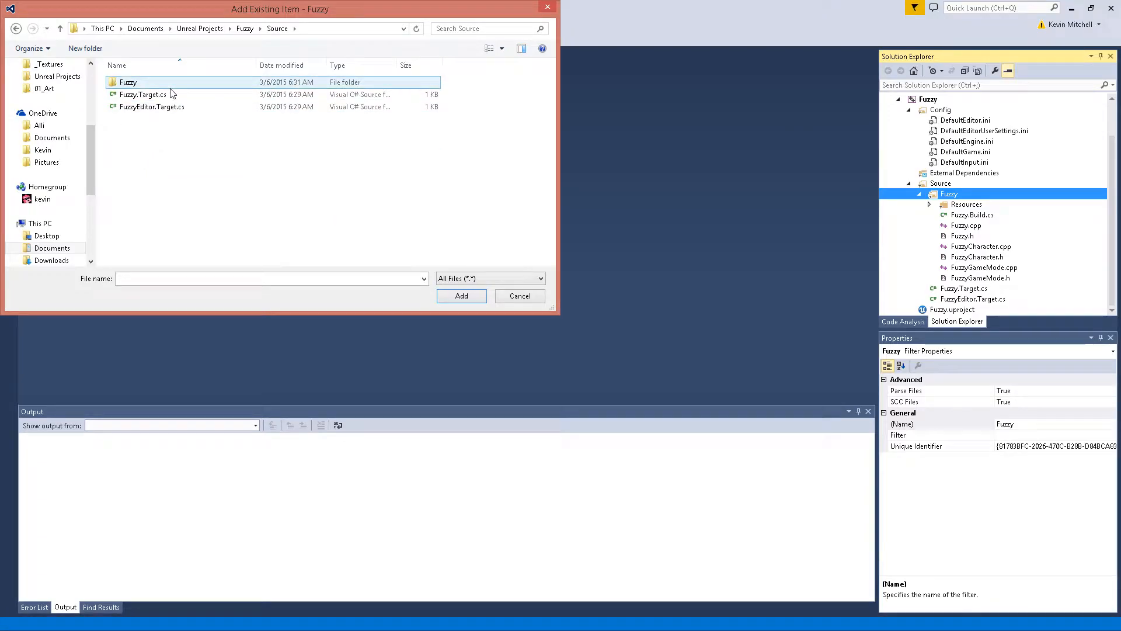
double_click(128, 82)
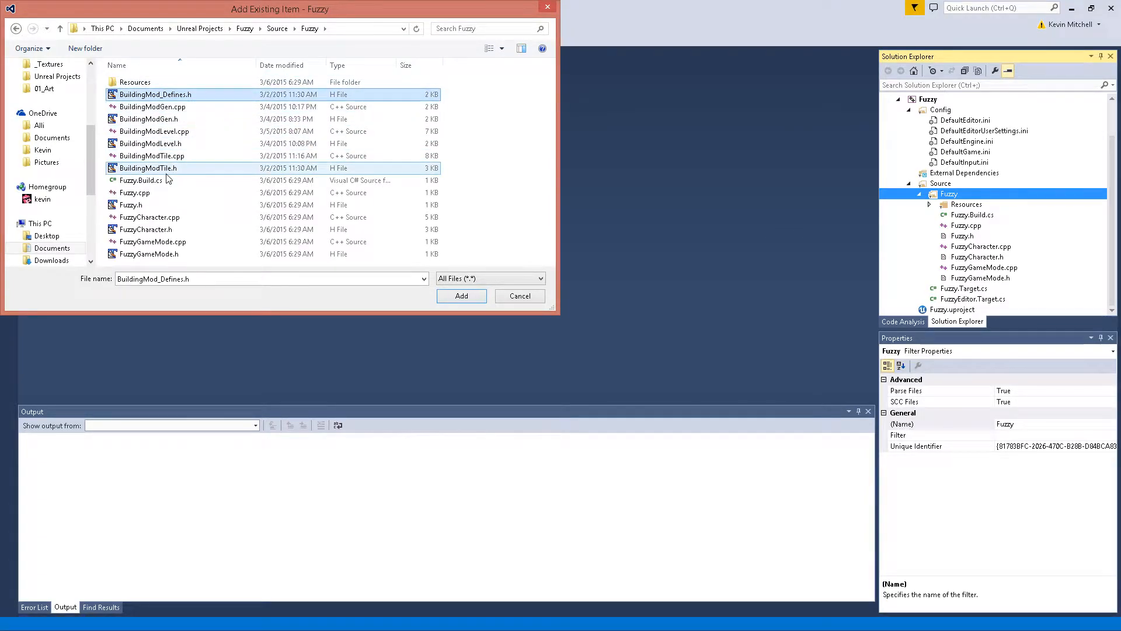
left_click(519, 296)
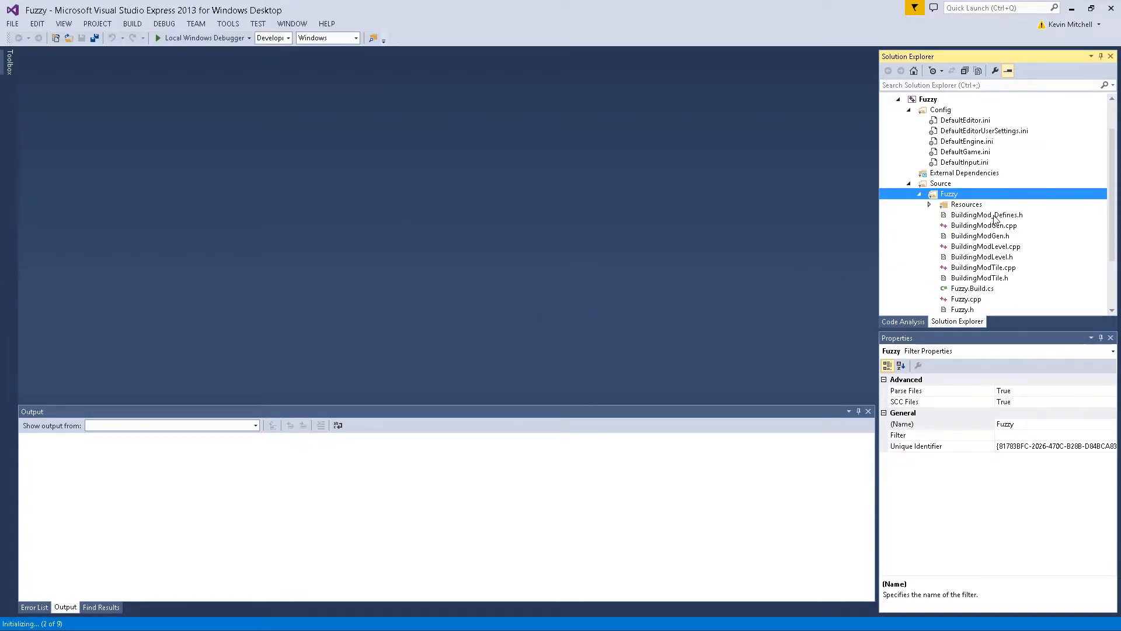
Open BuildingMod_Defines.h and BuildingModGen.cpp and select the include's project name for Fuzzy.h
double_click(987, 215)
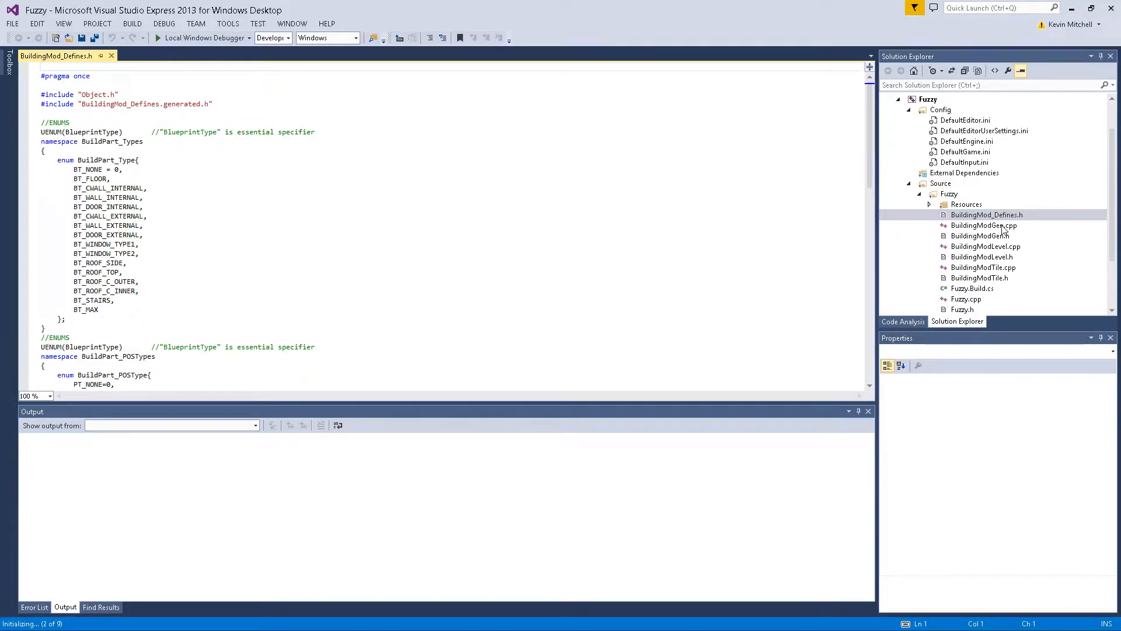
double_click(985, 224)
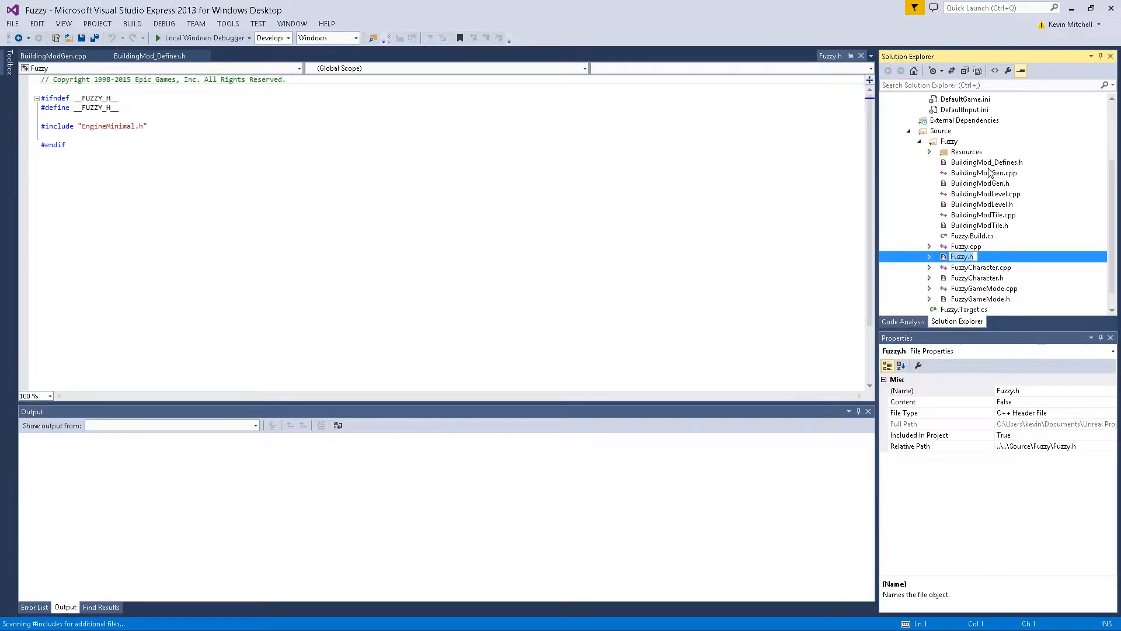
left_click(983, 172)
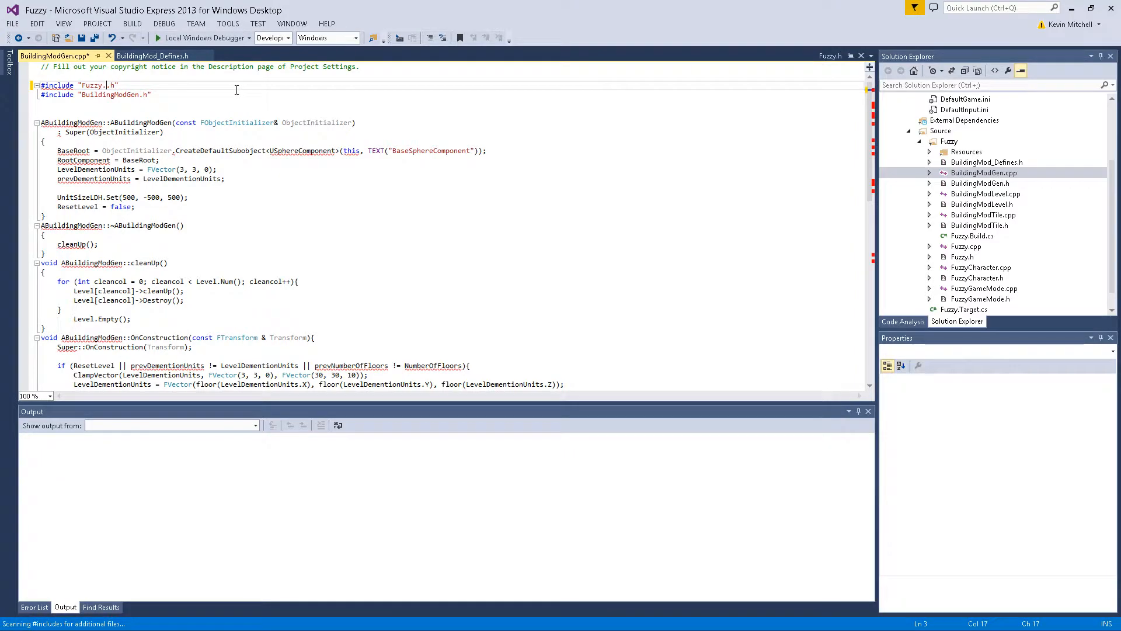
double_click(91, 85)
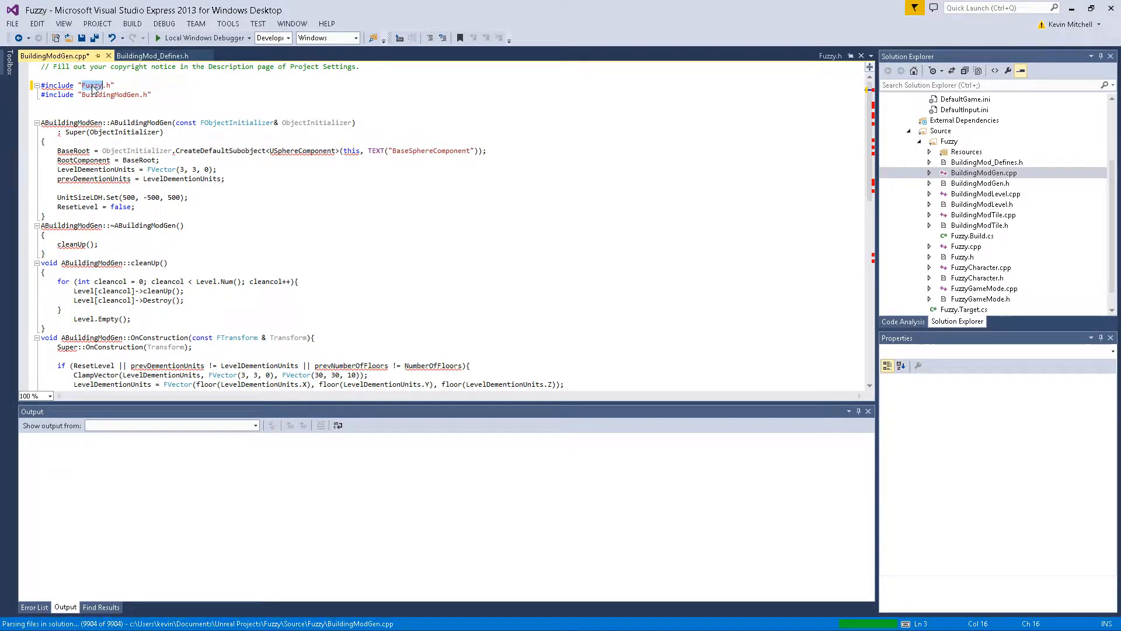
mouse_move(1007, 200)
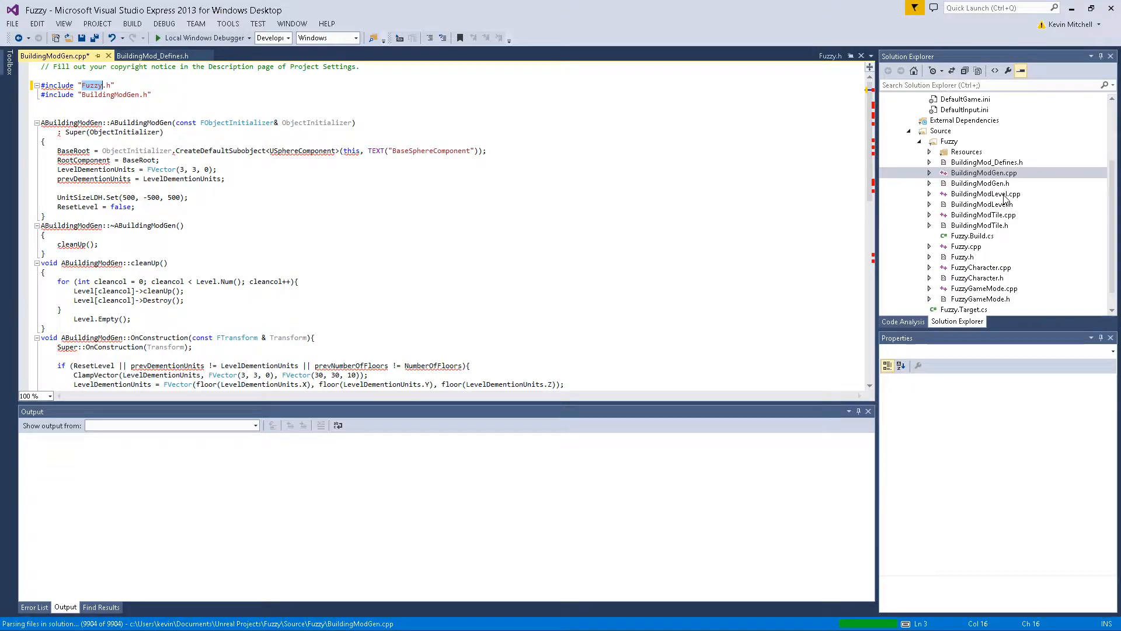
Replace RPGSYSTEM_DEMO_API with FUZZY_API in BuildingModLevel, then move to BuildingModTile
double_click(985, 193)
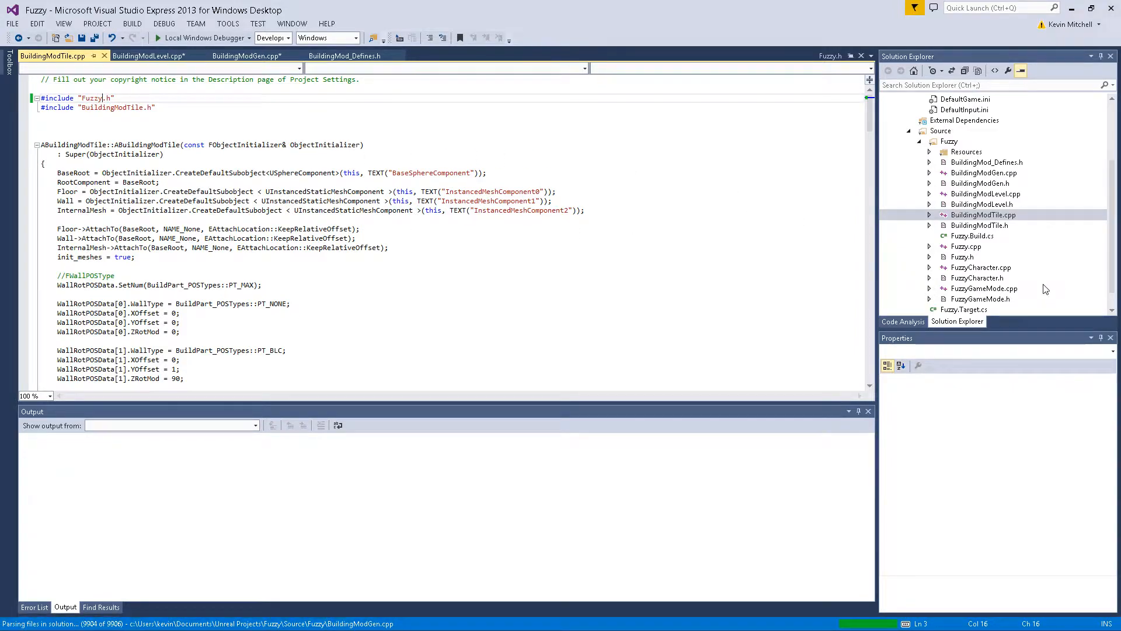
mouse_move(993, 175)
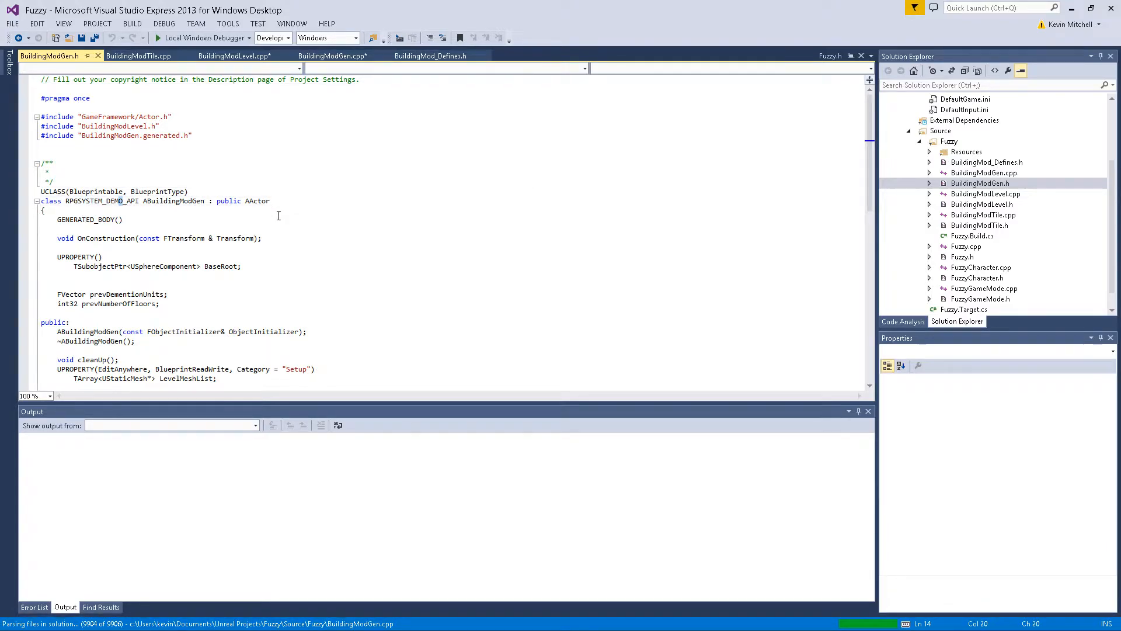
double_click(94, 201)
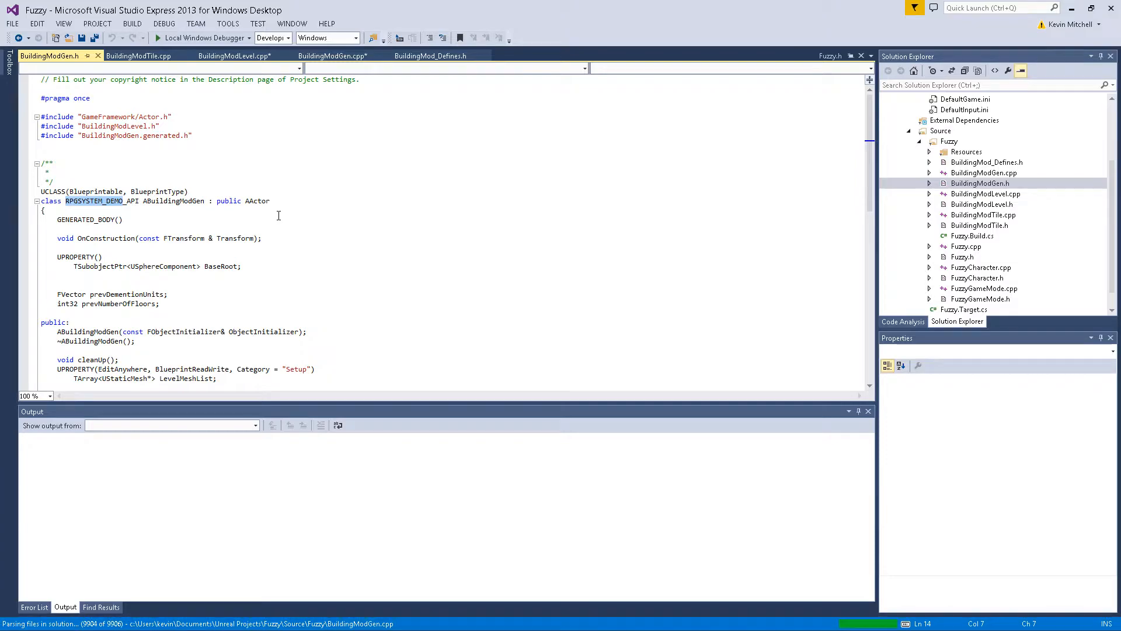
double_click(128, 201)
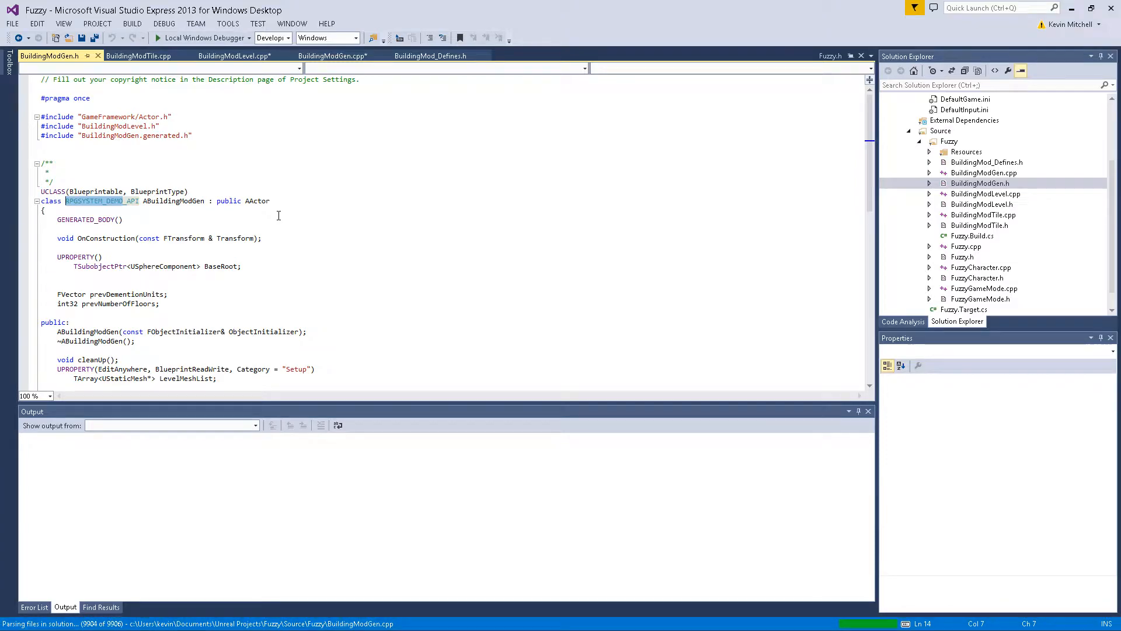
type("FUZZY_API")
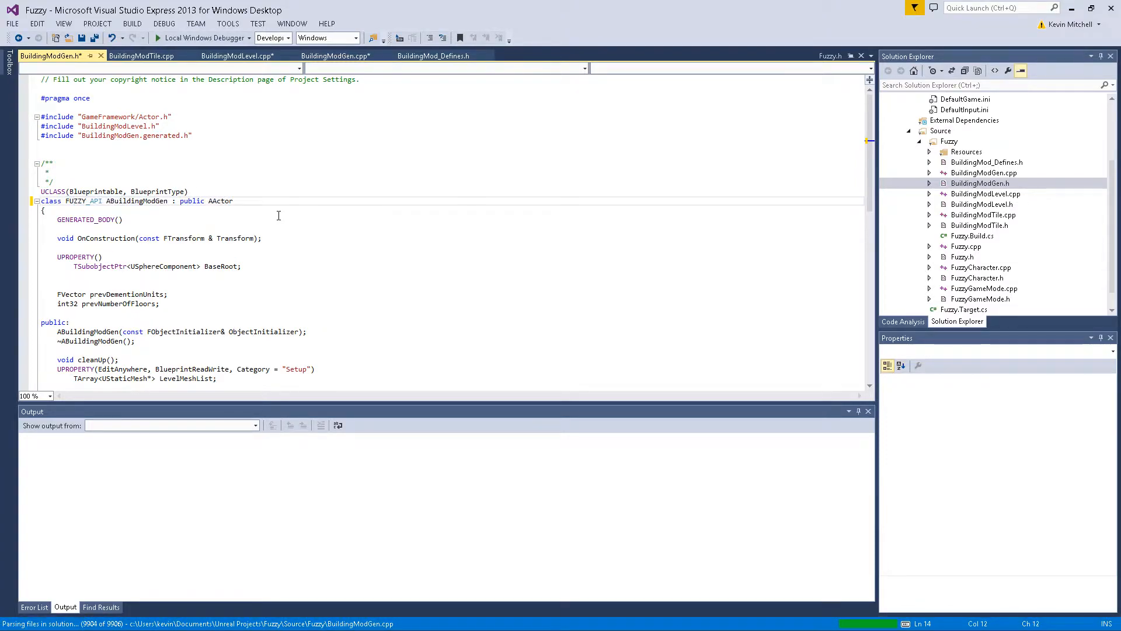
double_click(77, 200)
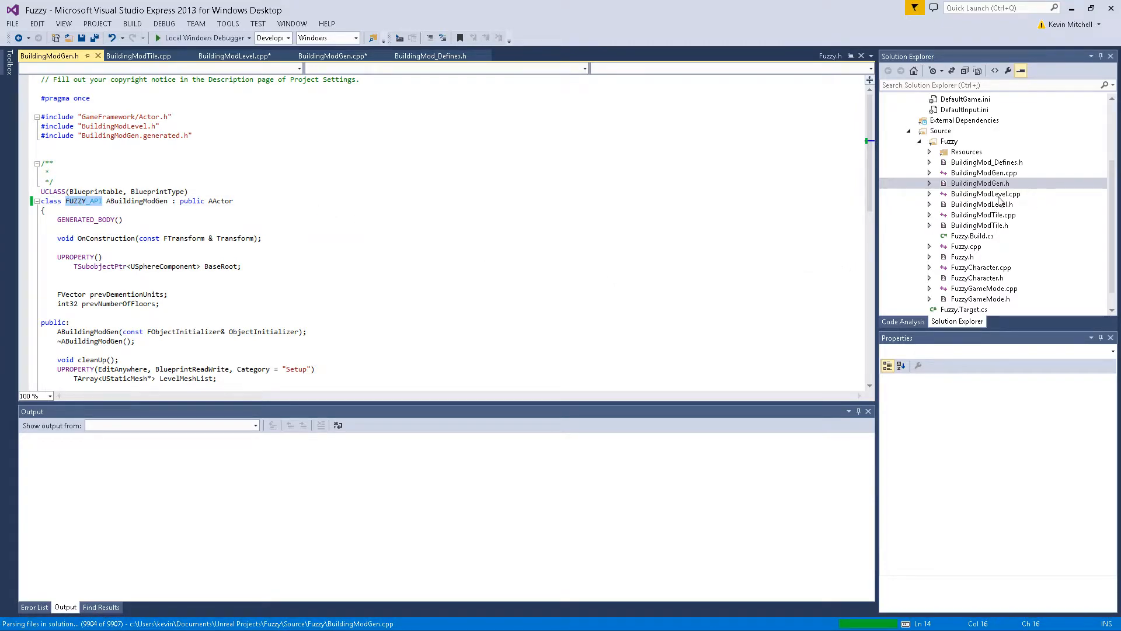
left_click(982, 214)
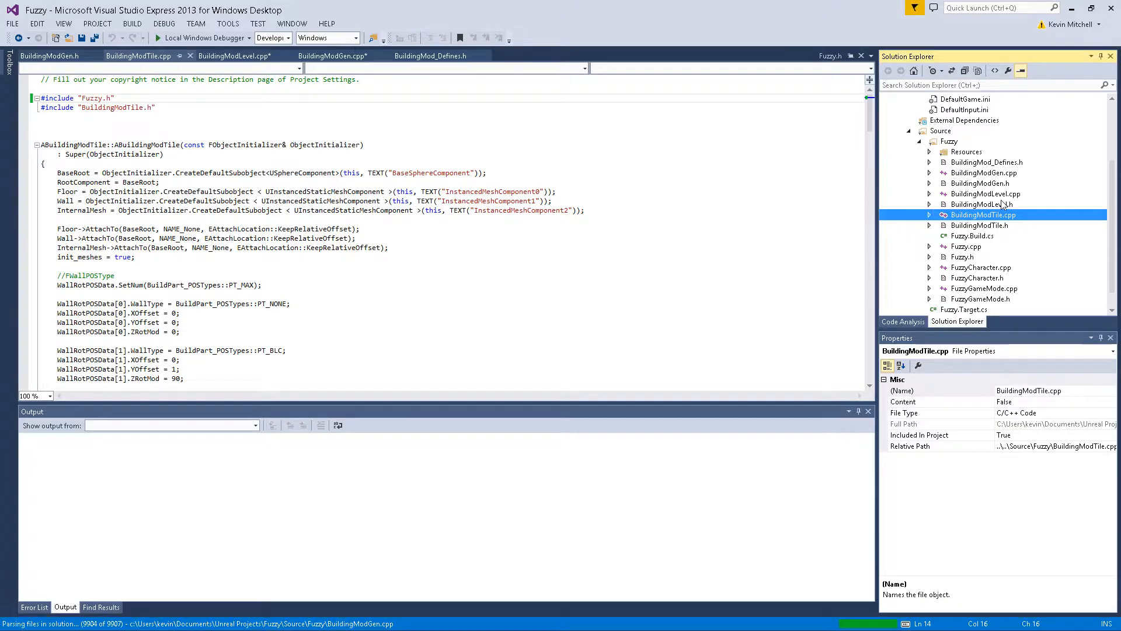
double_click(984, 204)
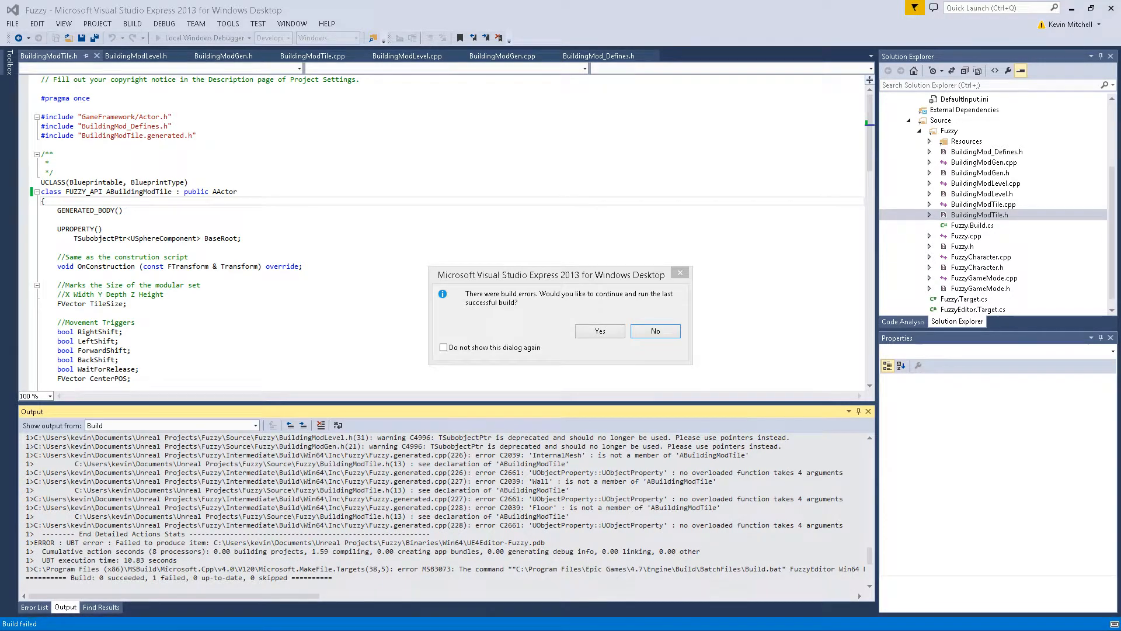
Decline the last successful build and review the errors in the Output log
left_click(654, 330)
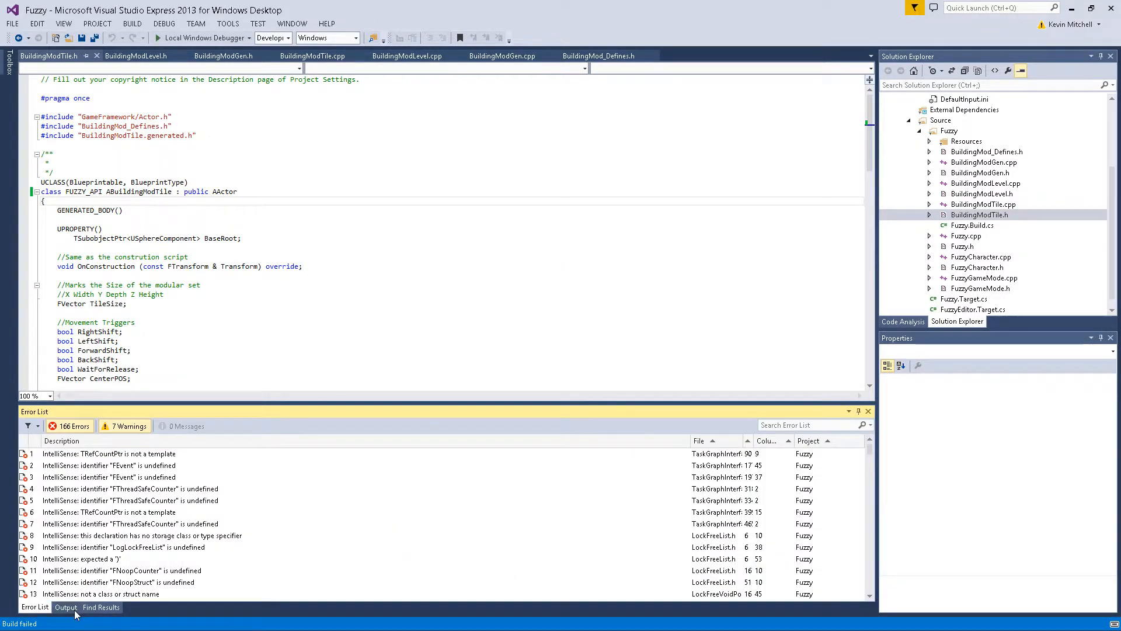
left_click(65, 607)
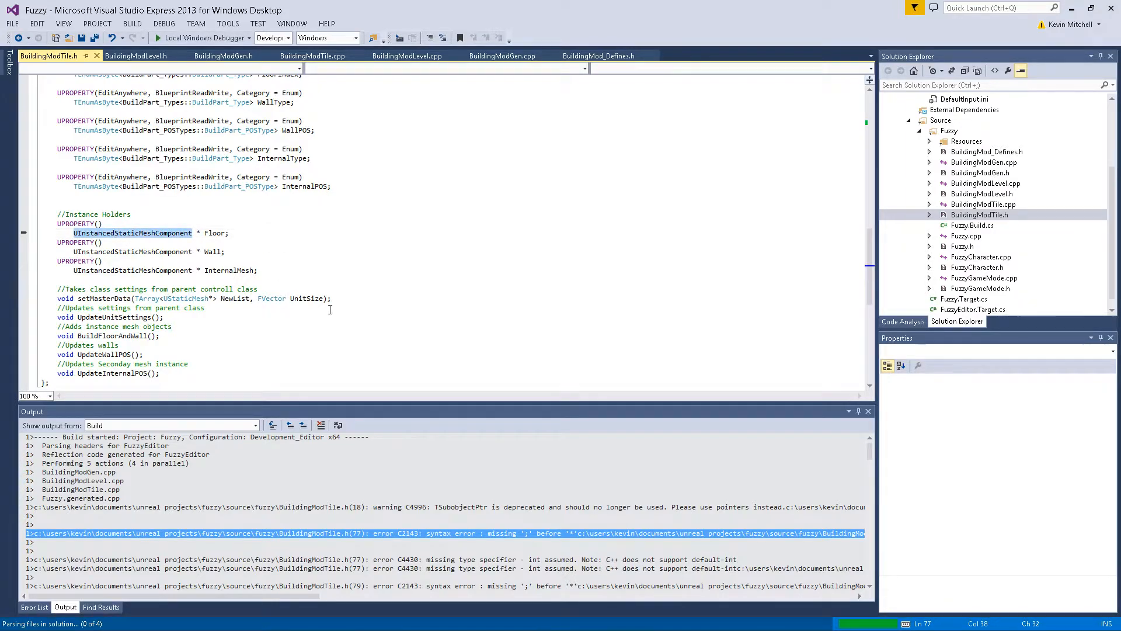
left_click(223, 251)
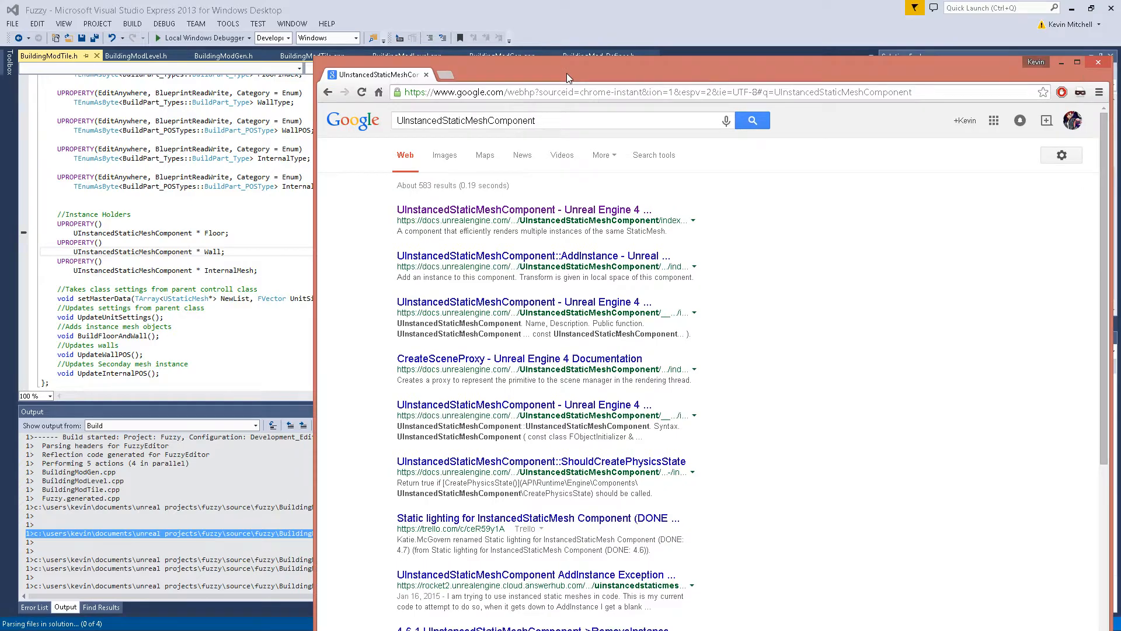
left_click(523, 209)
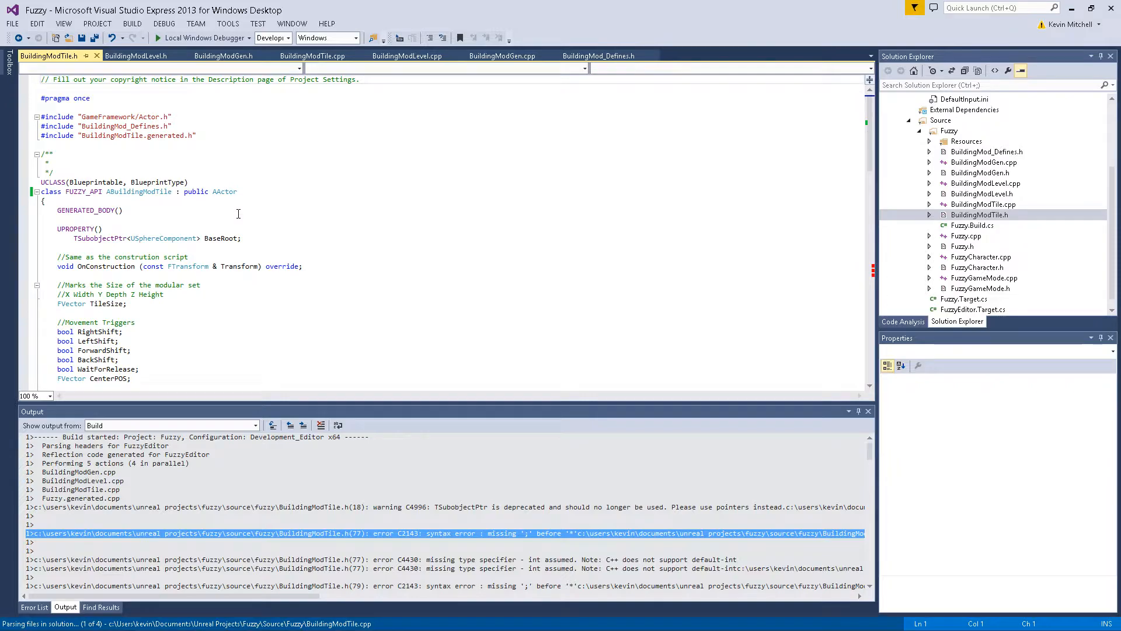
Add #include "Runtime/Engine/Classes/Components/InstancedStaticMeshComponent.h" atop BuildingModTile.h
left_click(172, 117)
type("#")
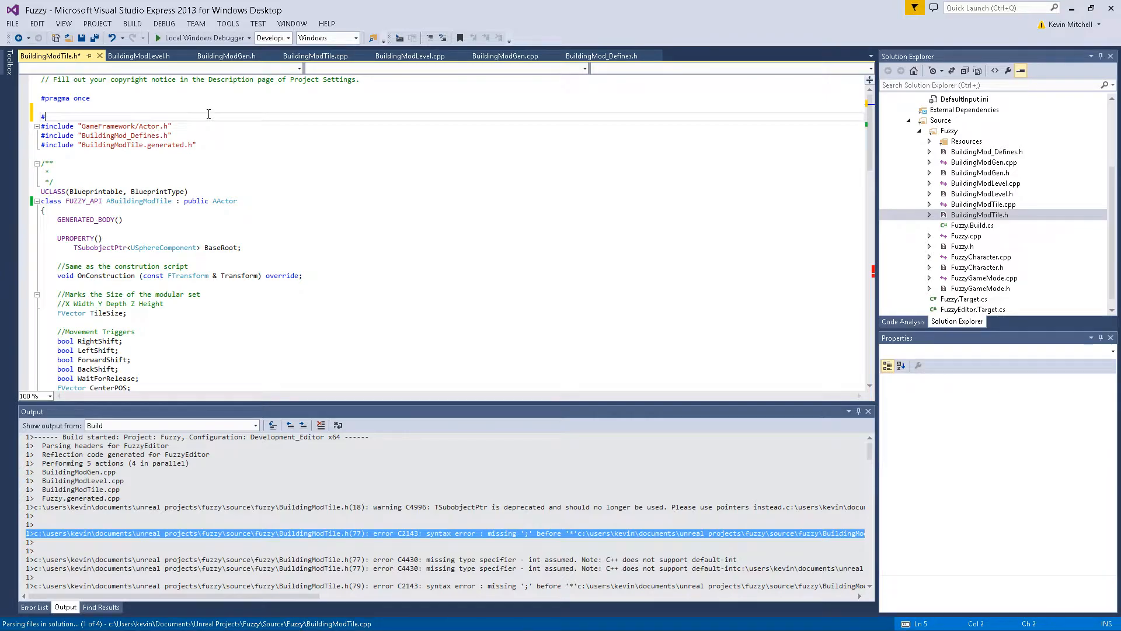
type("include")
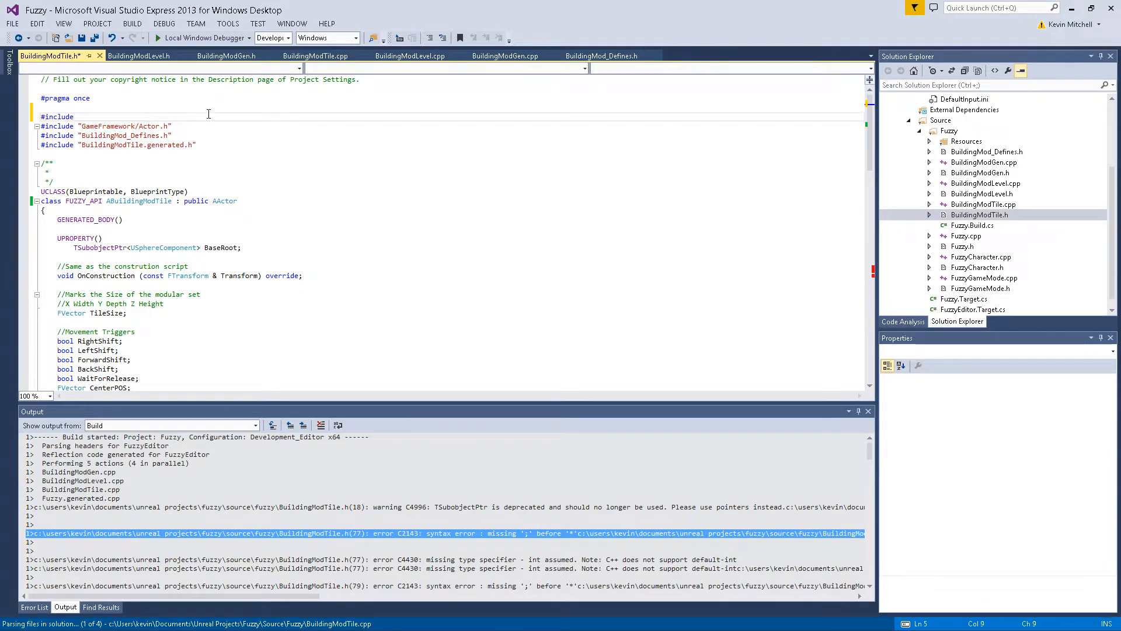
type("\"Runtime/Engine/Classes/Components/InstancedStaticMeshComponent.h\"")
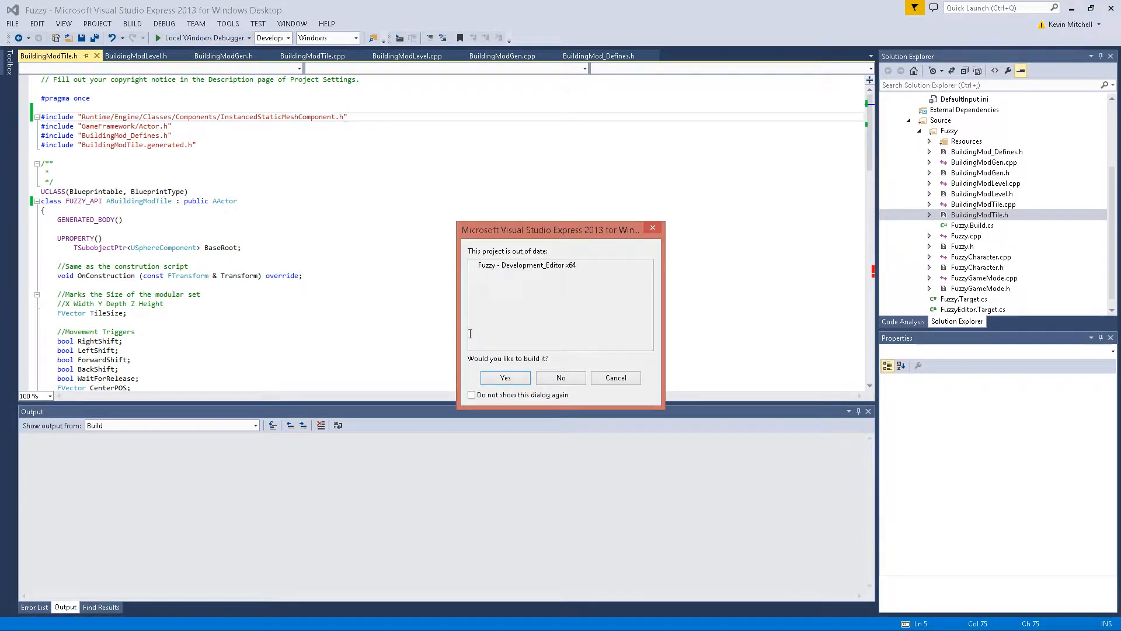
left_click(504, 378)
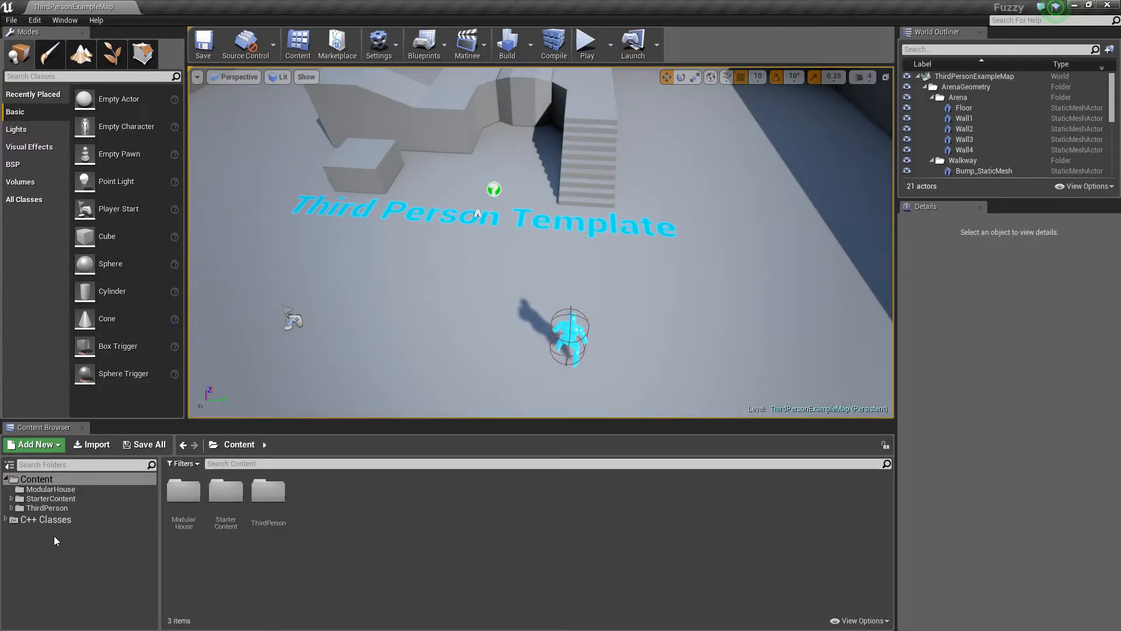
Open ModularHouse, find the Building Mod classes in All Classes, and right-click Content
double_click(50, 490)
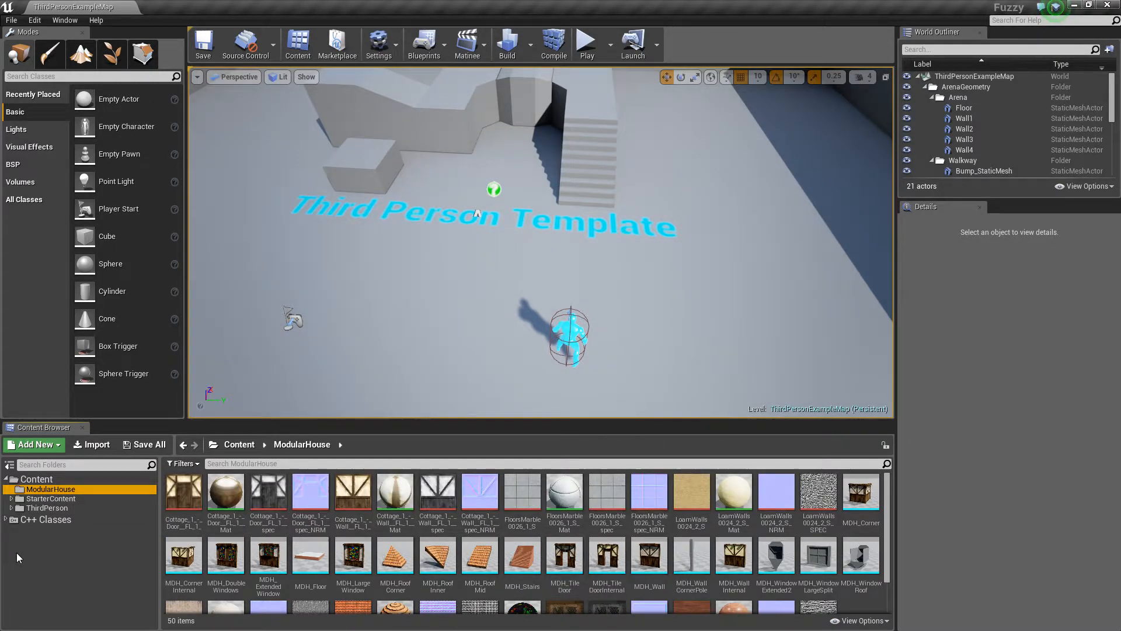
mouse_move(132, 182)
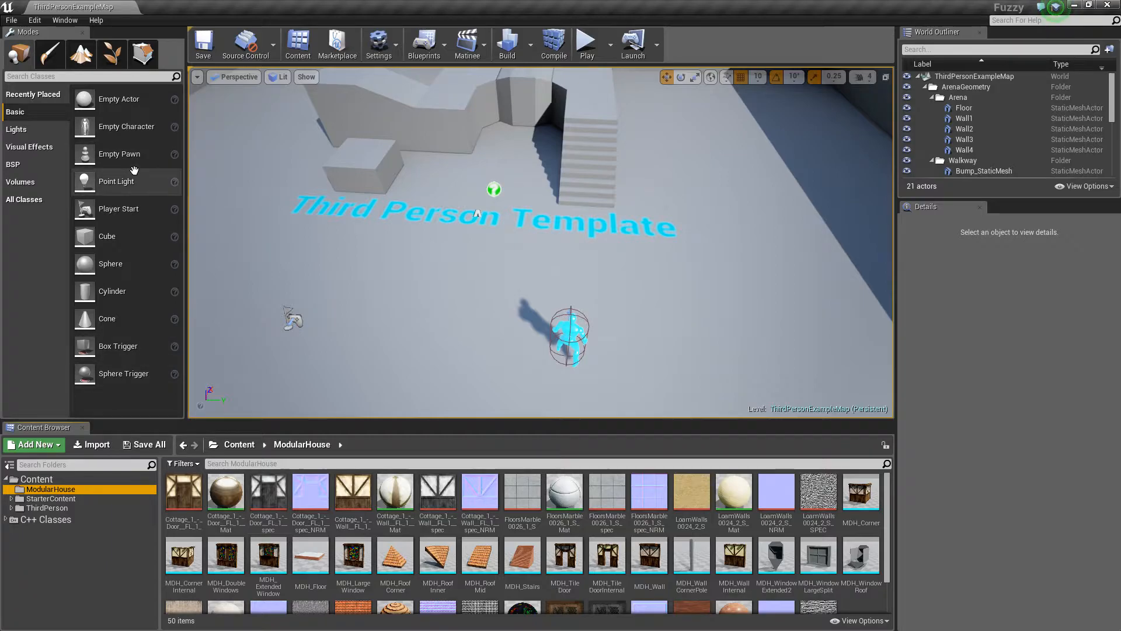
left_click(24, 198)
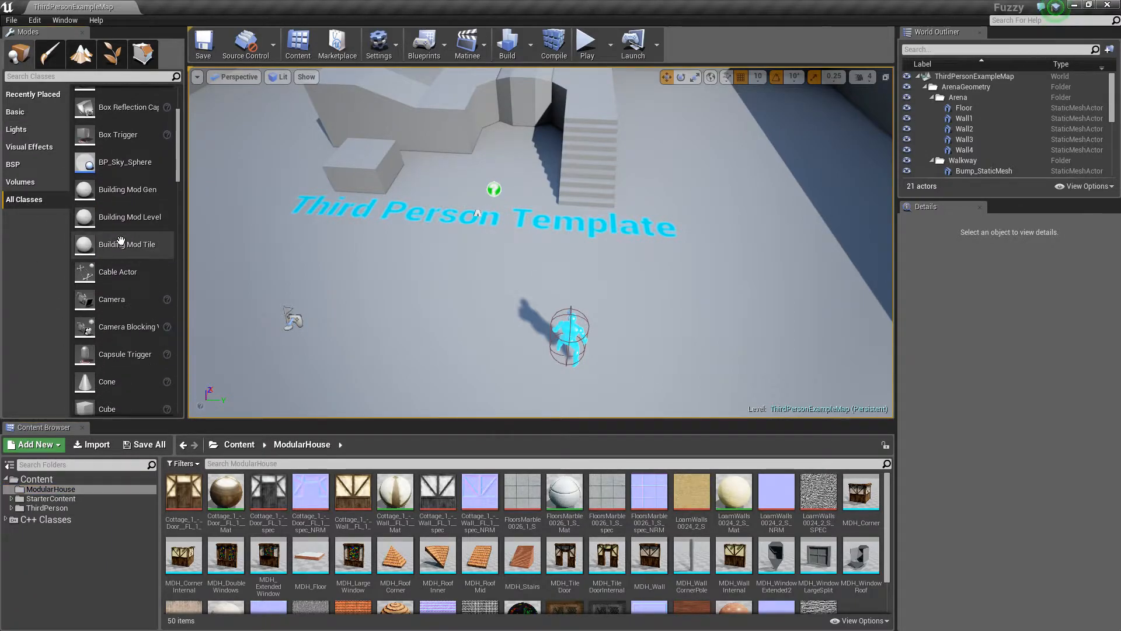
mouse_move(127, 189)
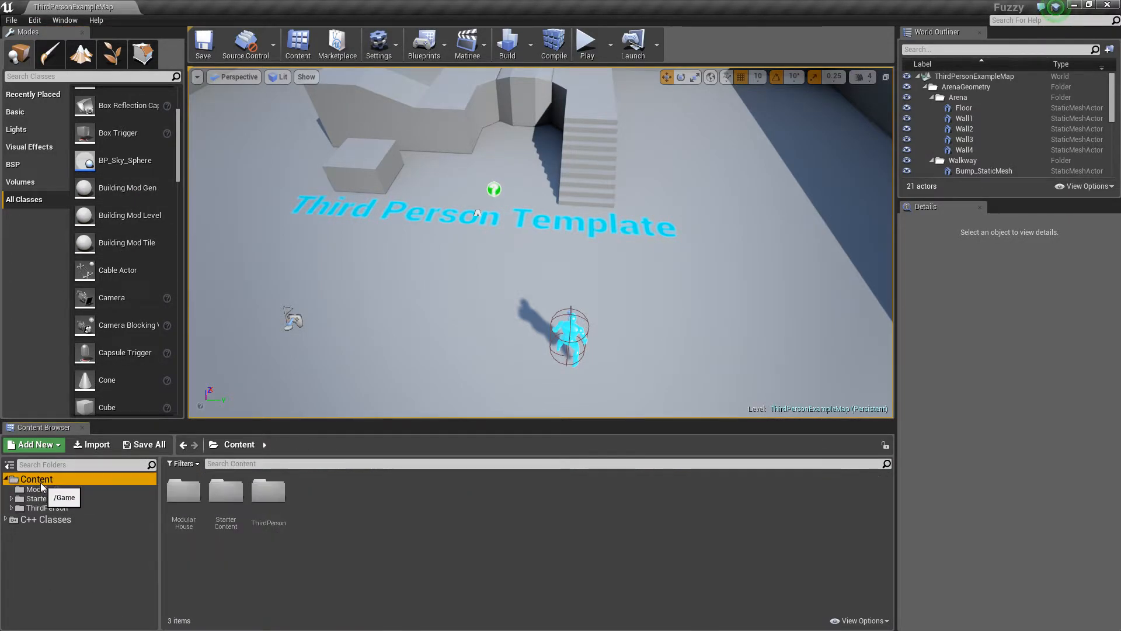
right_click(35, 479)
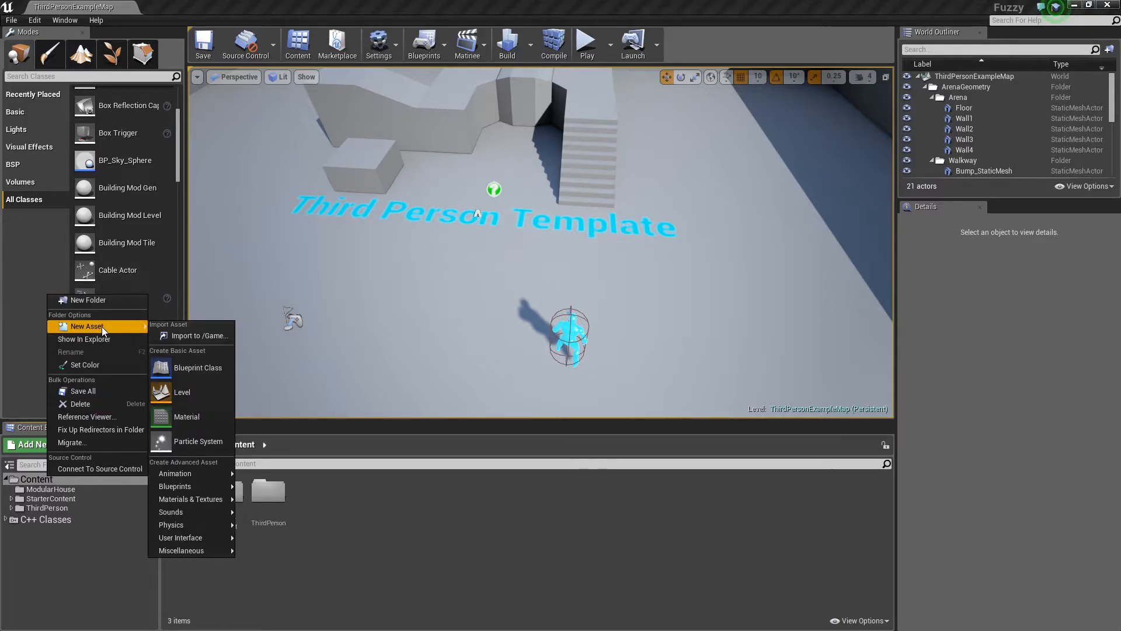
mouse_move(211, 392)
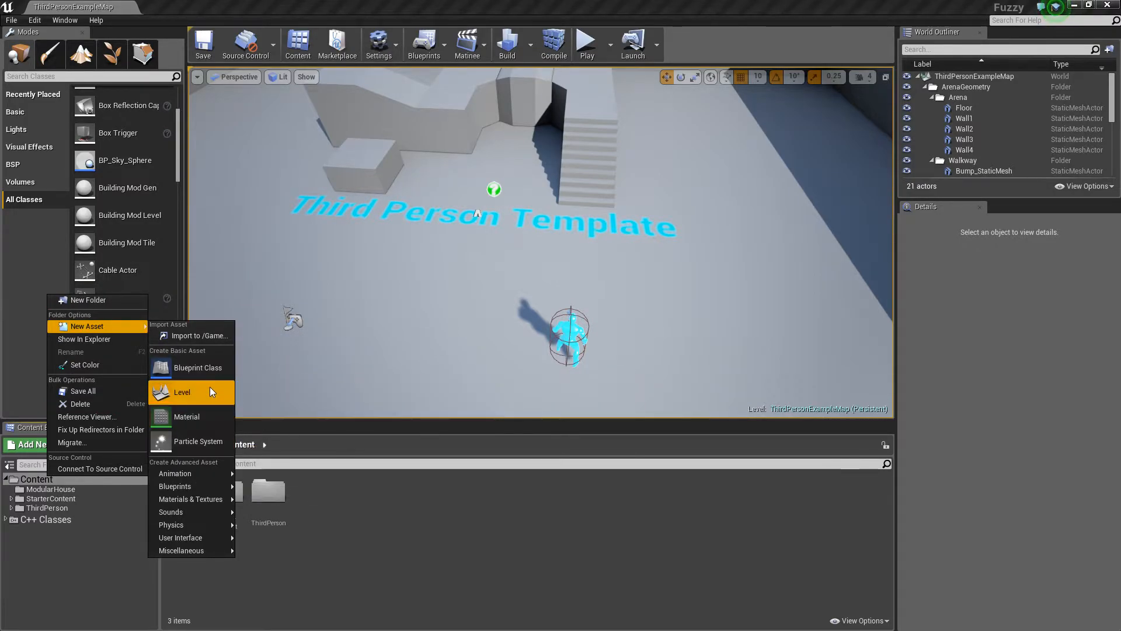
mouse_move(197, 366)
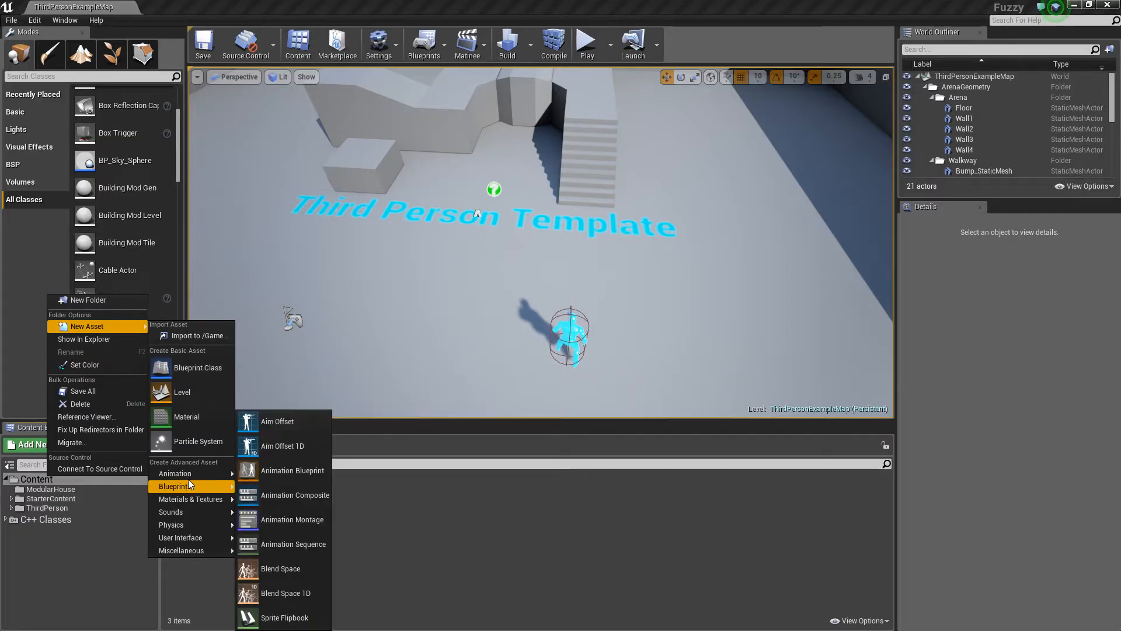
mouse_move(175, 474)
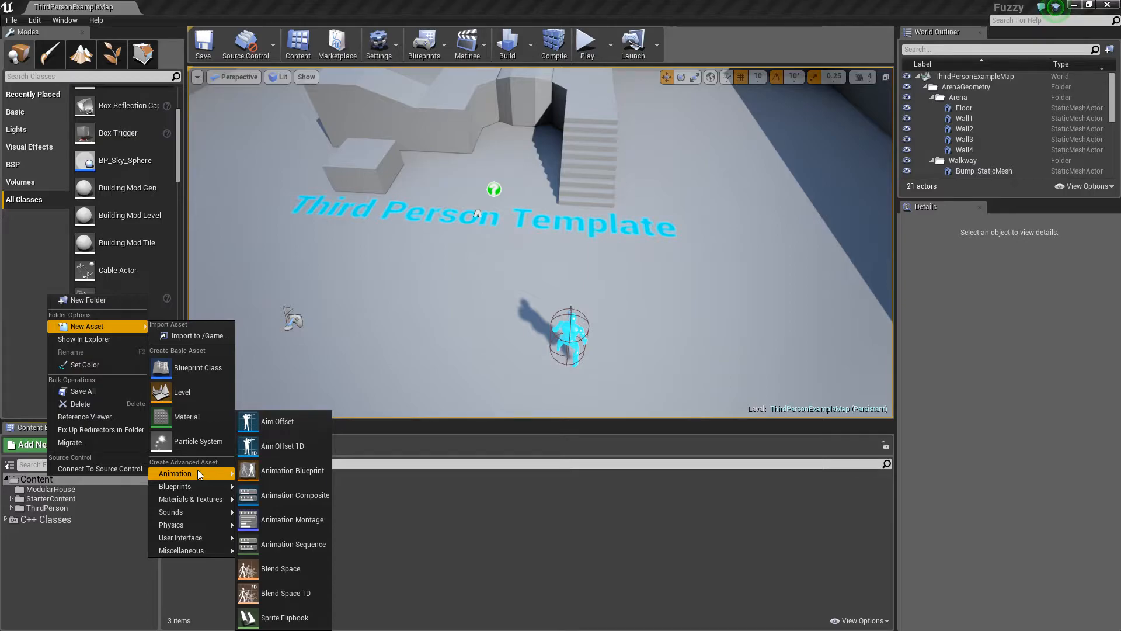
mouse_move(205, 475)
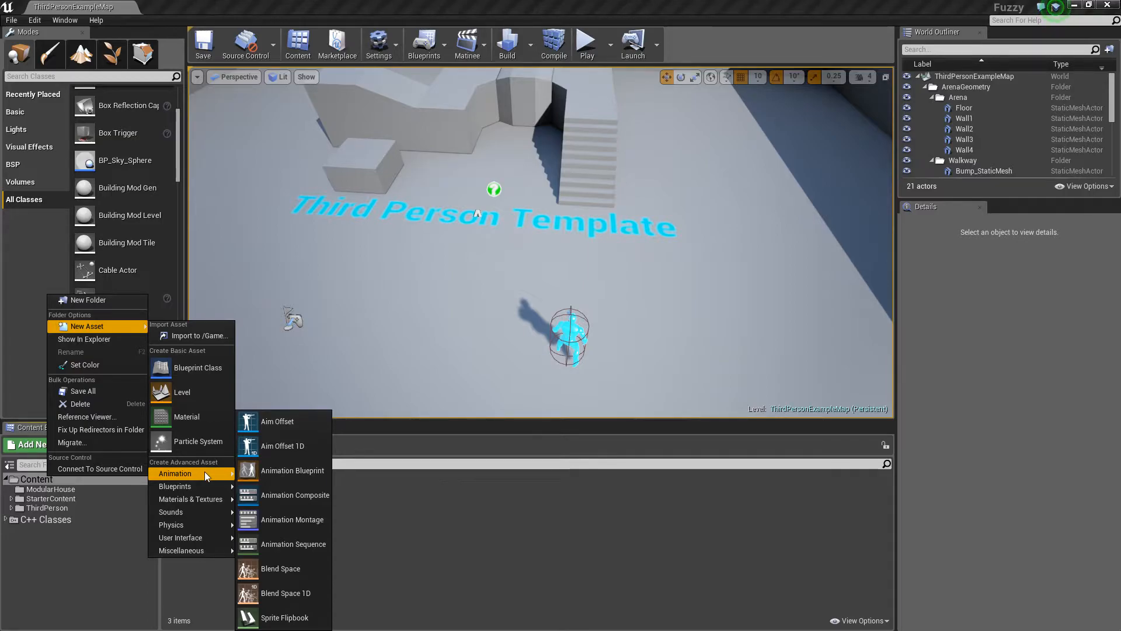
mouse_move(176, 485)
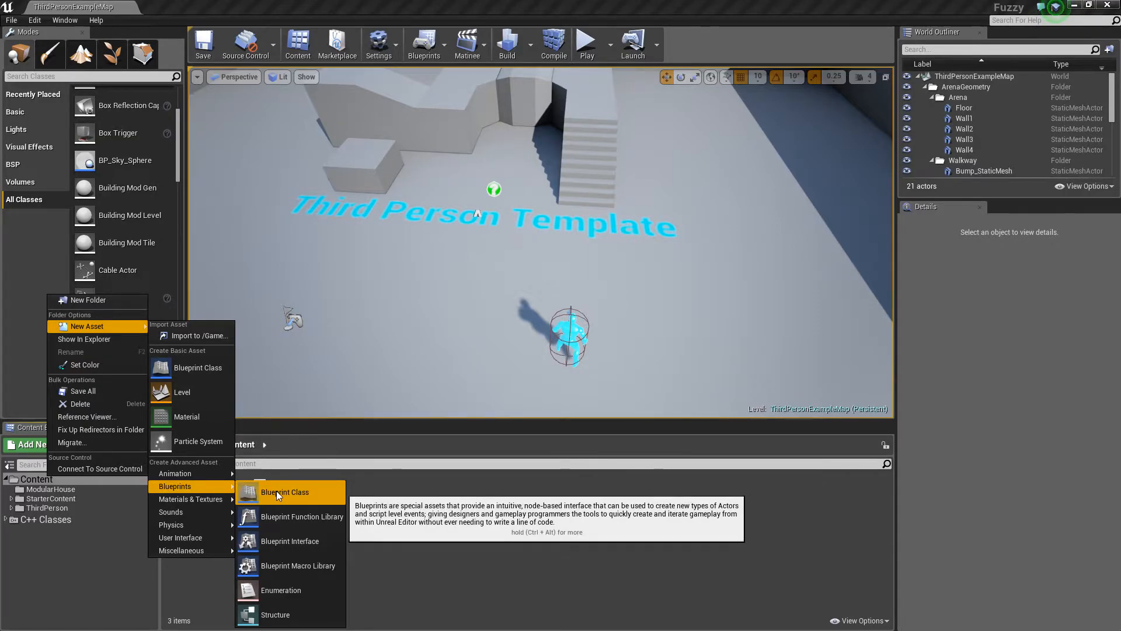
Create a Blueprint class with parent BuildingModGen and name it STD_Building
left_click(285, 491)
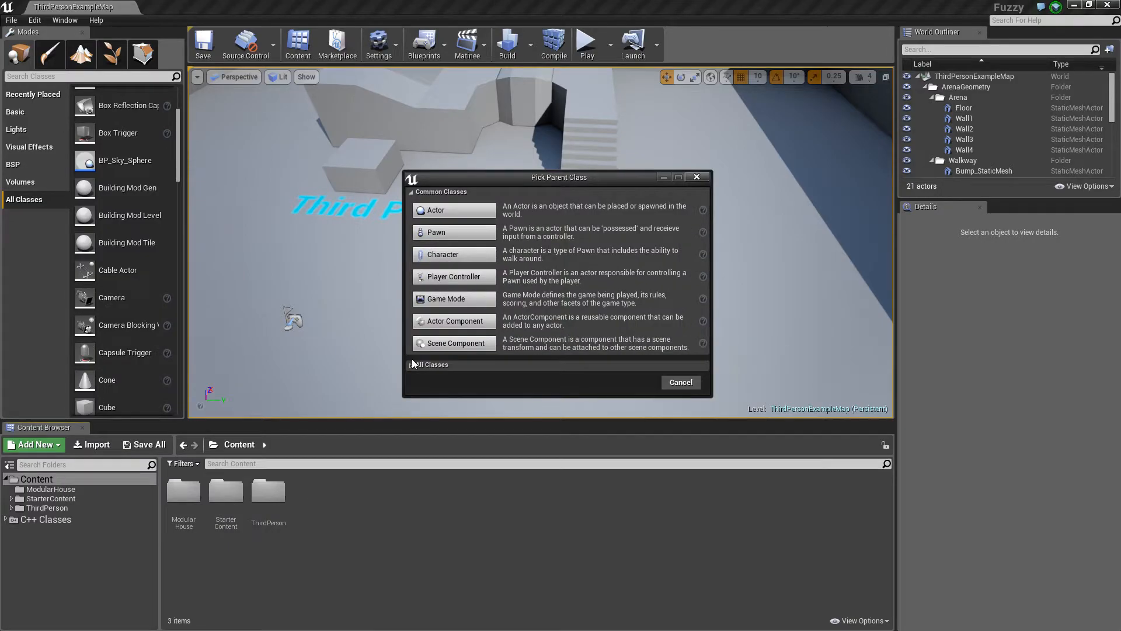
left_click(431, 363)
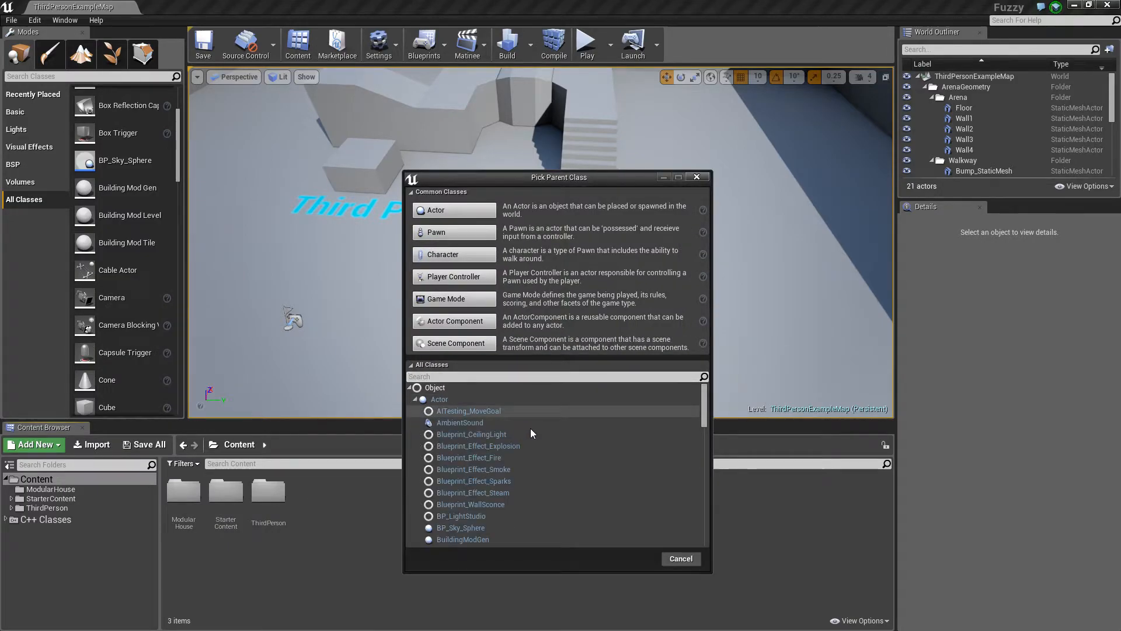
scroll("down", 3)
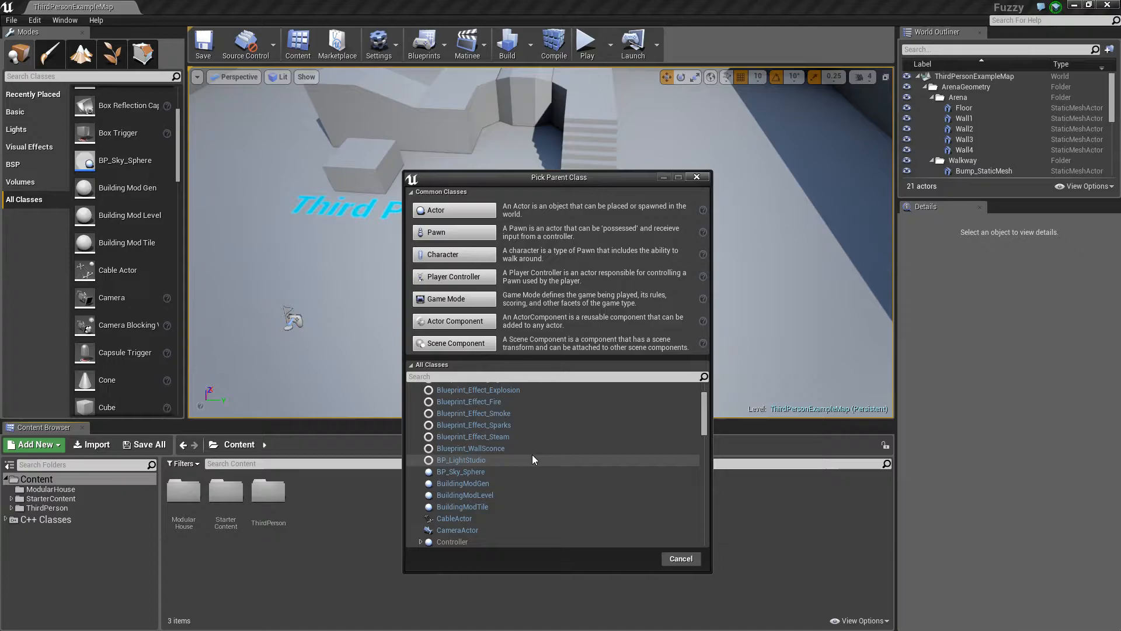
left_click(679, 559)
type("Standard")
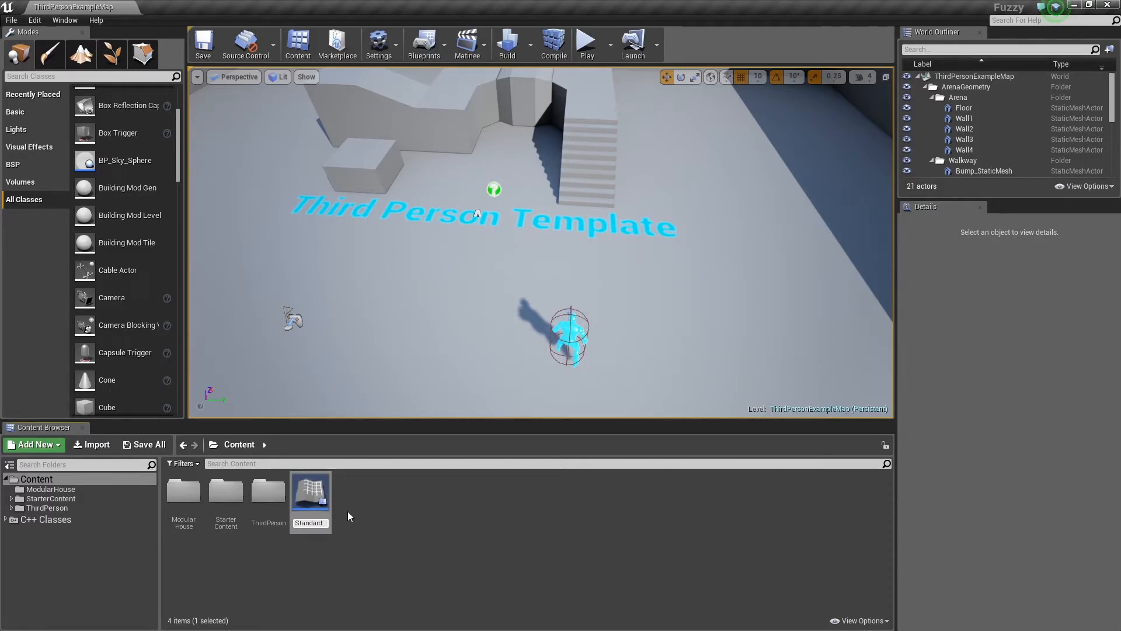
double_click(309, 522)
type("D_Buildign")
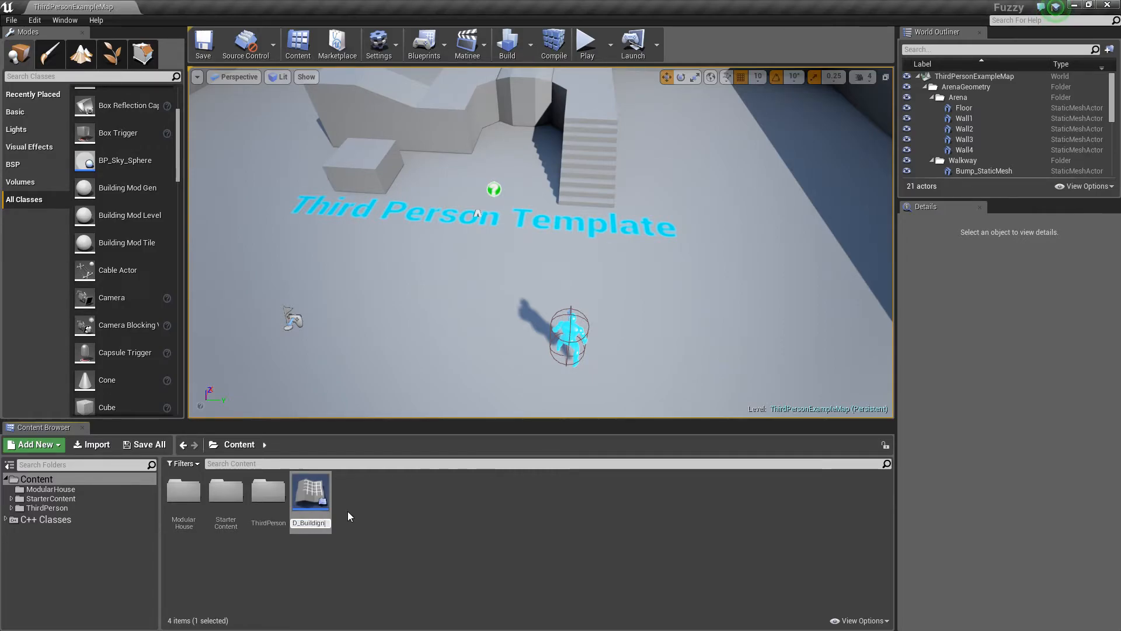
mouse_move(310, 494)
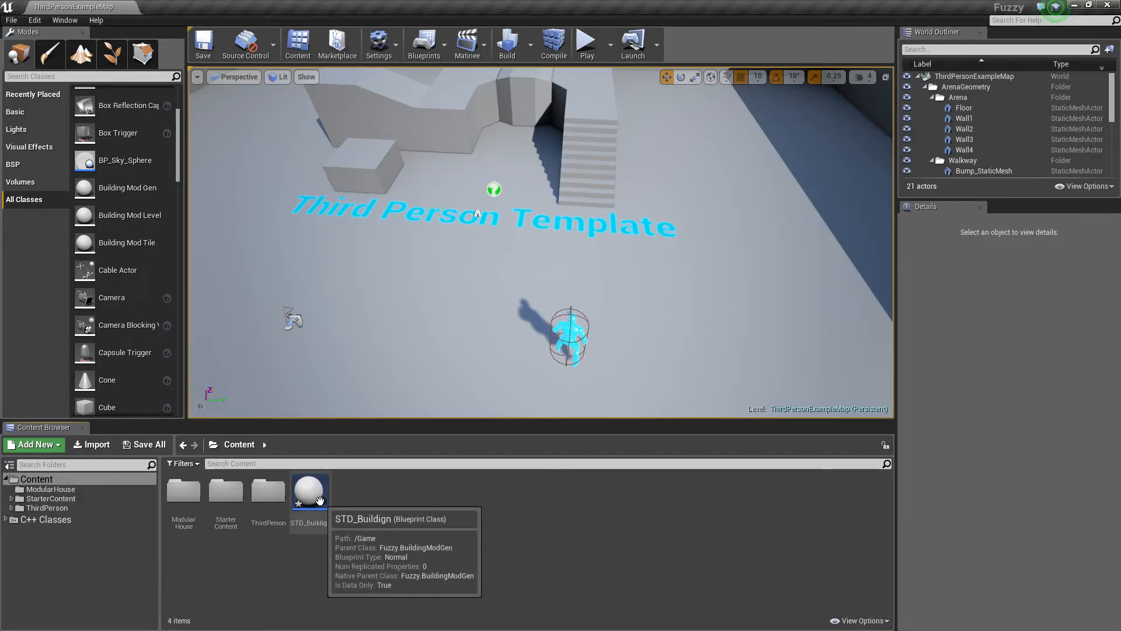
left_click(309, 492)
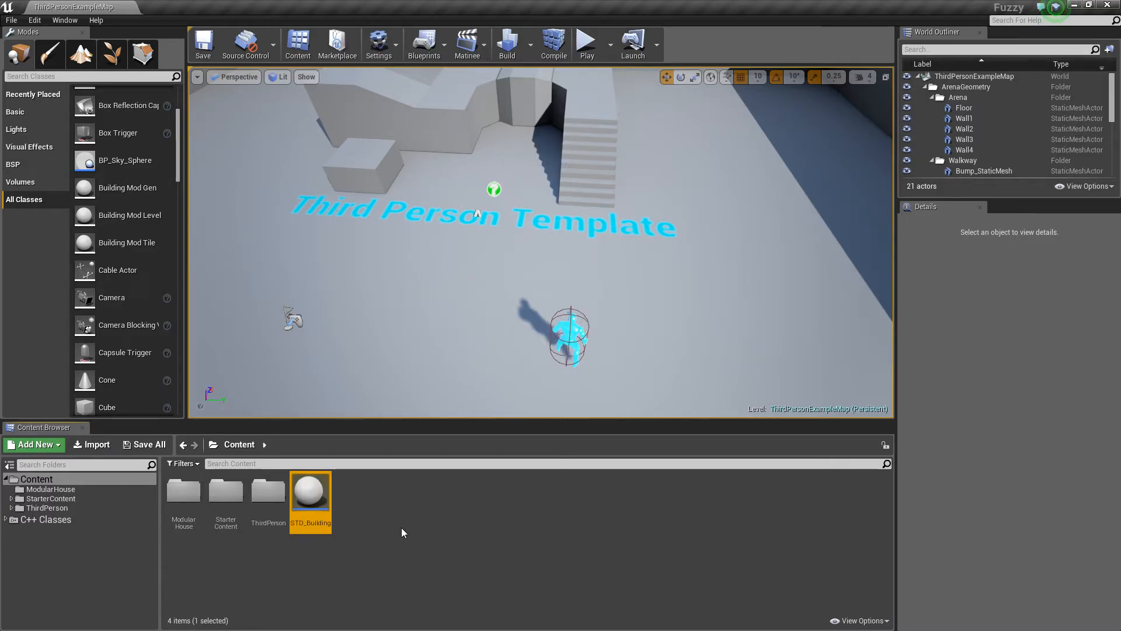
mouse_move(308, 491)
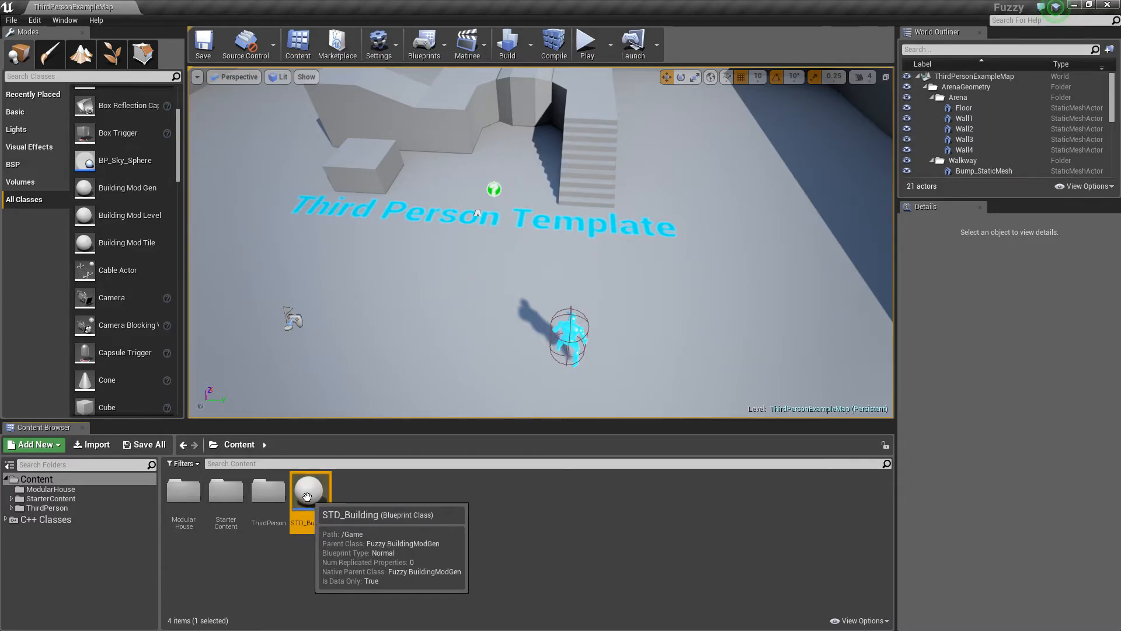
Open STD_Building and add empty elements to its Level Mesh List
double_click(310, 490)
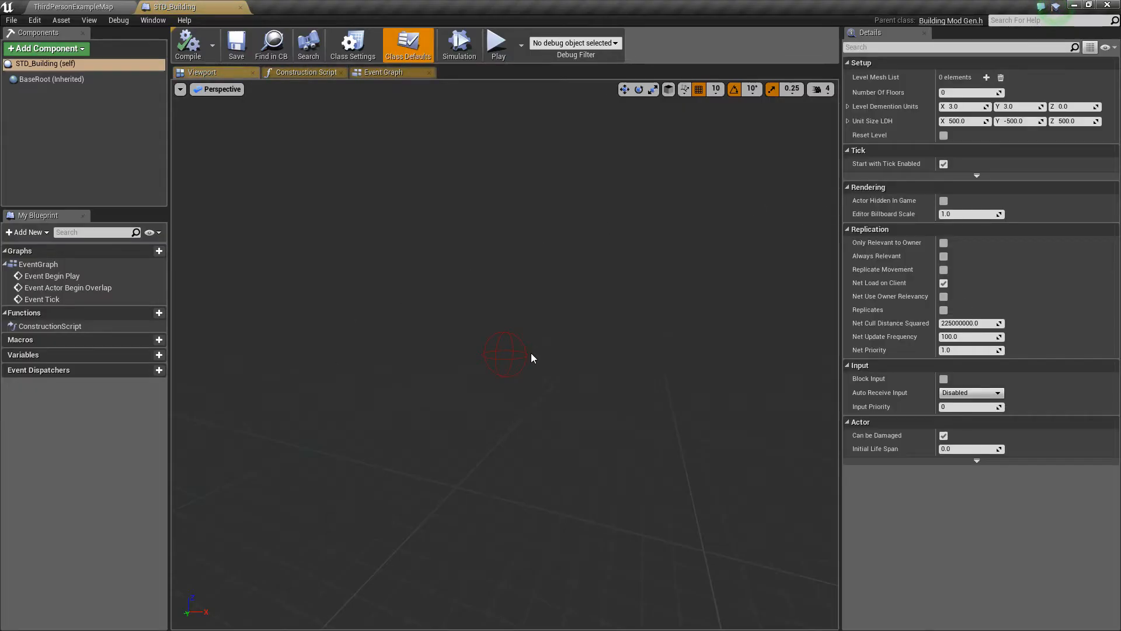
mouse_move(894, 87)
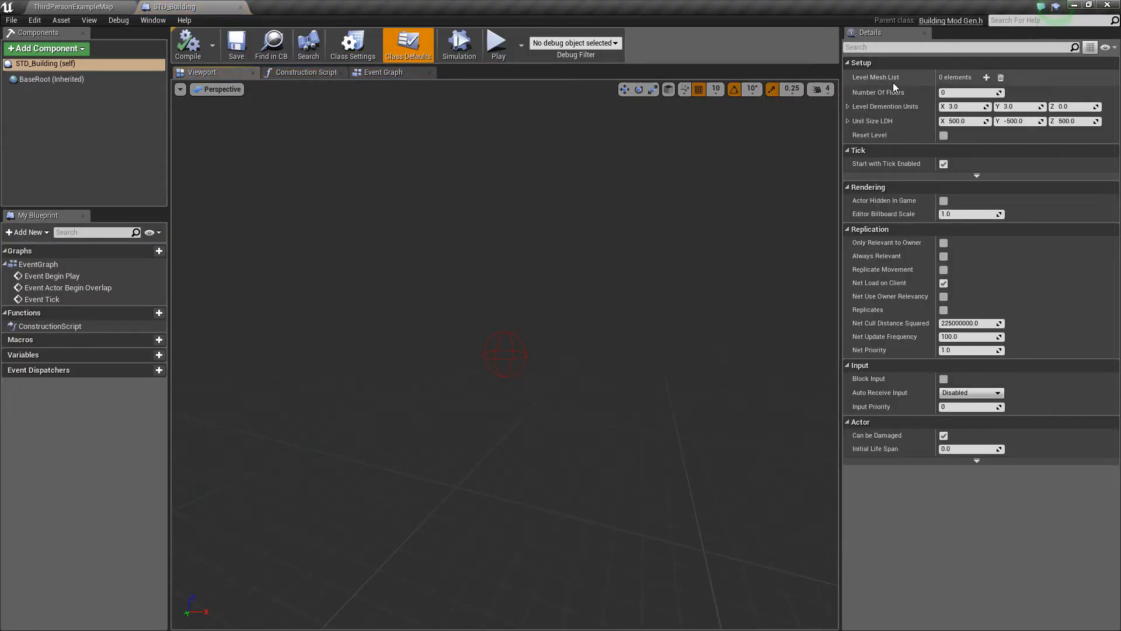
mouse_move(908, 164)
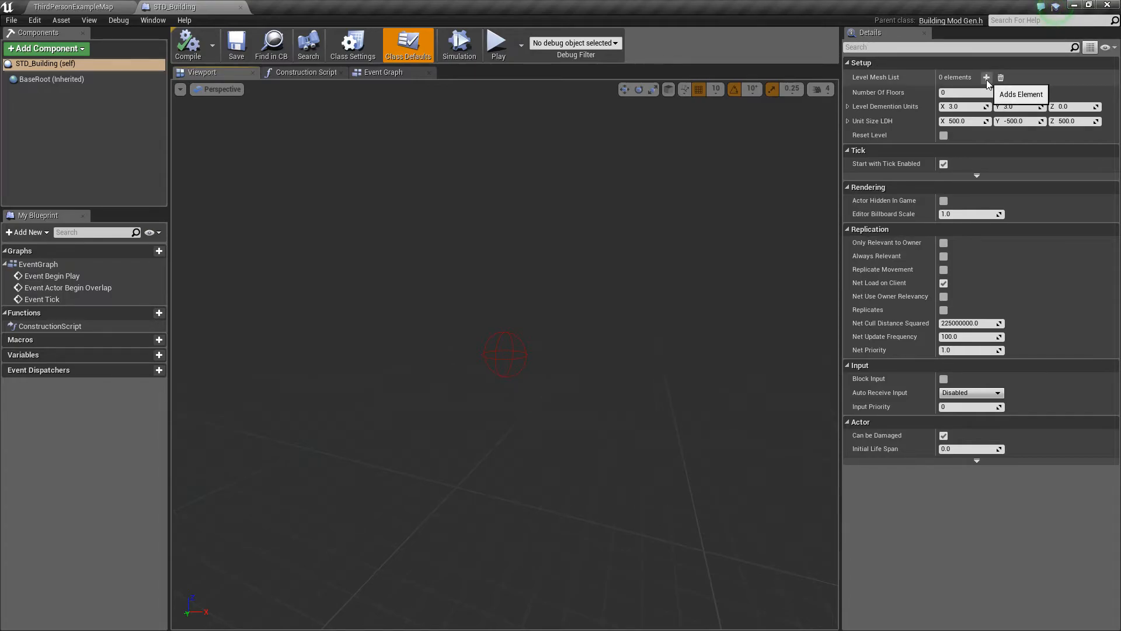
left_click(987, 77)
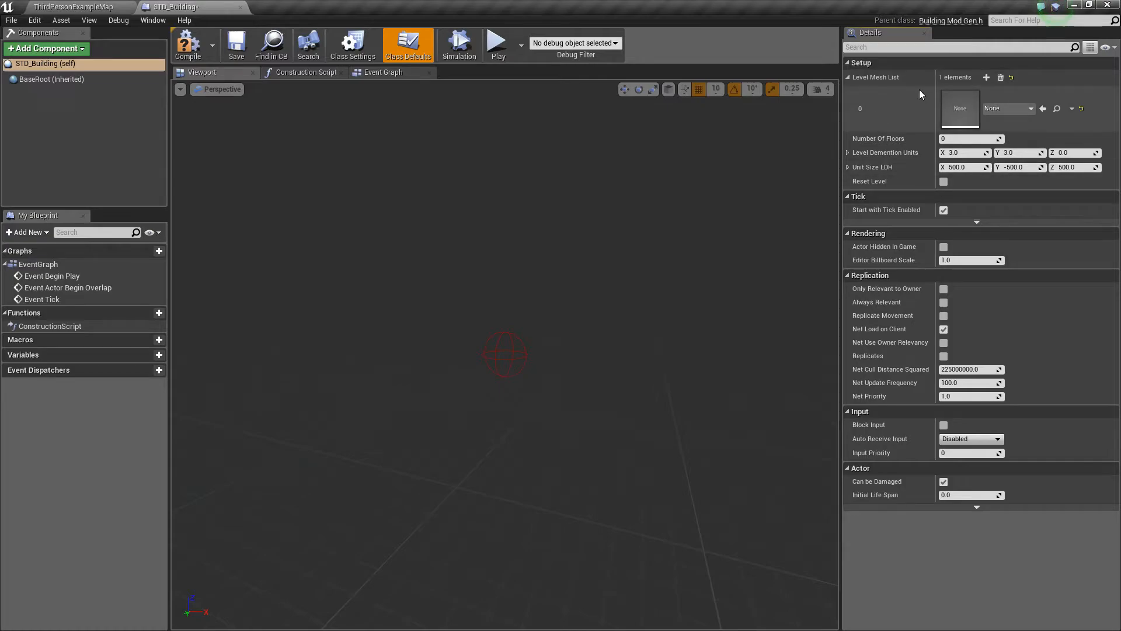
left_click(987, 77)
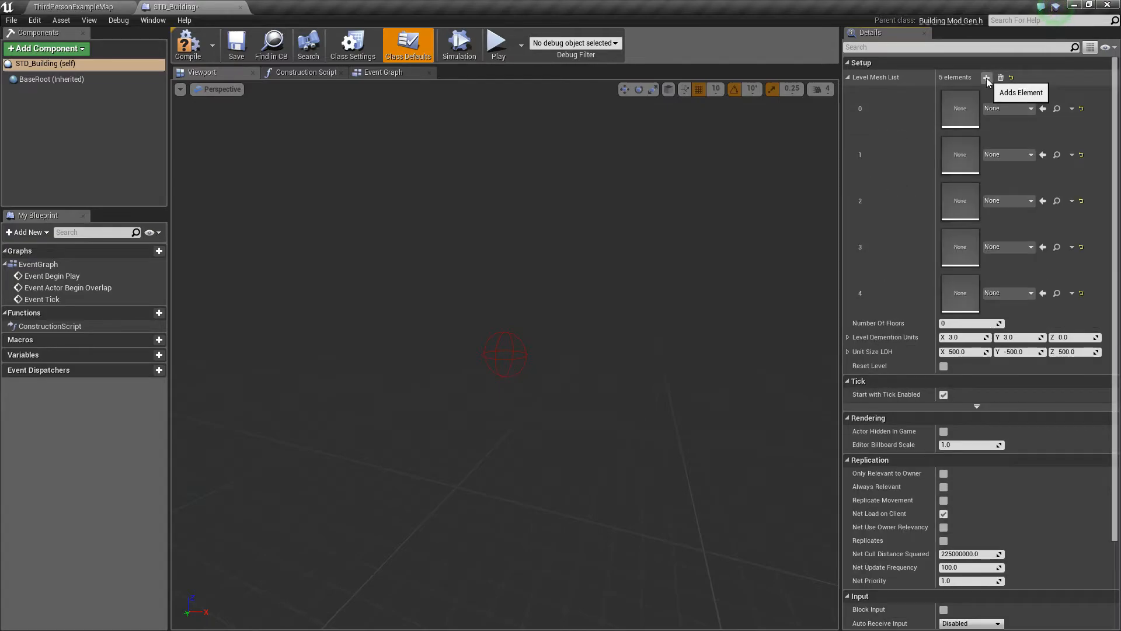
left_click(987, 77)
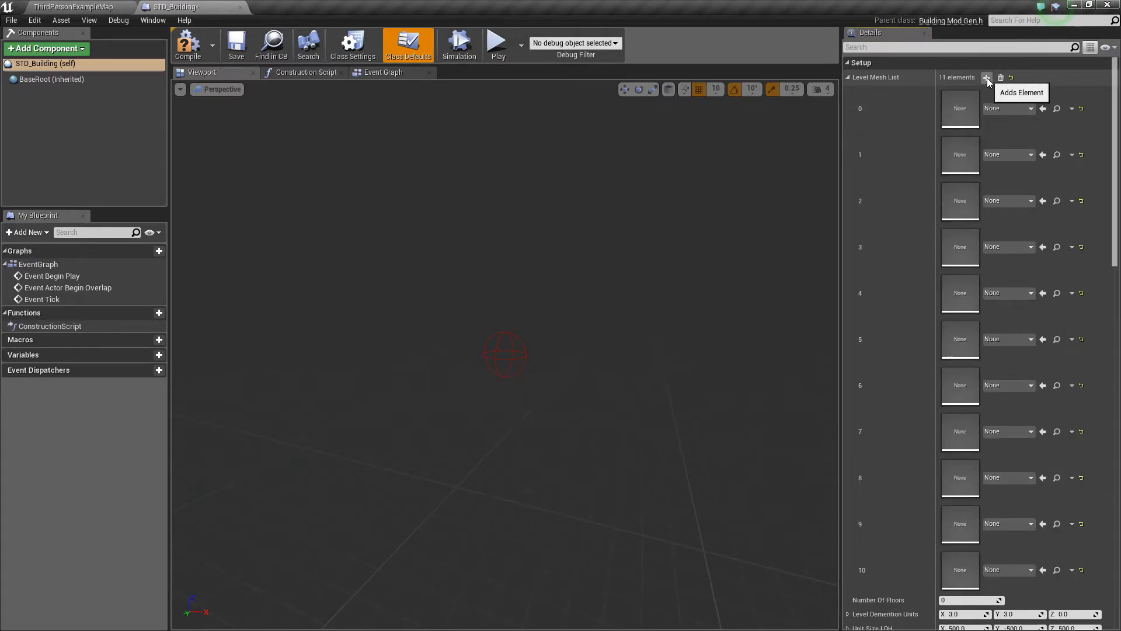
left_click(987, 77)
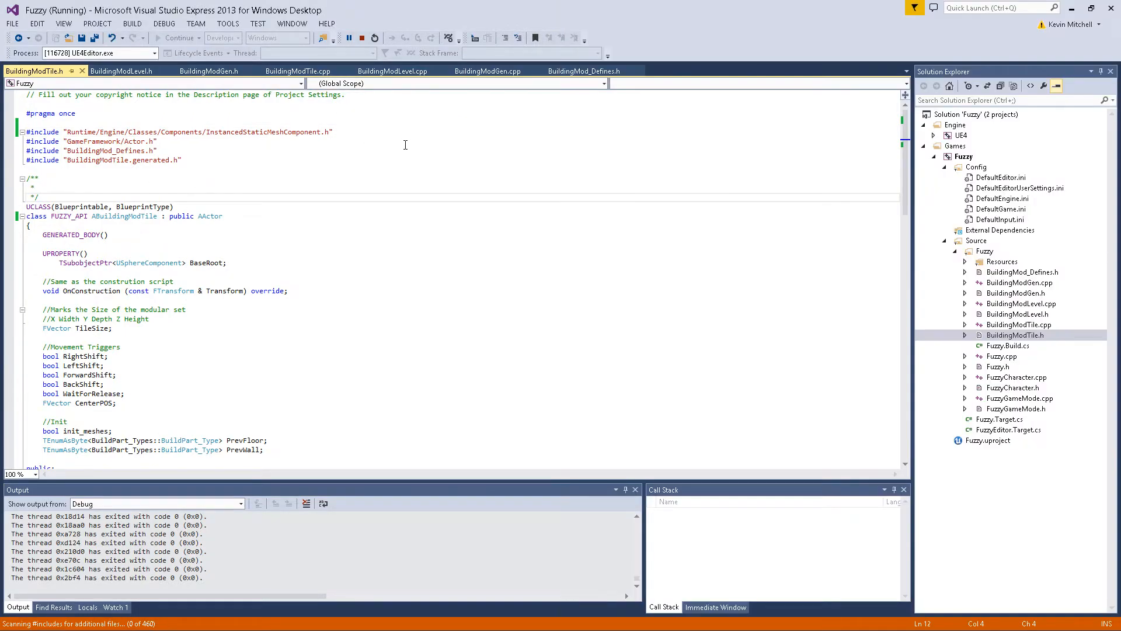
View BuildingModGen.h, then BuildingMod_Defines.h's BuildPart_Type enum, with Visual Studio docked left
left_click(208, 70)
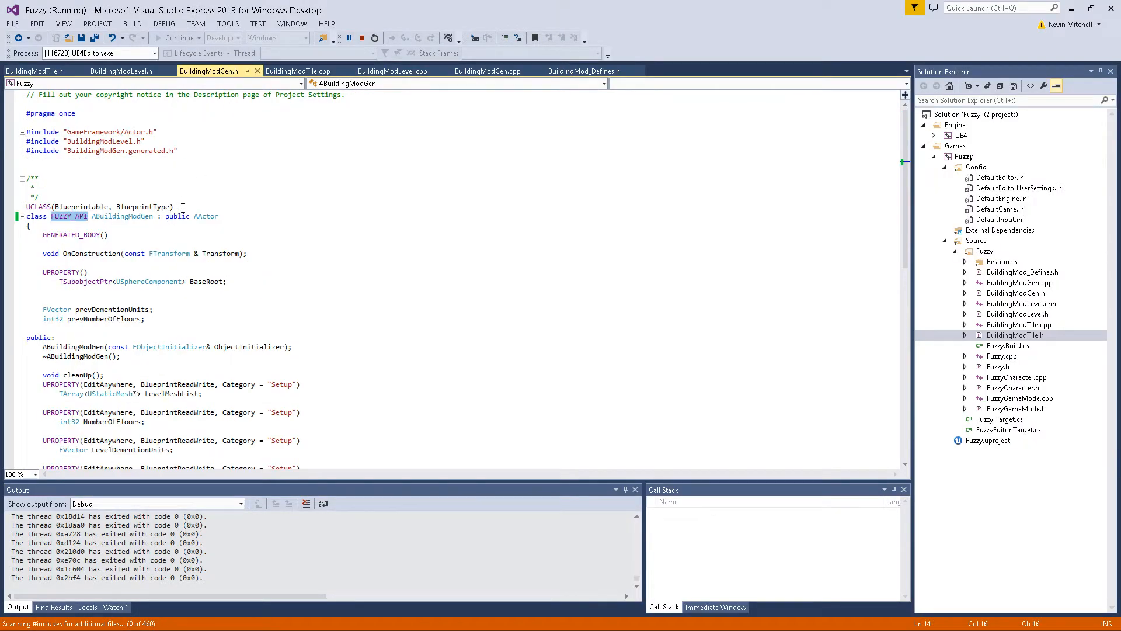
left_click(583, 70)
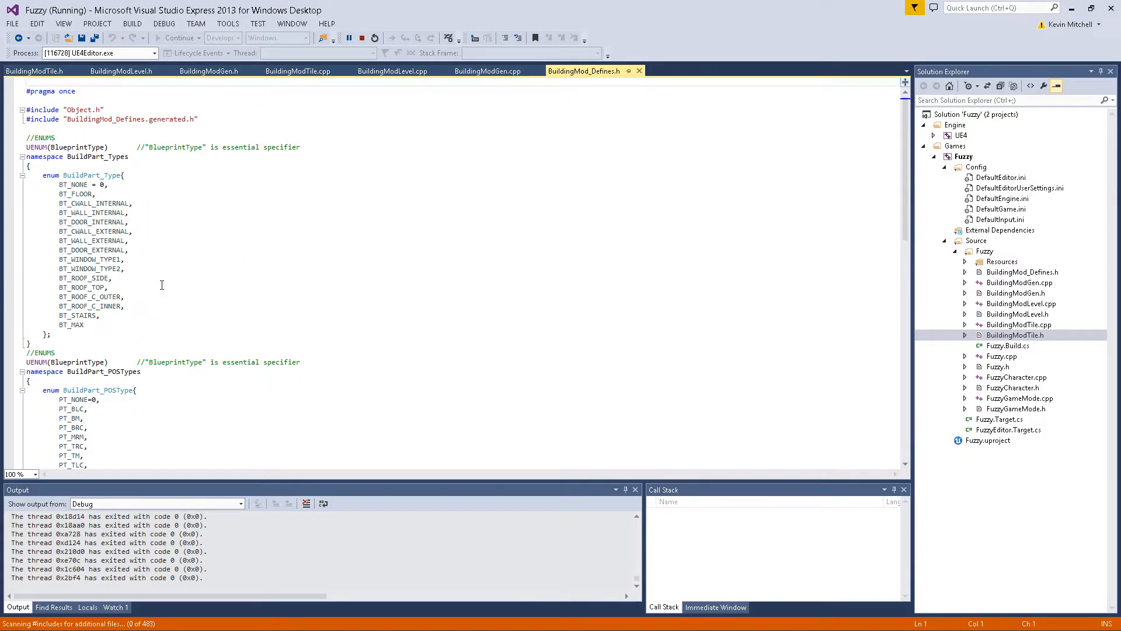
left_click(128, 240)
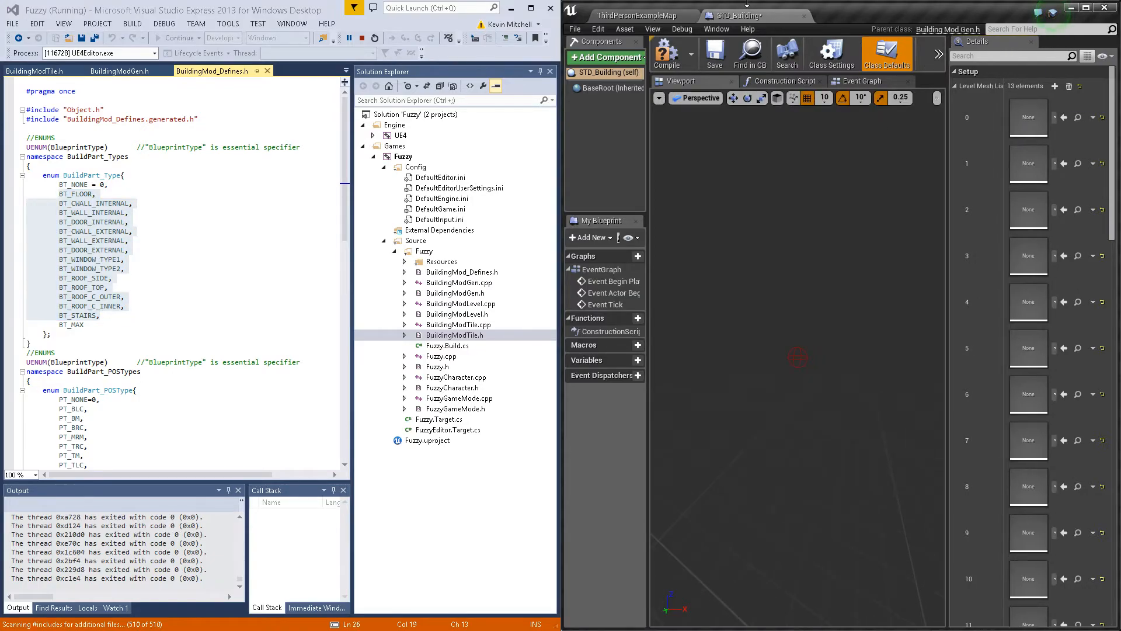
Filter the ModularHouse folder to its 18 static meshes in a floating Content Browser
left_click(641, 15)
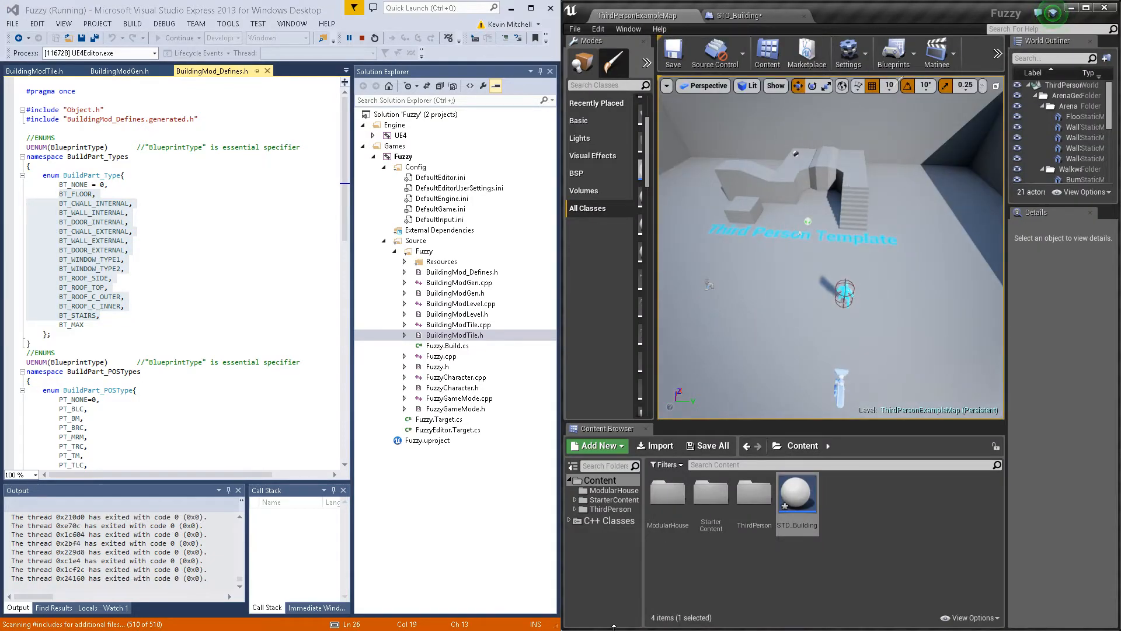
left_click(607, 491)
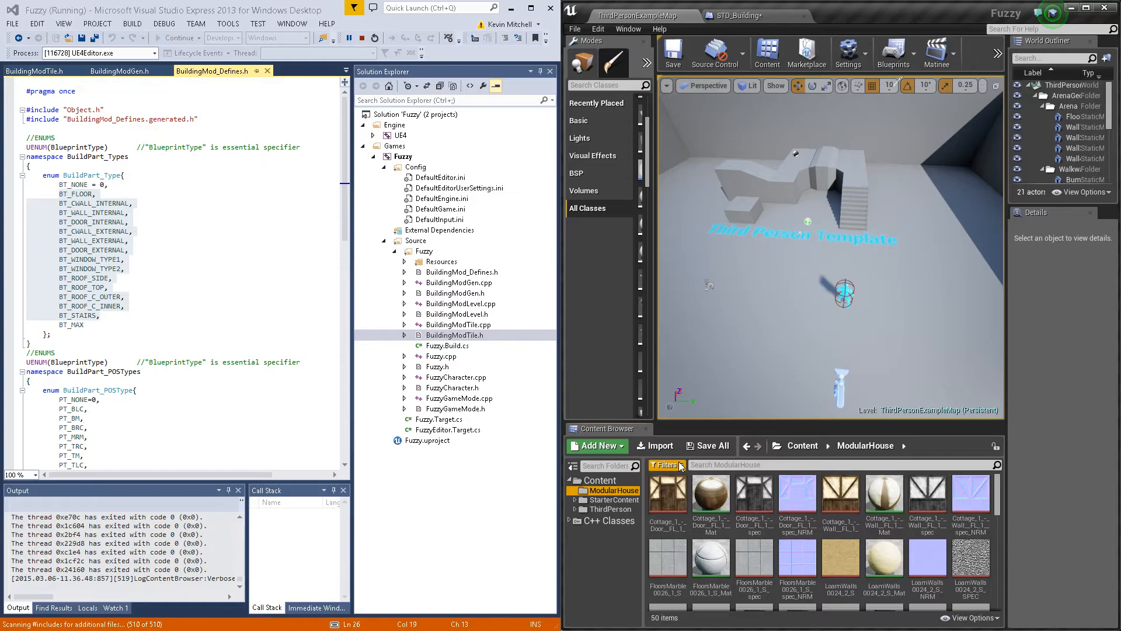
left_click(665, 465)
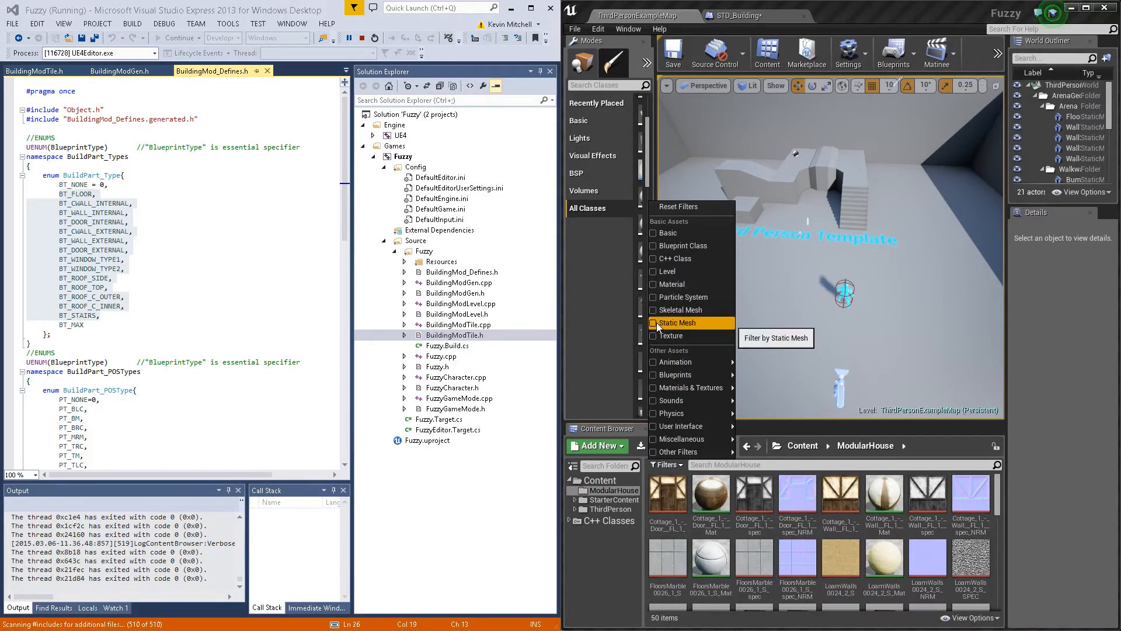
left_click(653, 323)
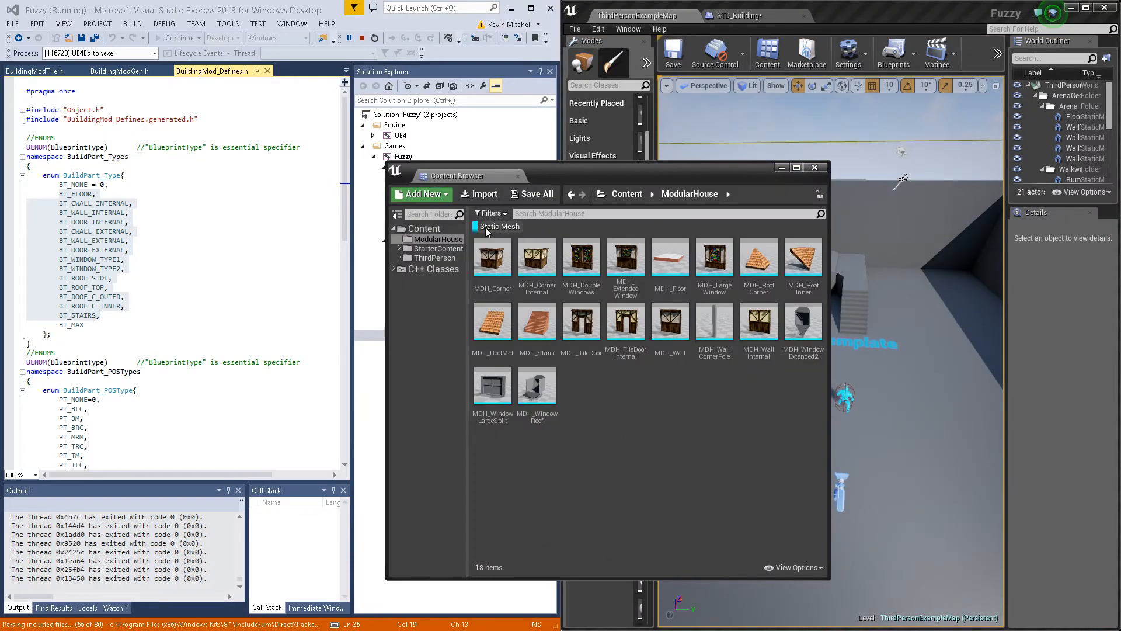
left_click(747, 15)
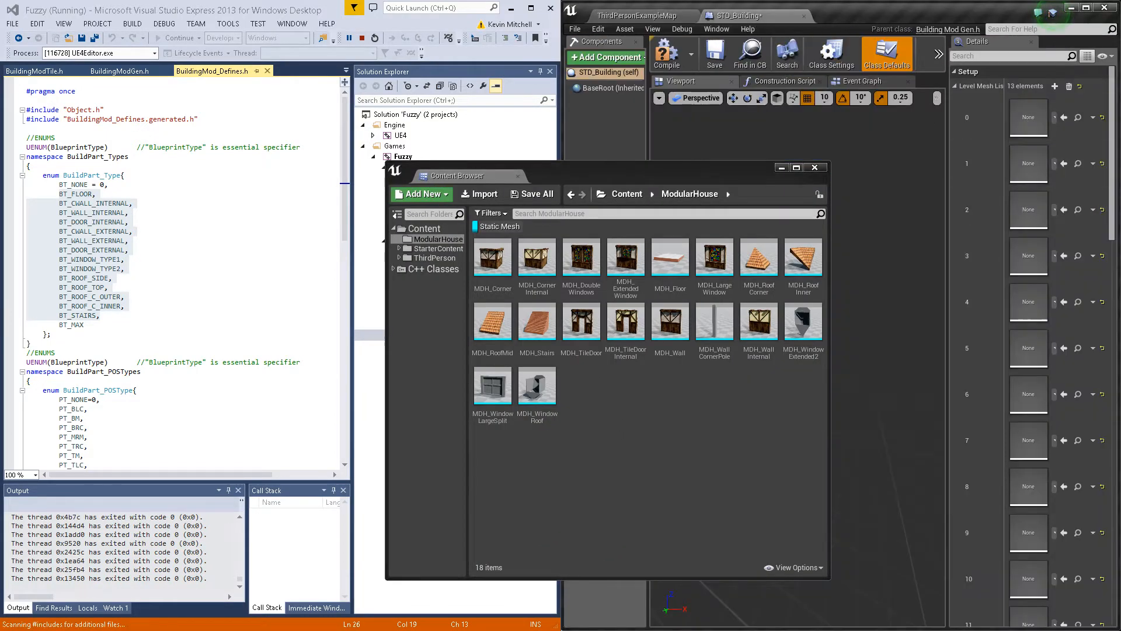
mouse_move(625, 259)
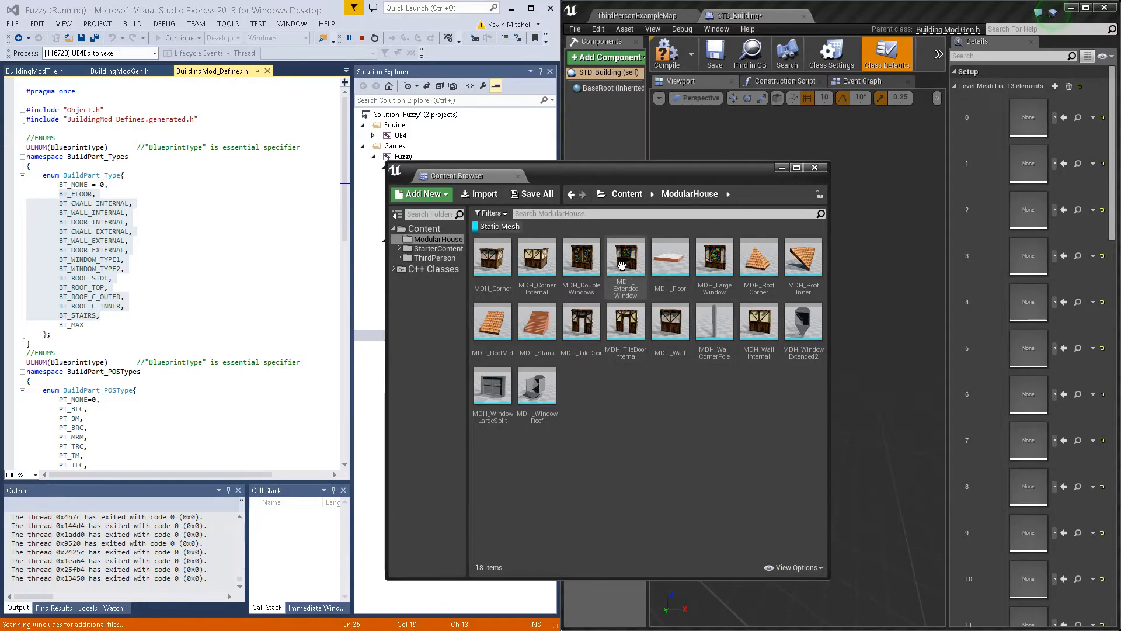
Assign ModularHouse meshes such as Floor, CornerInternal and TileDoor to Level Mesh List elements 0–6
left_click(669, 257)
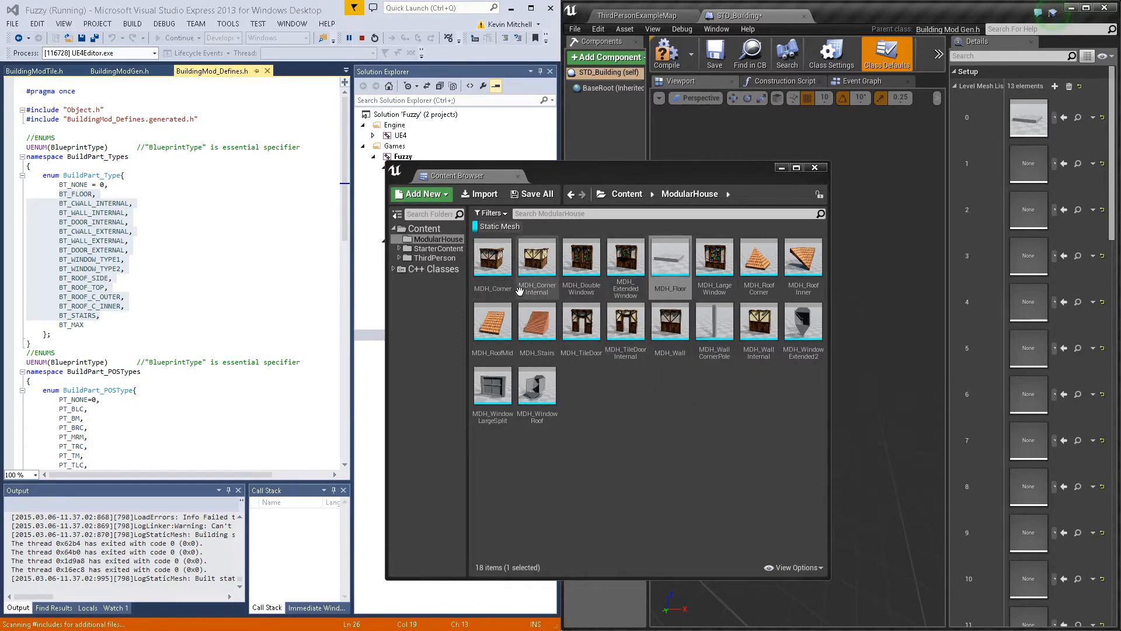
mouse_move(549, 266)
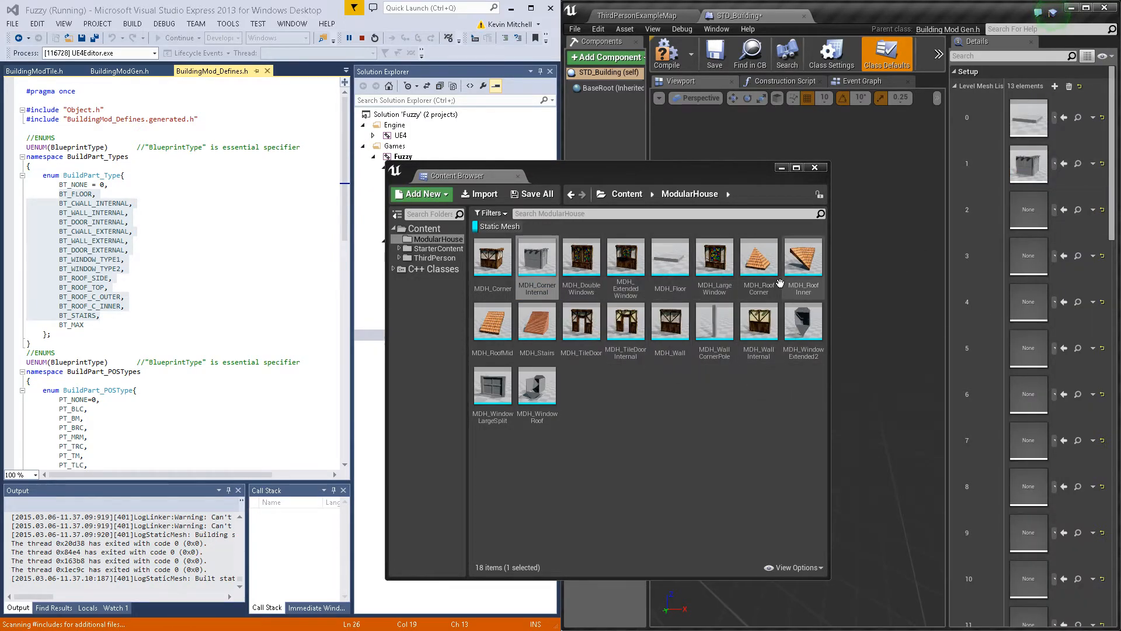
mouse_move(625, 330)
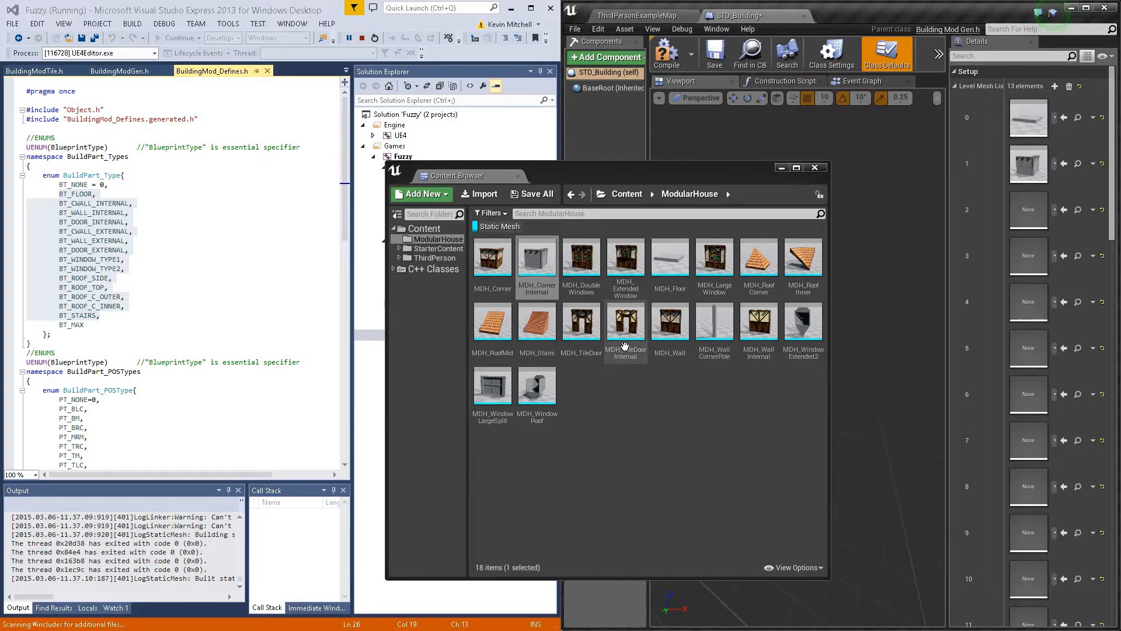
left_click(625, 326)
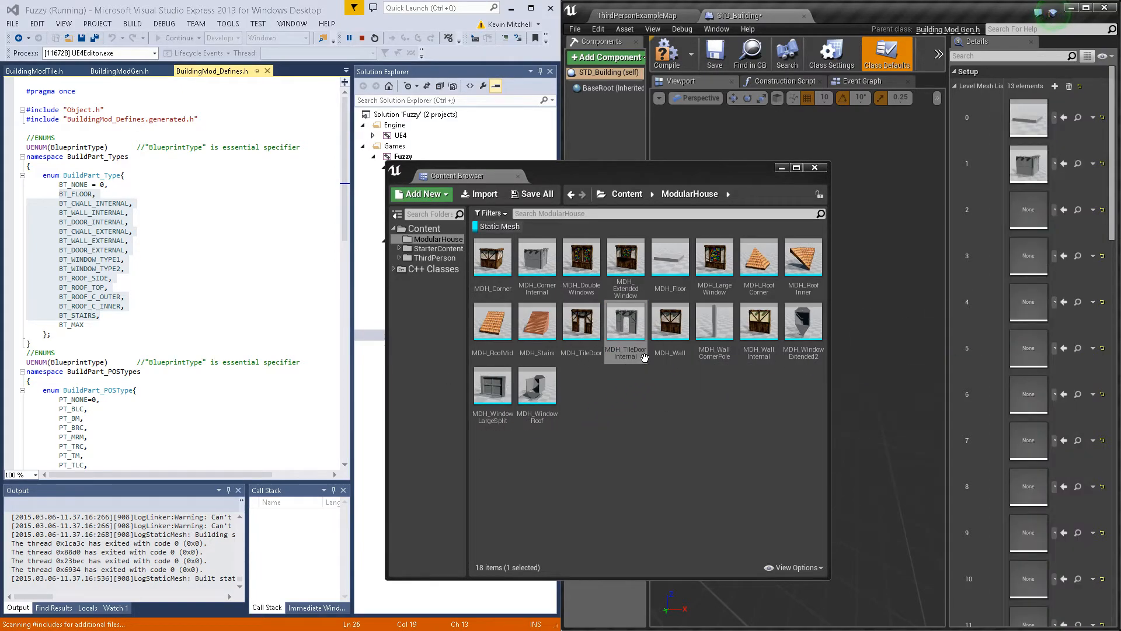
mouse_move(743, 350)
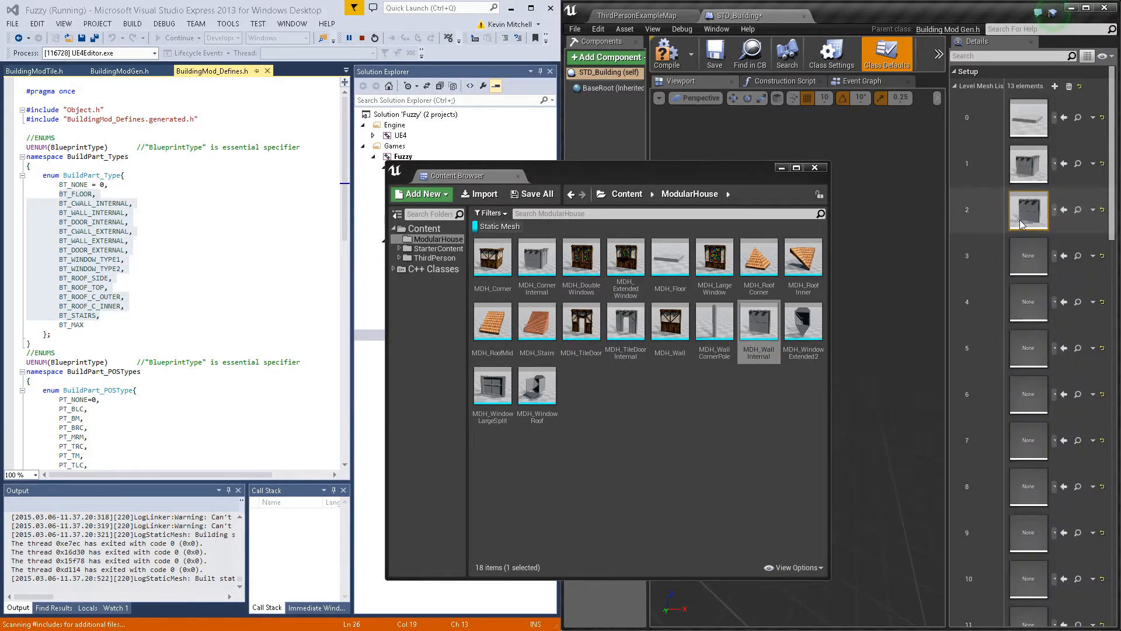
mouse_move(536, 257)
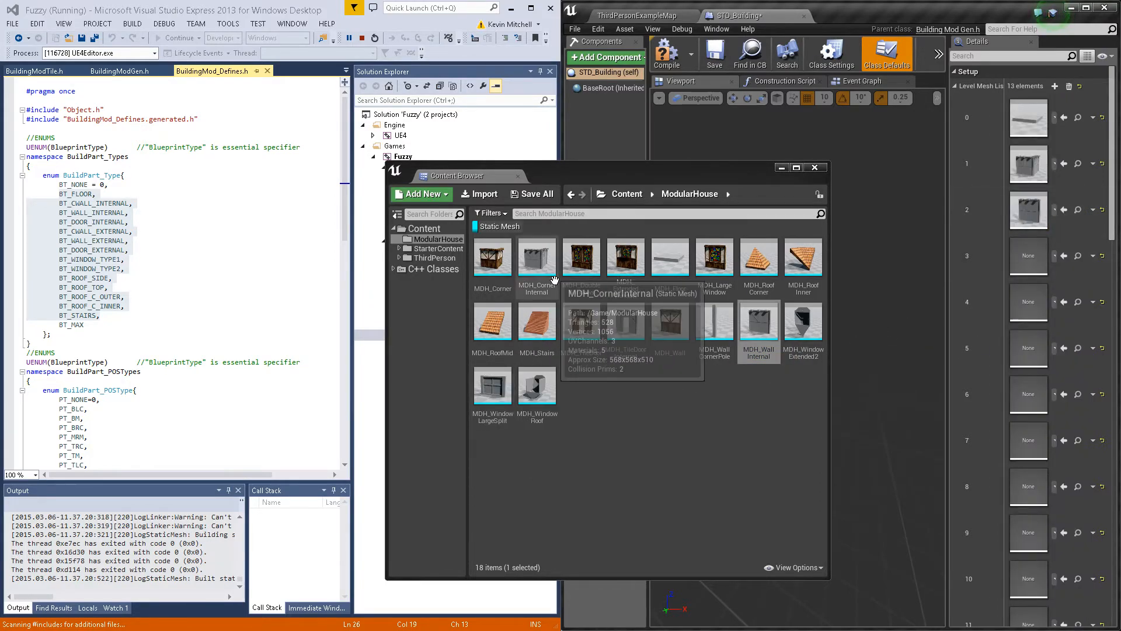
mouse_move(491, 257)
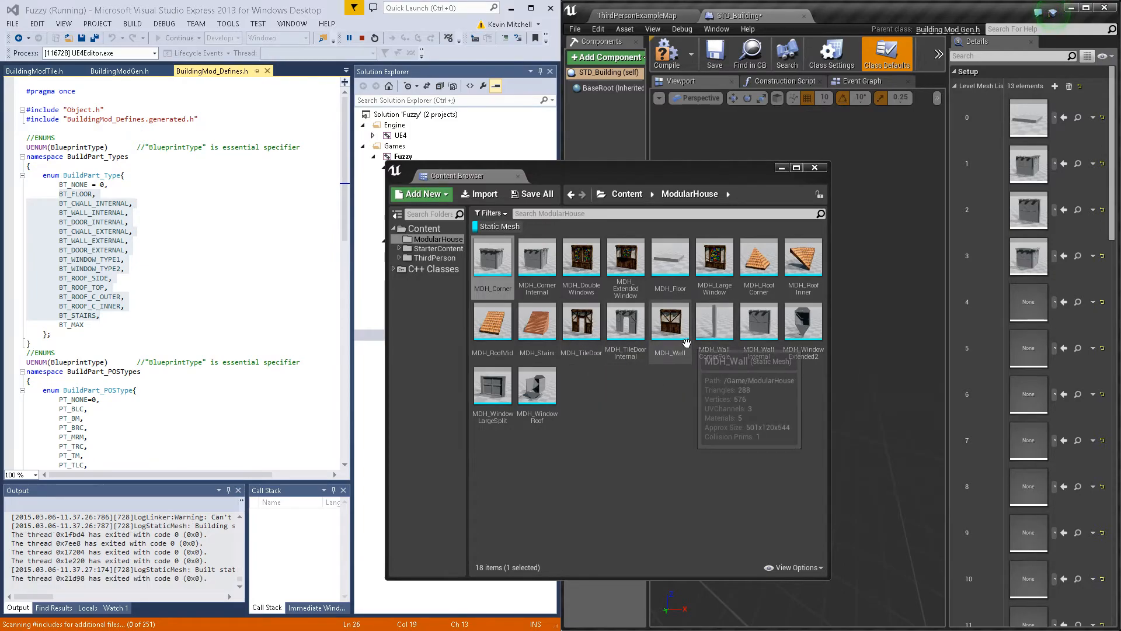
mouse_move(596, 334)
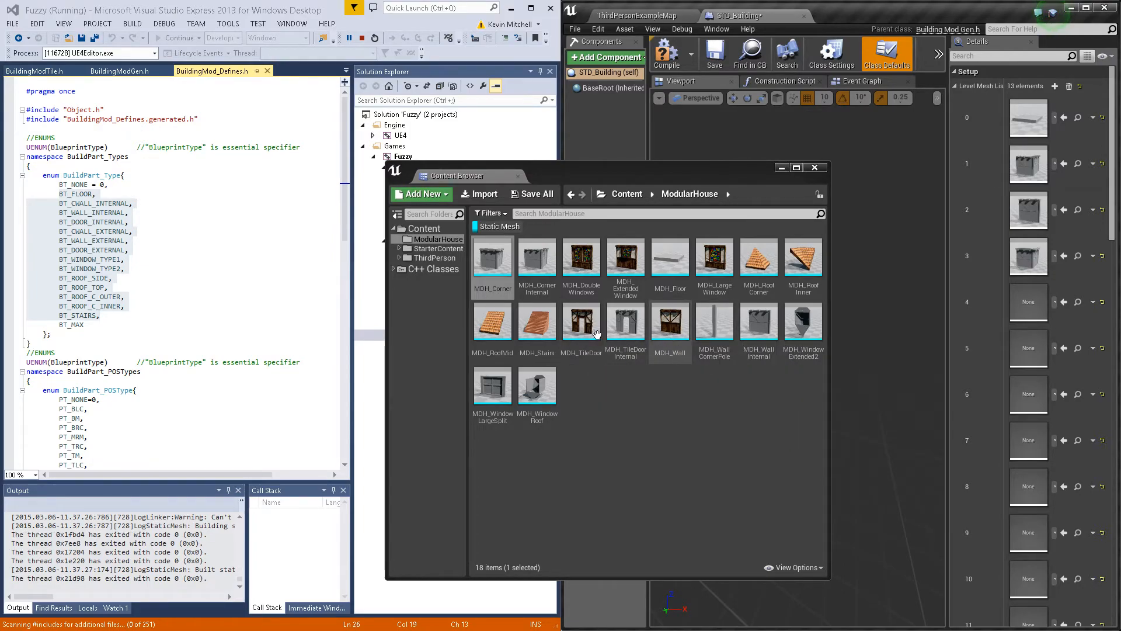
mouse_move(625, 325)
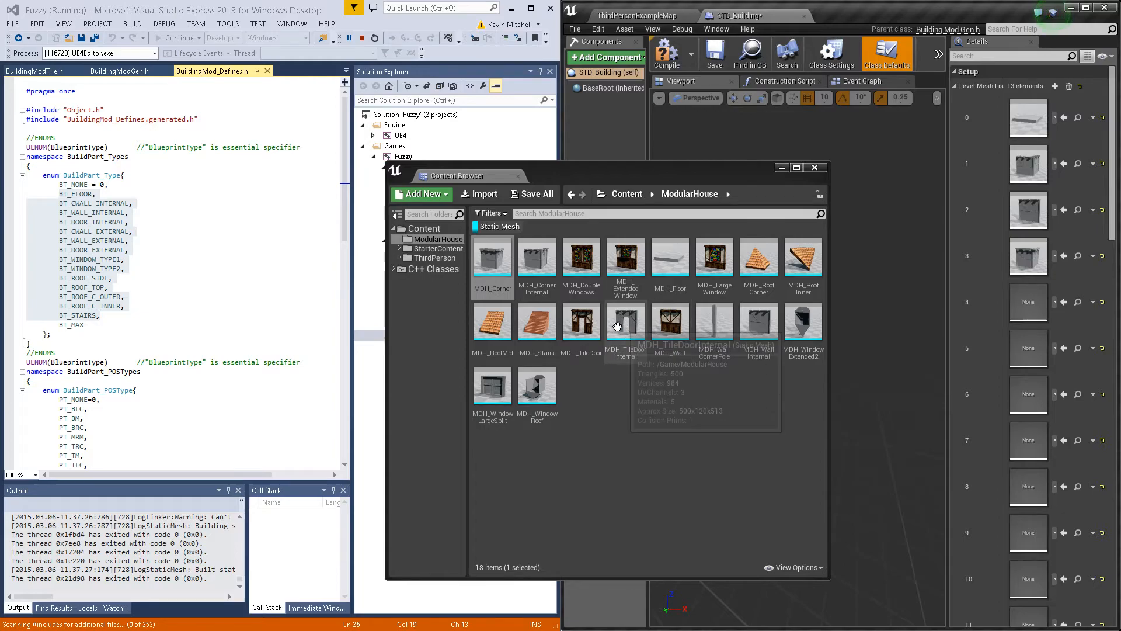
left_click(624, 325)
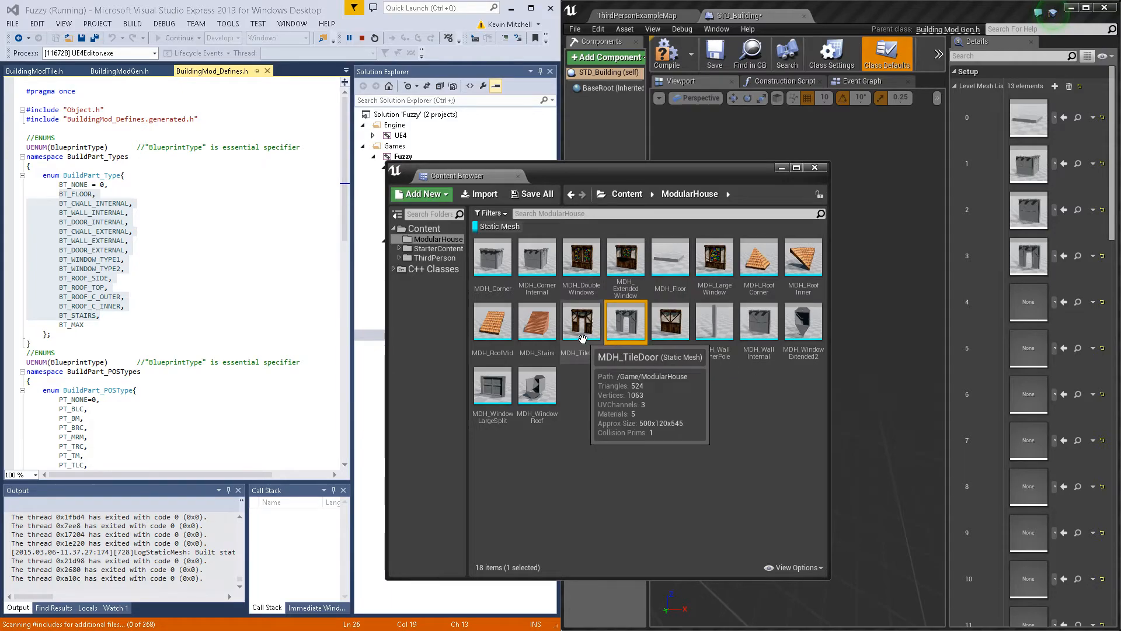
mouse_move(520, 275)
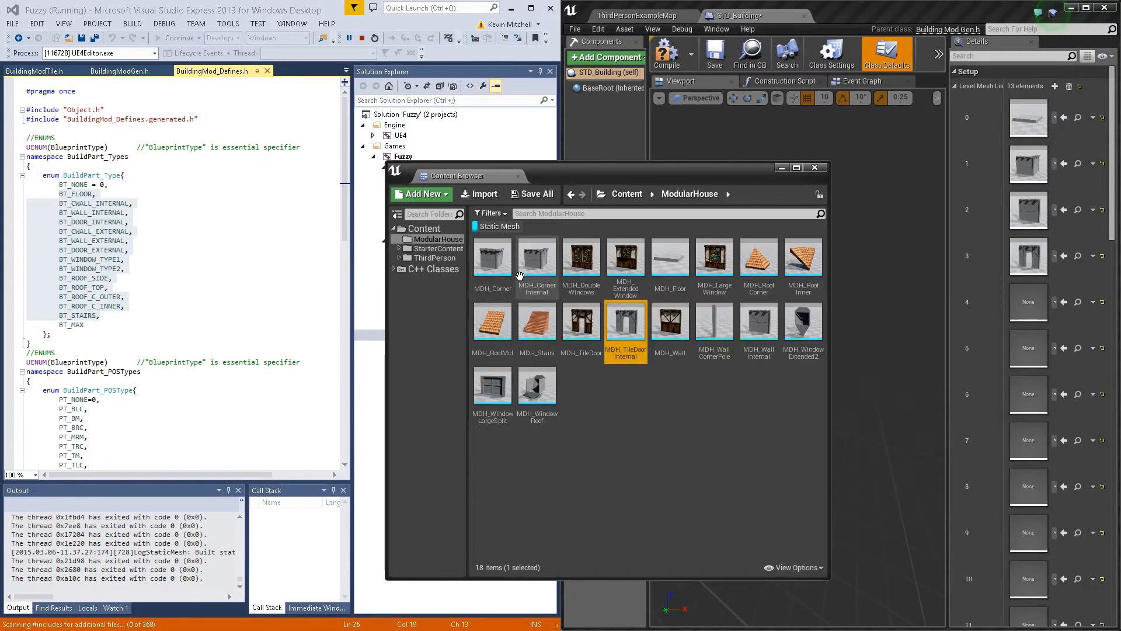
left_click(536, 259)
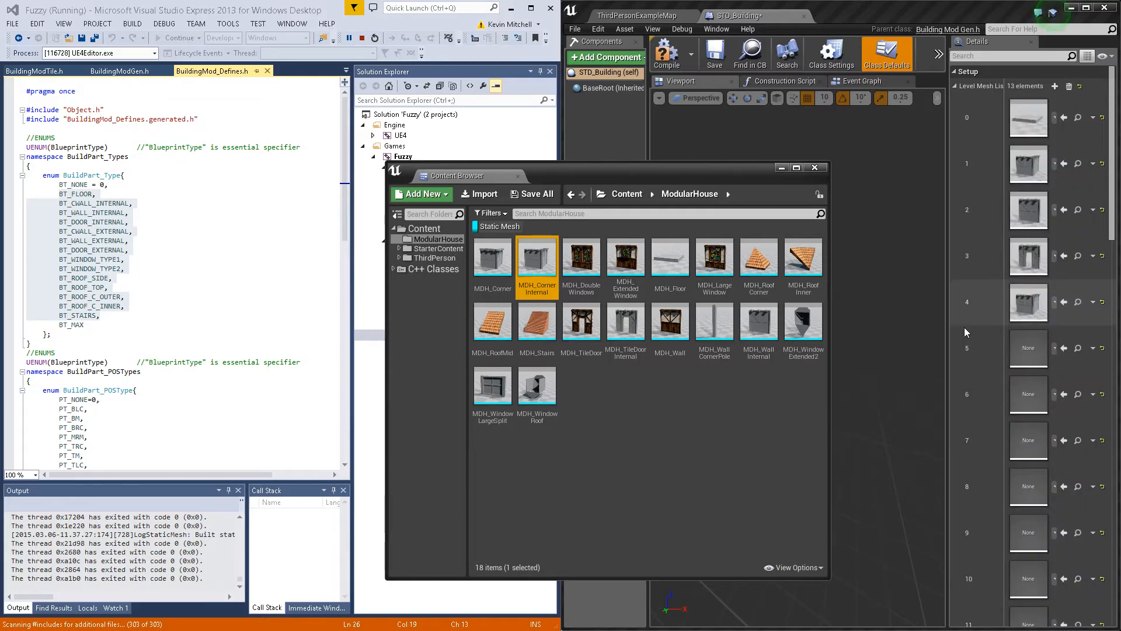
mouse_move(669, 322)
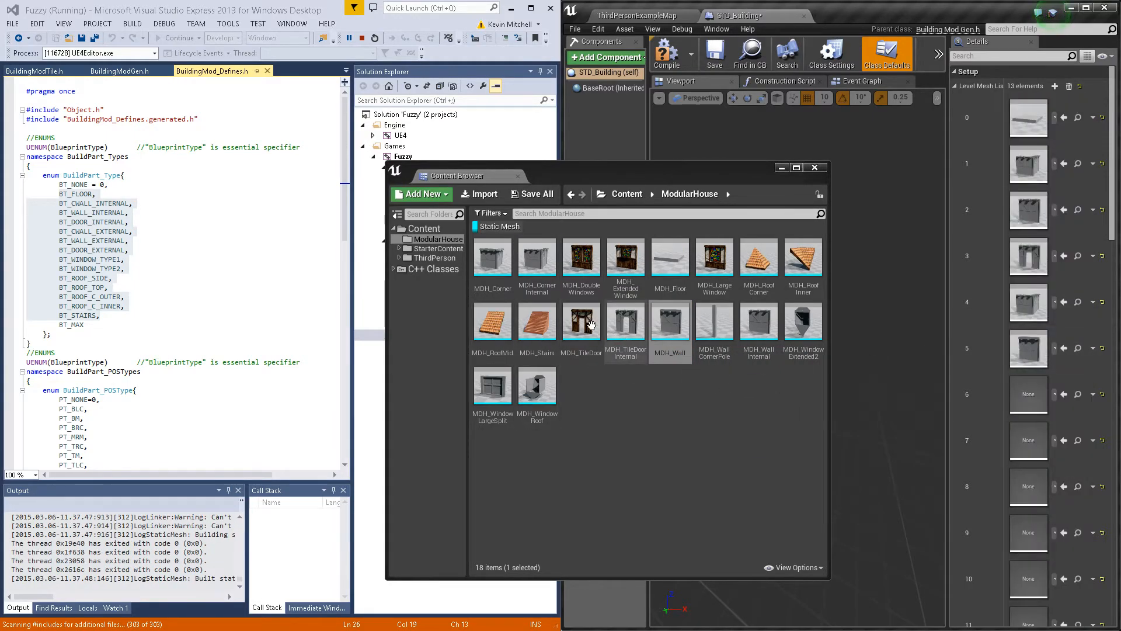
left_click(1029, 393)
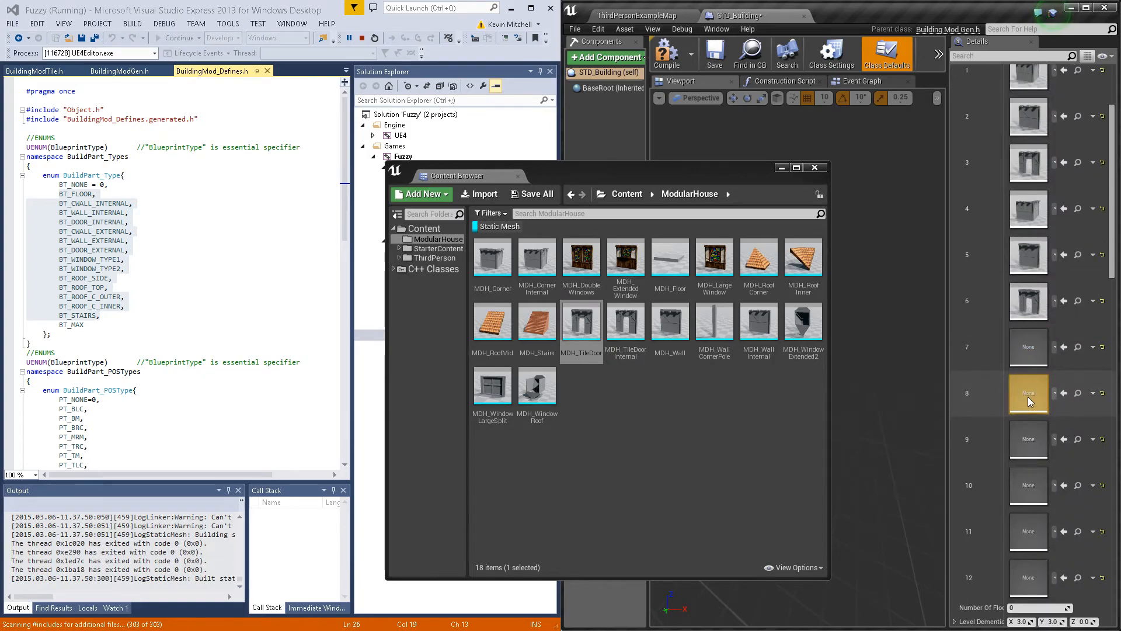
scroll("down", 3)
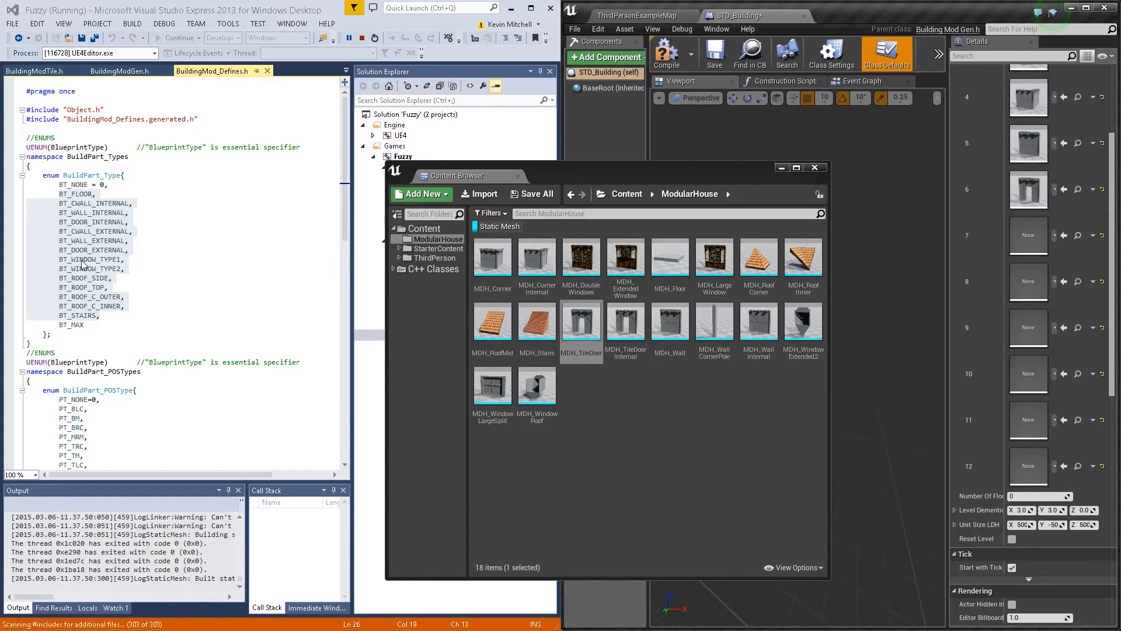
left_click(669, 323)
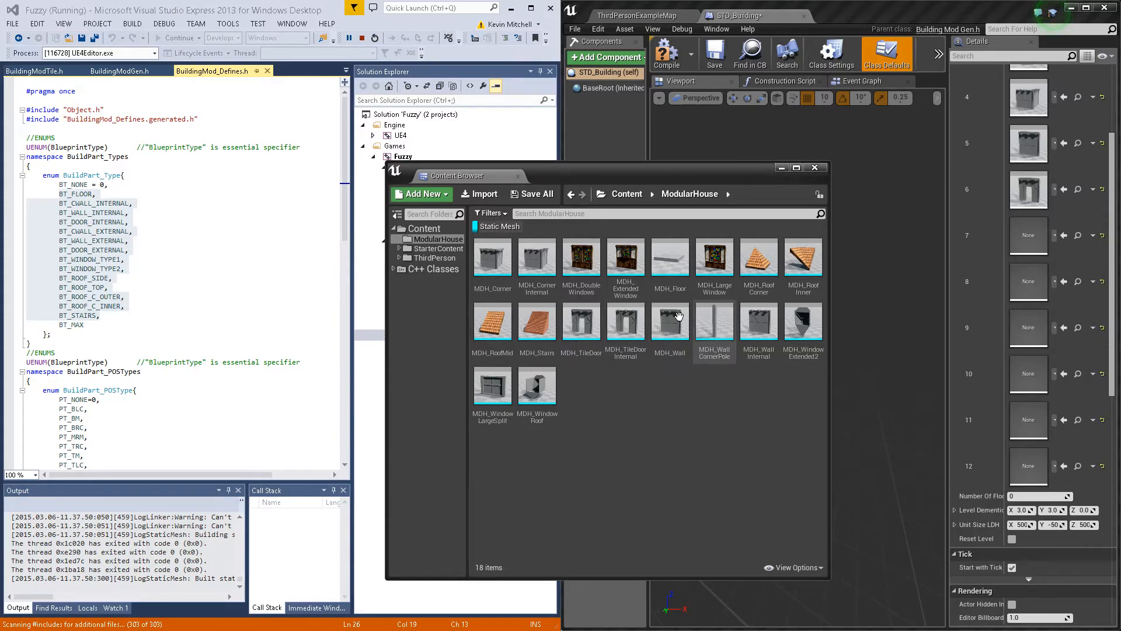
Fill slots 7–12 with DoubleWindows, ExtendedWindow, RoofMid, Floor, RoofCorner and RoofInner, then maximize the editor
left_click(581, 259)
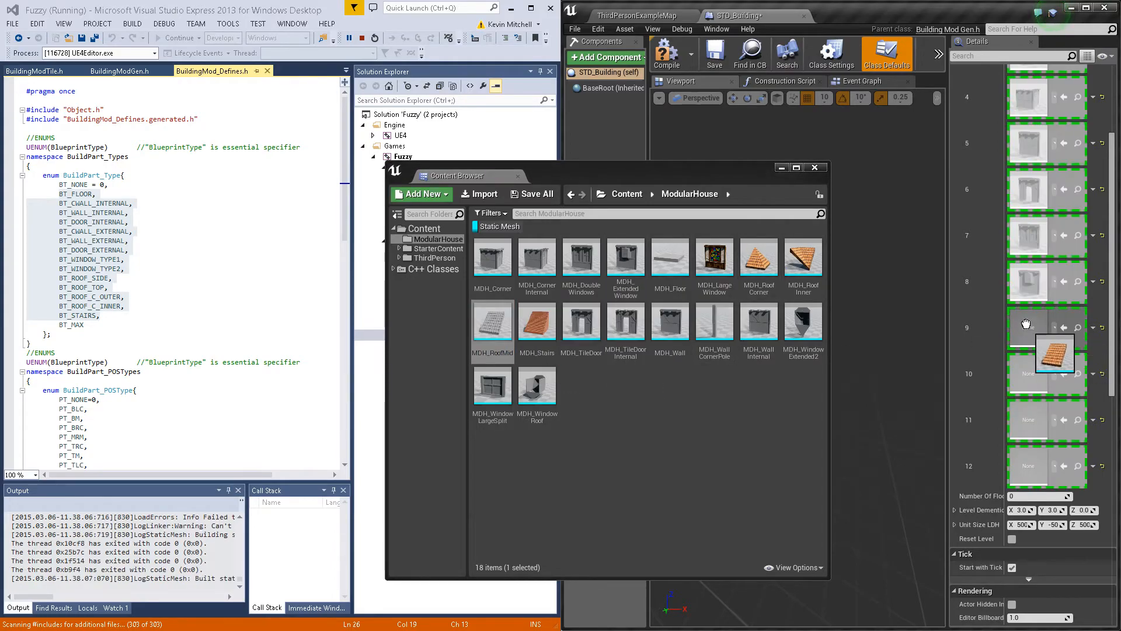
mouse_move(522, 377)
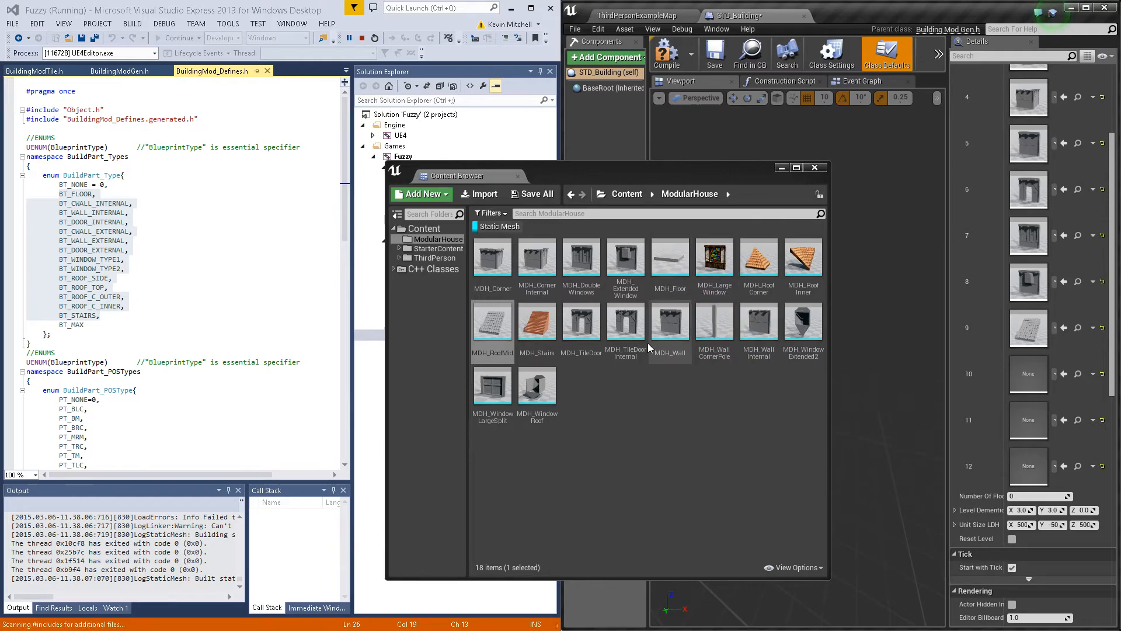
mouse_move(669, 258)
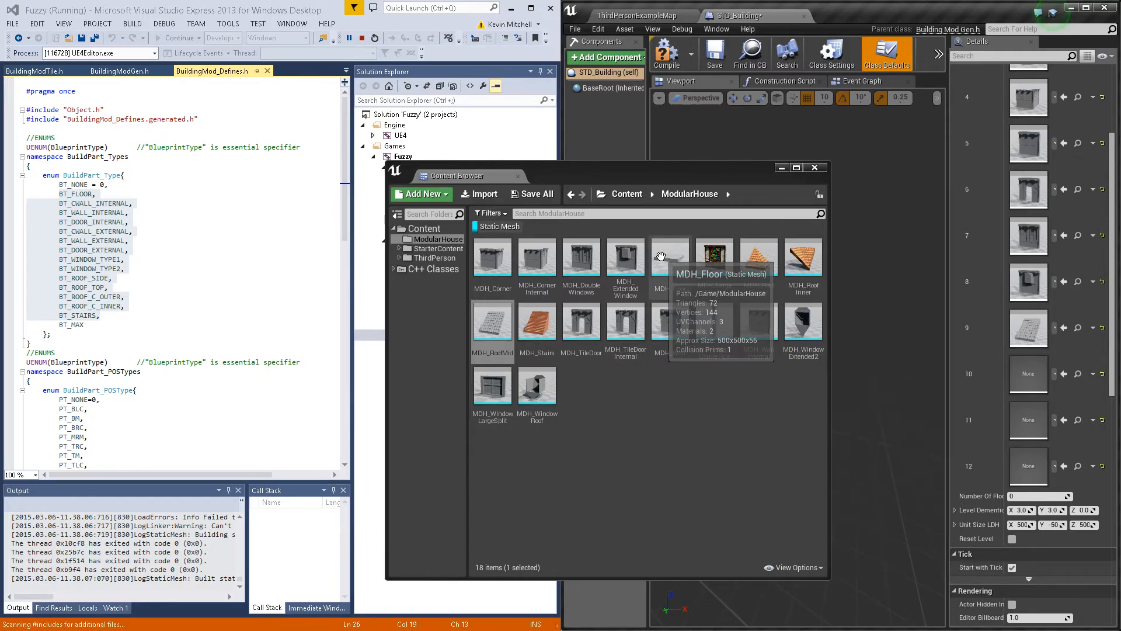
left_click(670, 259)
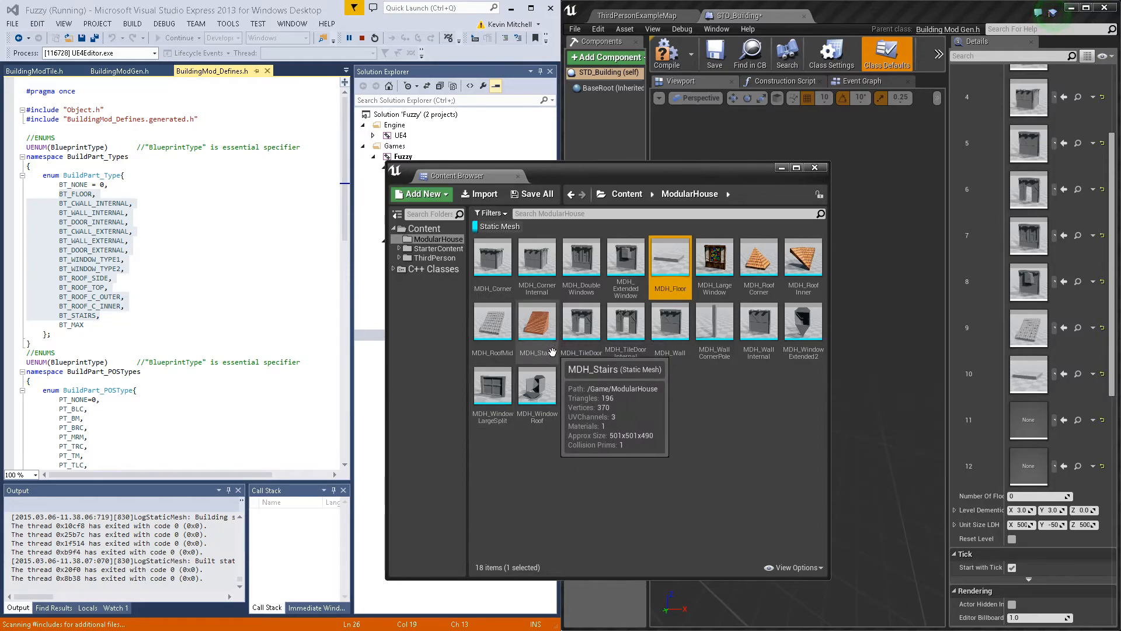
mouse_move(855, 280)
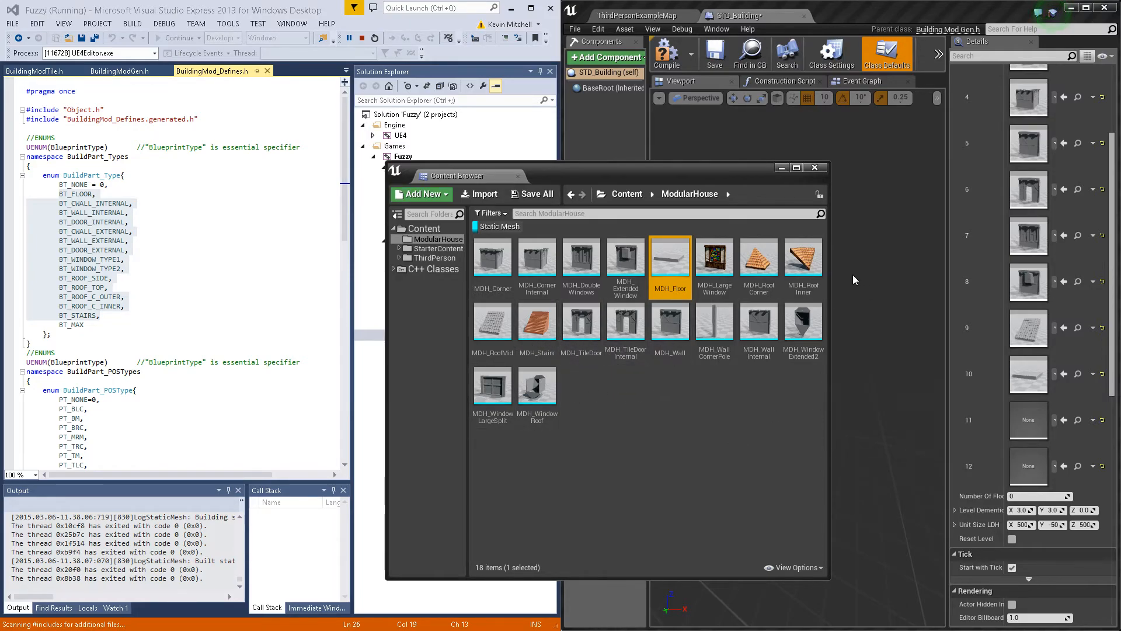
left_click(758, 261)
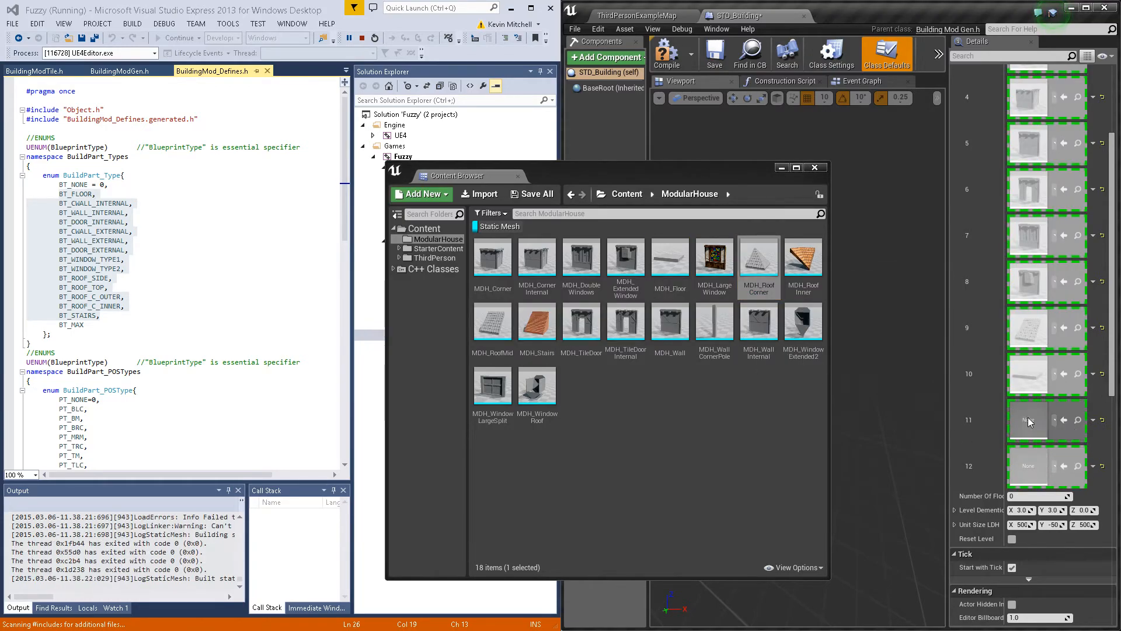
mouse_move(803, 258)
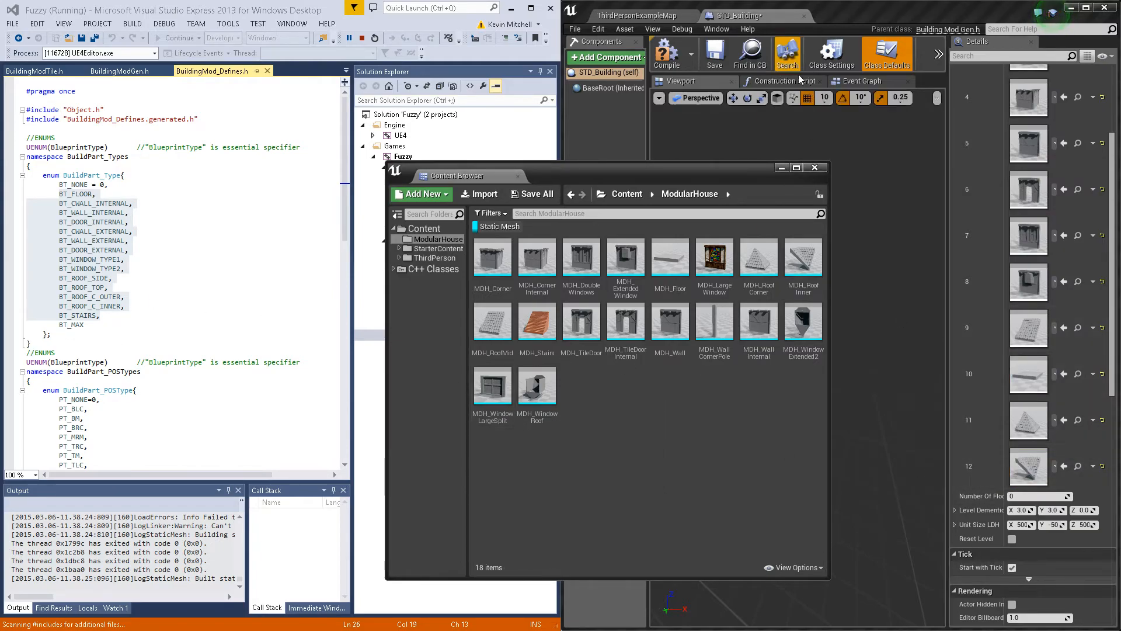
left_click(814, 168)
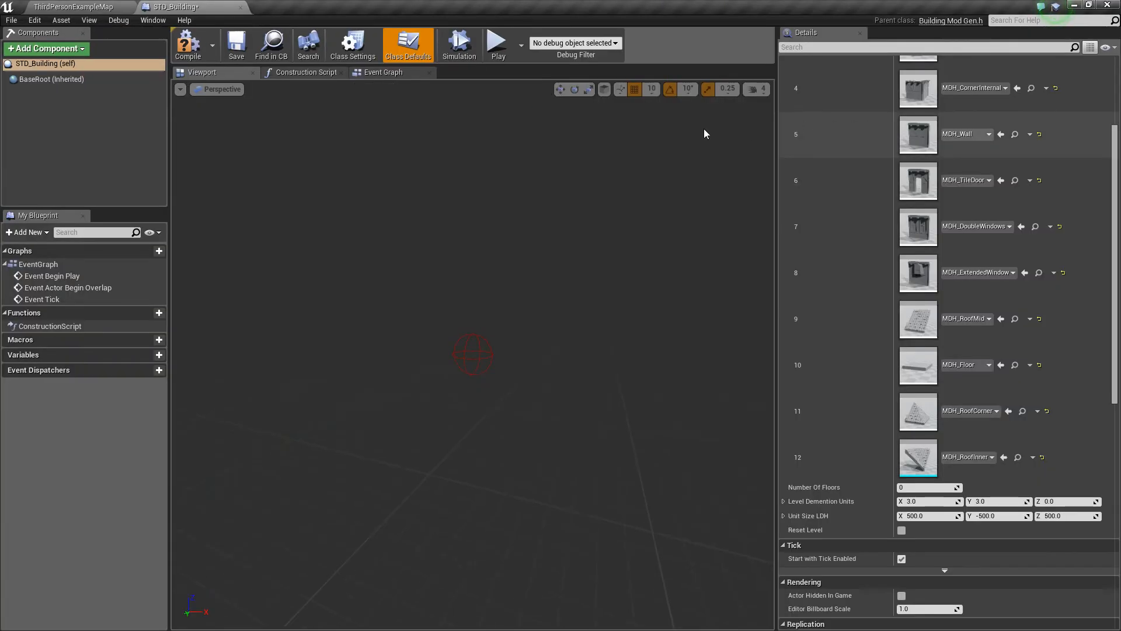
Reset the editor layout from the ThirdPersonExampleMap, saving STD_Building before the restart
left_click(71, 7)
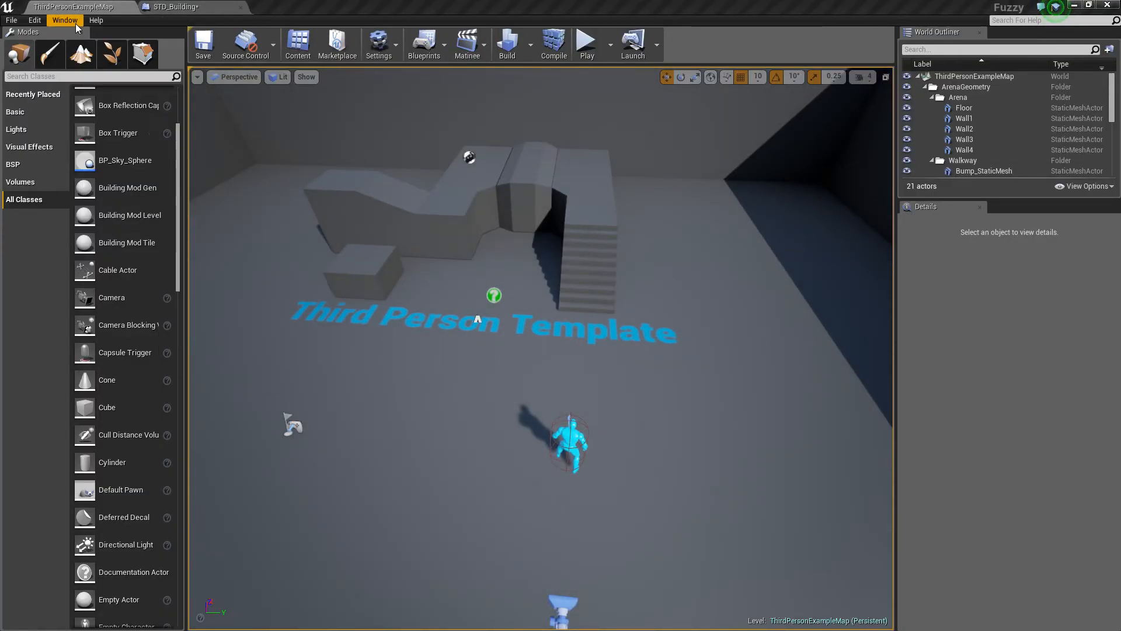
left_click(65, 19)
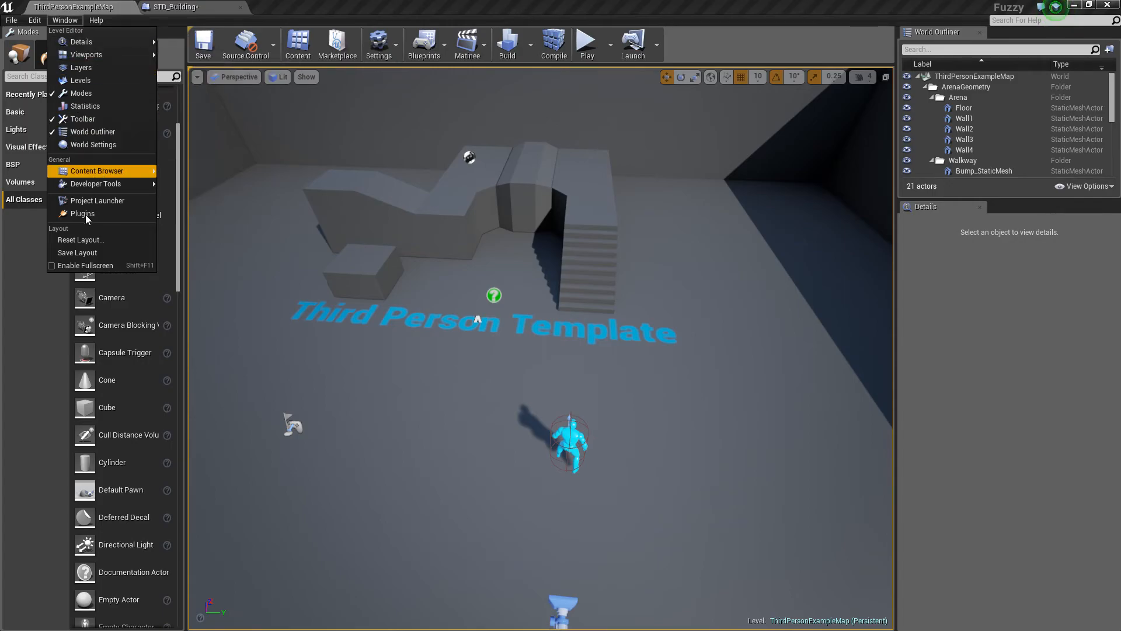
left_click(80, 239)
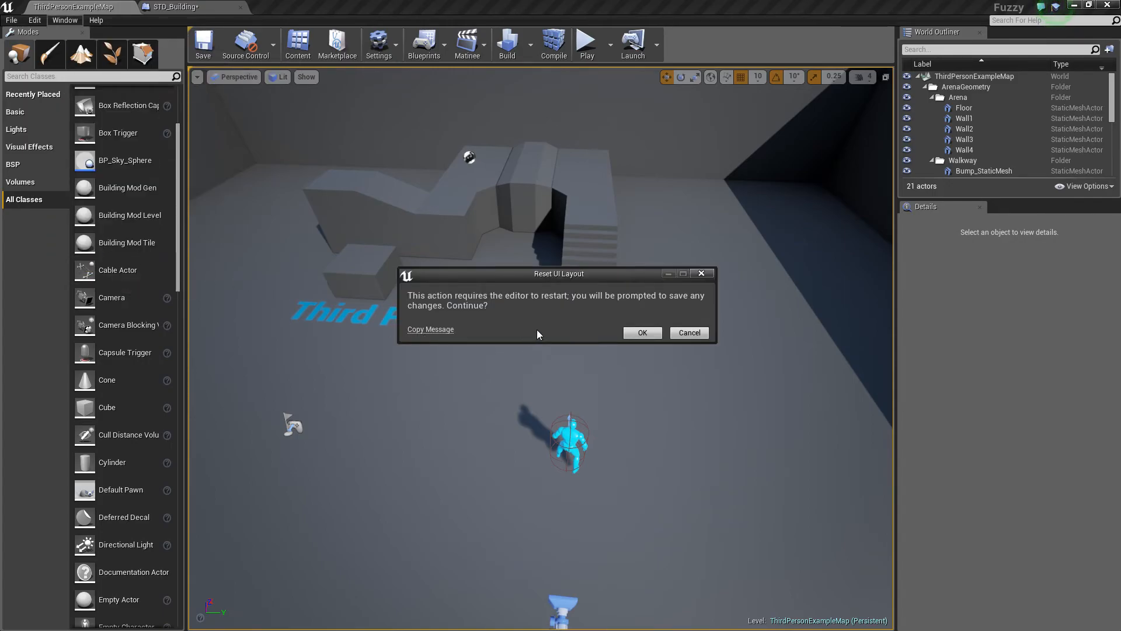
left_click(641, 332)
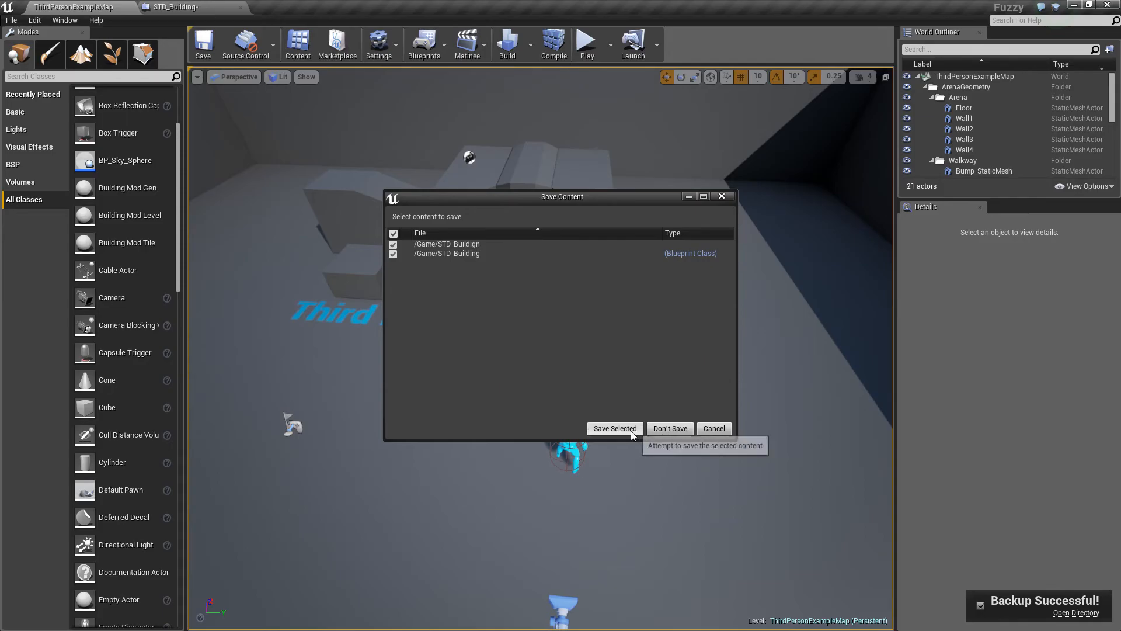
left_click(614, 427)
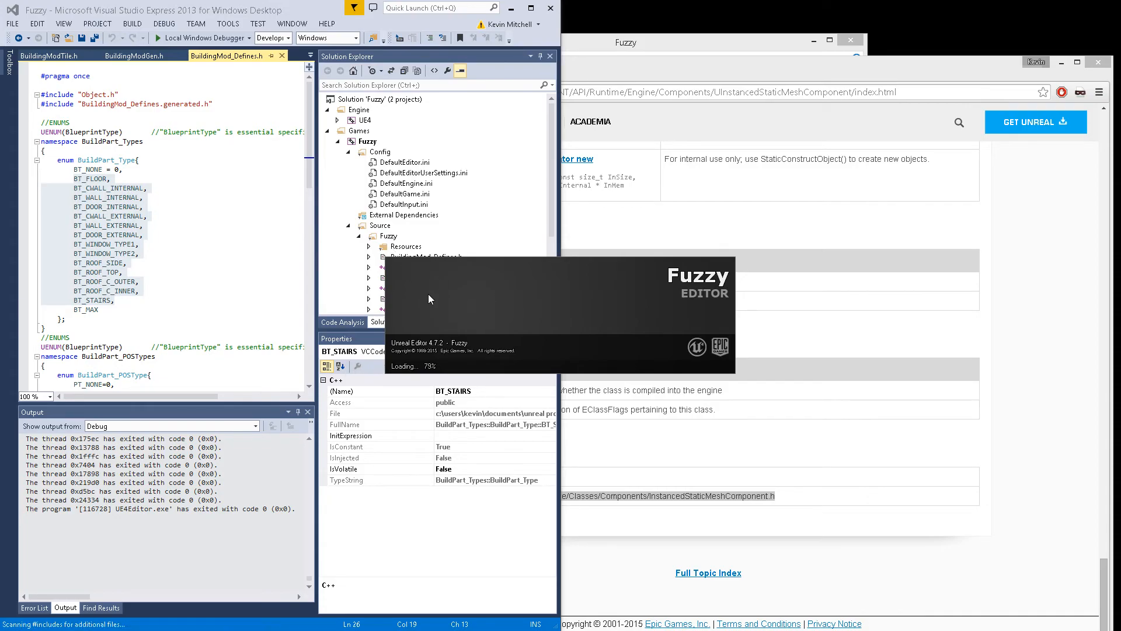
mouse_move(471, 204)
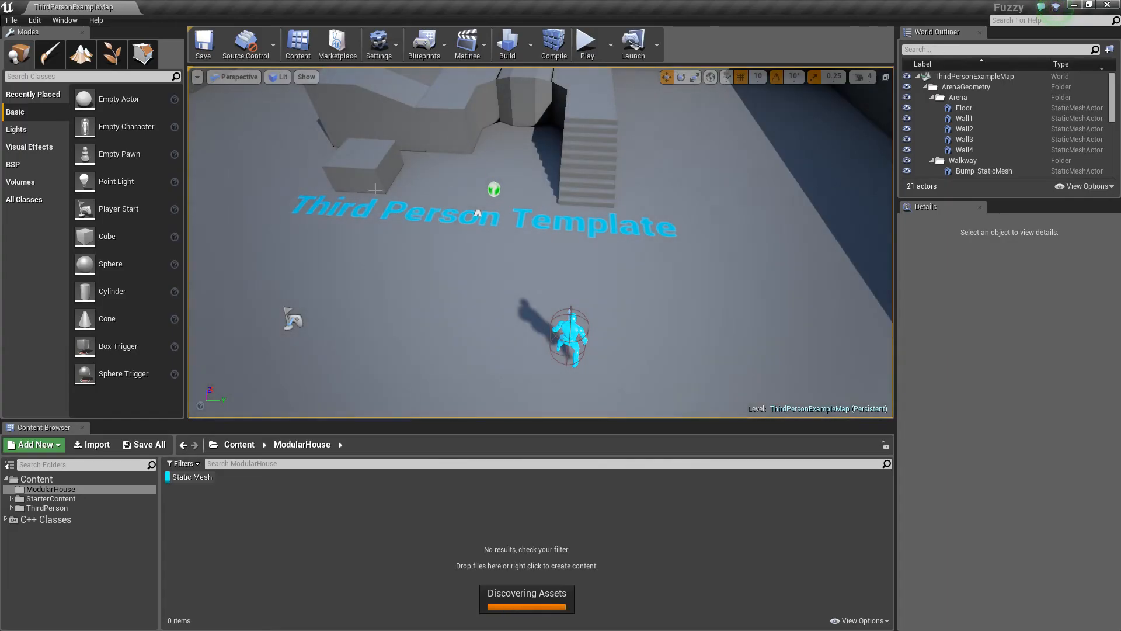
Drag STD_Building from the Content folder into the map and select its Number Of Floors field
left_click(35, 478)
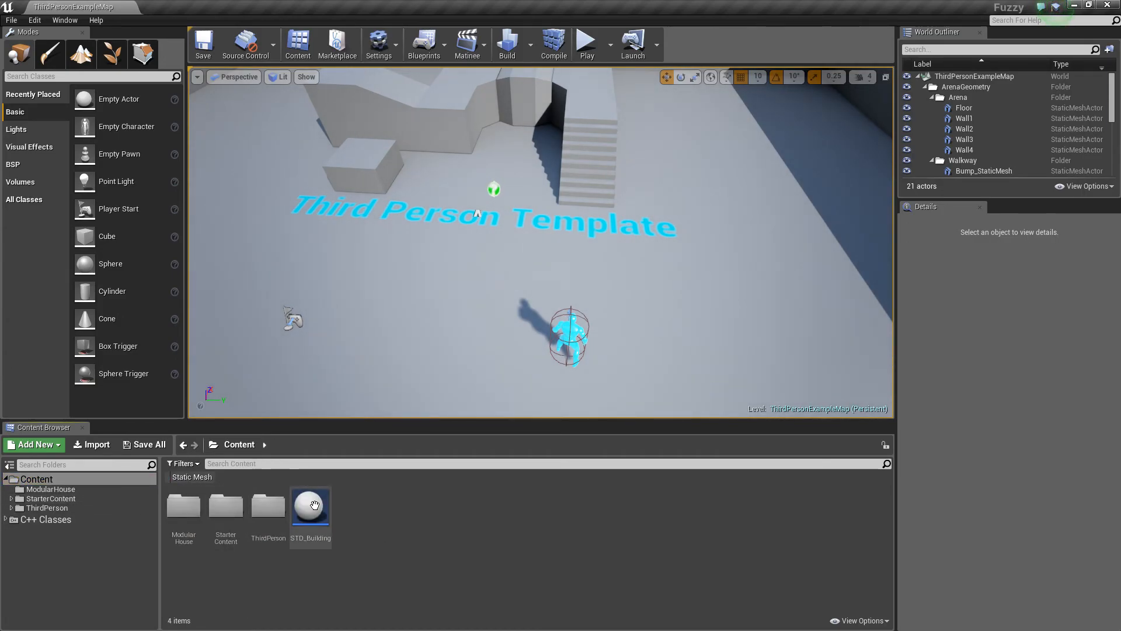
left_click(310, 508)
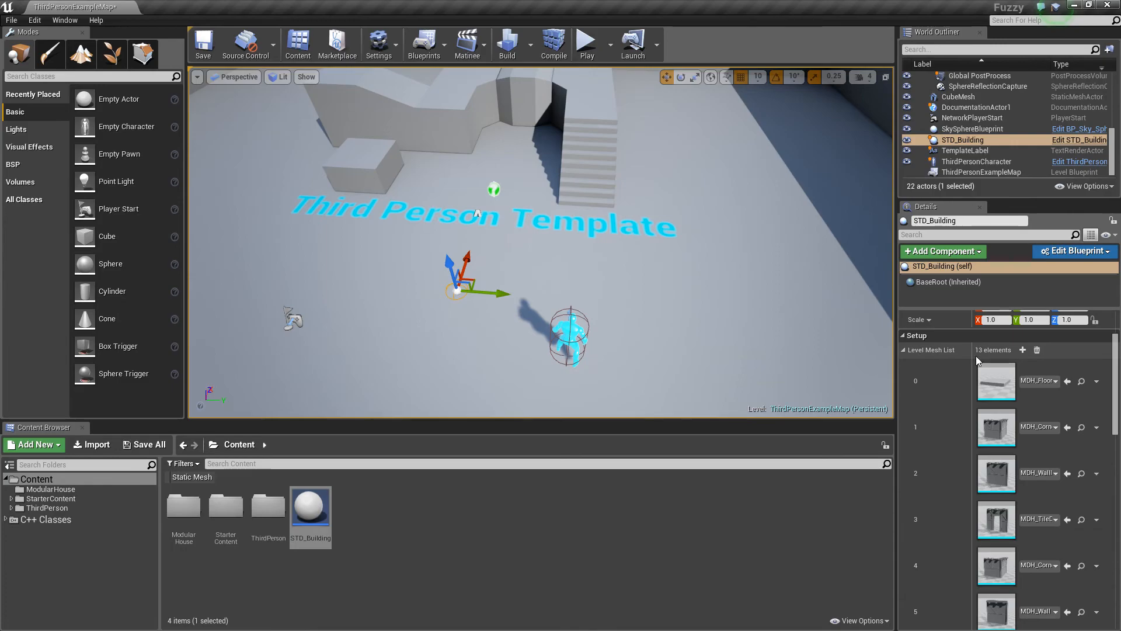
scroll("down", 3)
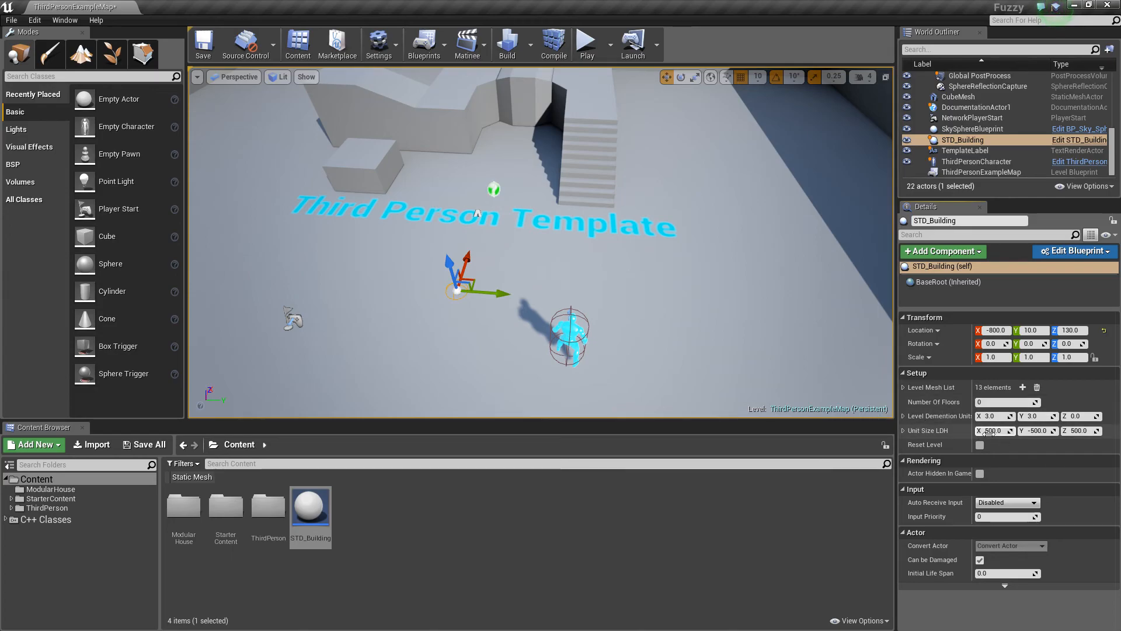
left_click(1007, 402)
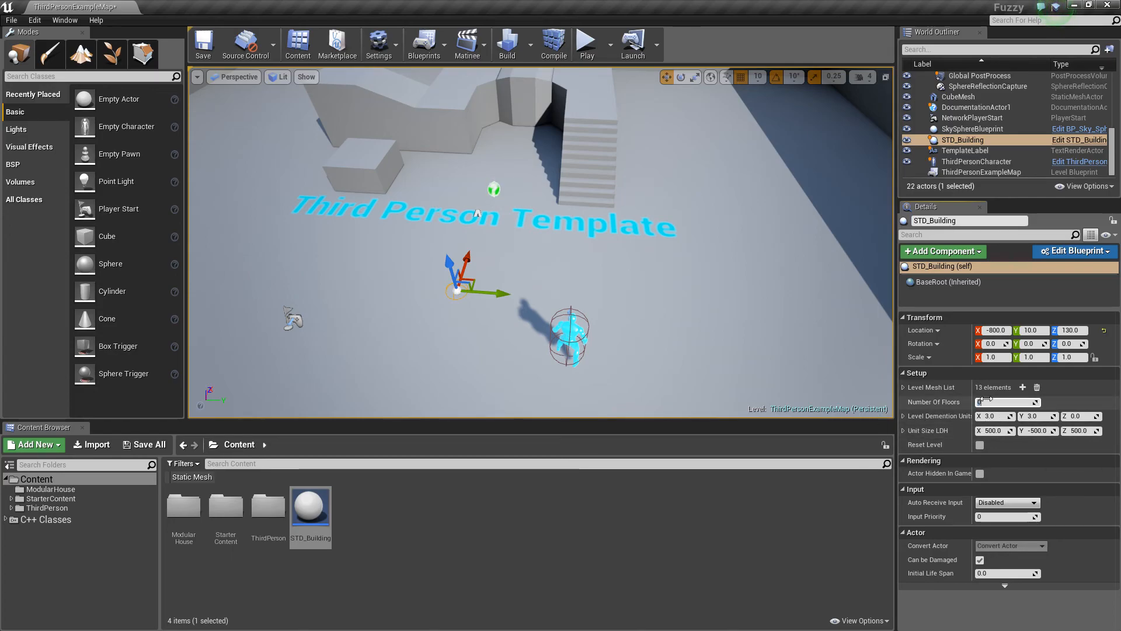